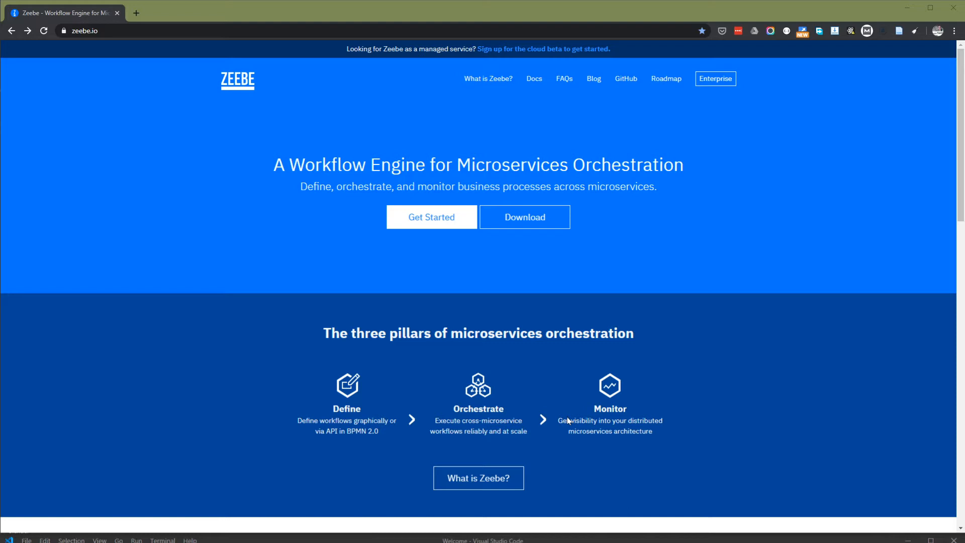
pyautogui.moveTo(660, 338)
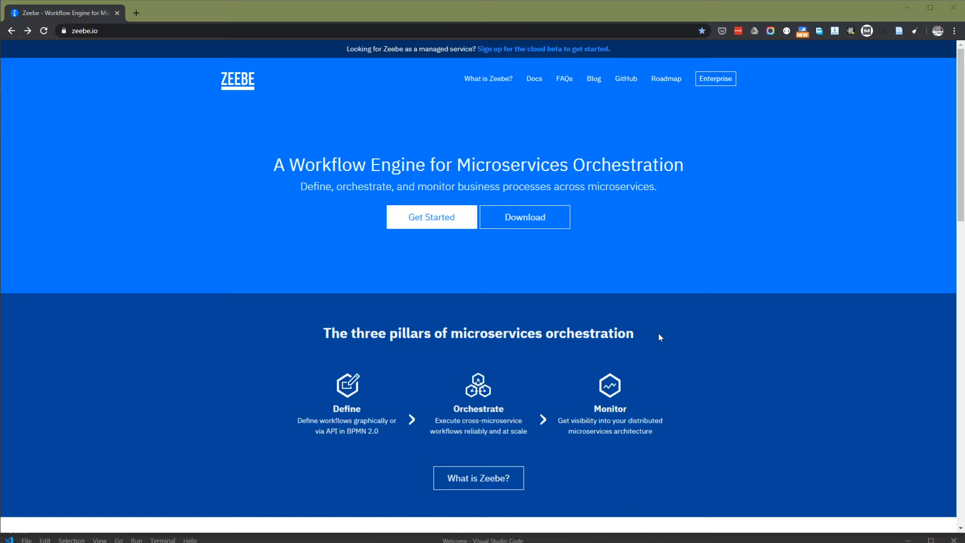
pyautogui.moveTo(610, 338)
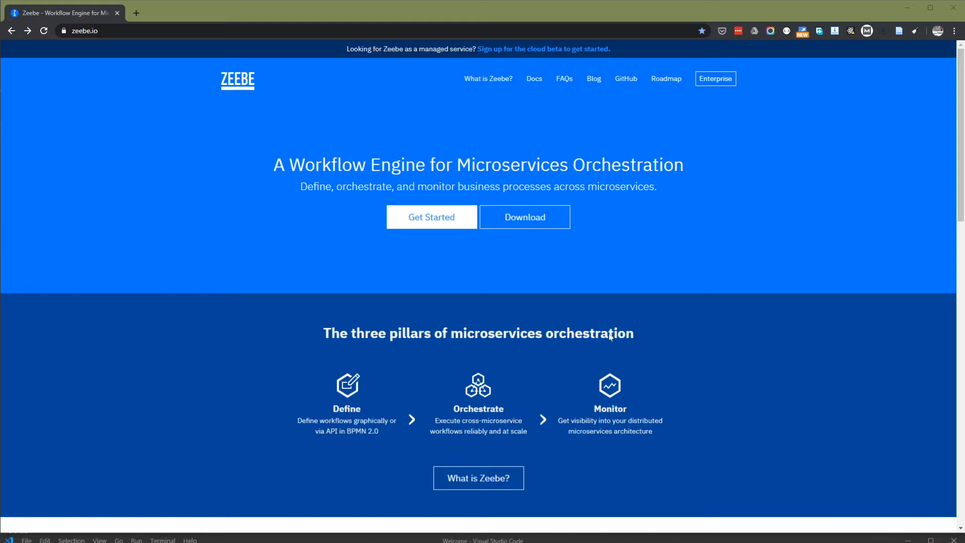
# Reach Get Started > Tutorial Setup in the docs and look up zeebe in a new tab
pyautogui.click(431, 217)
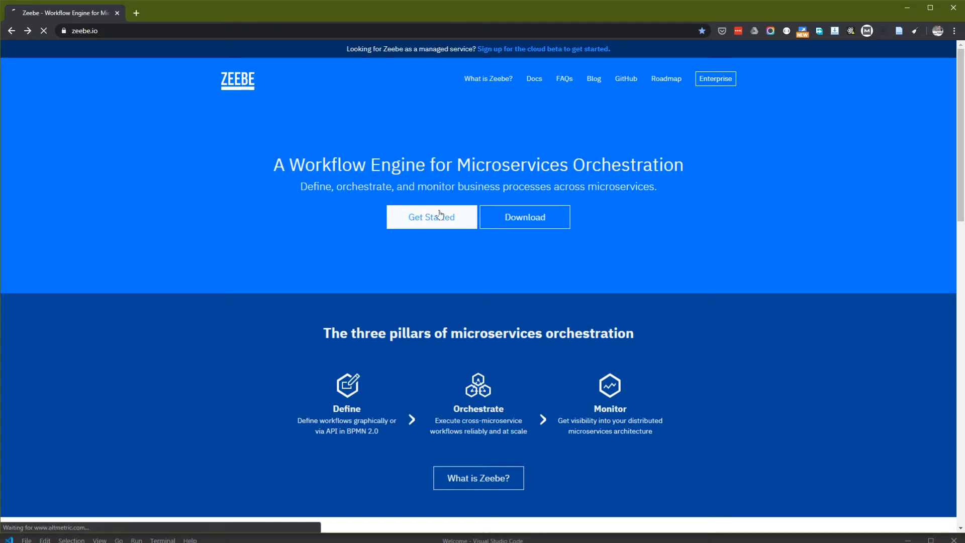
pyautogui.click(431, 217)
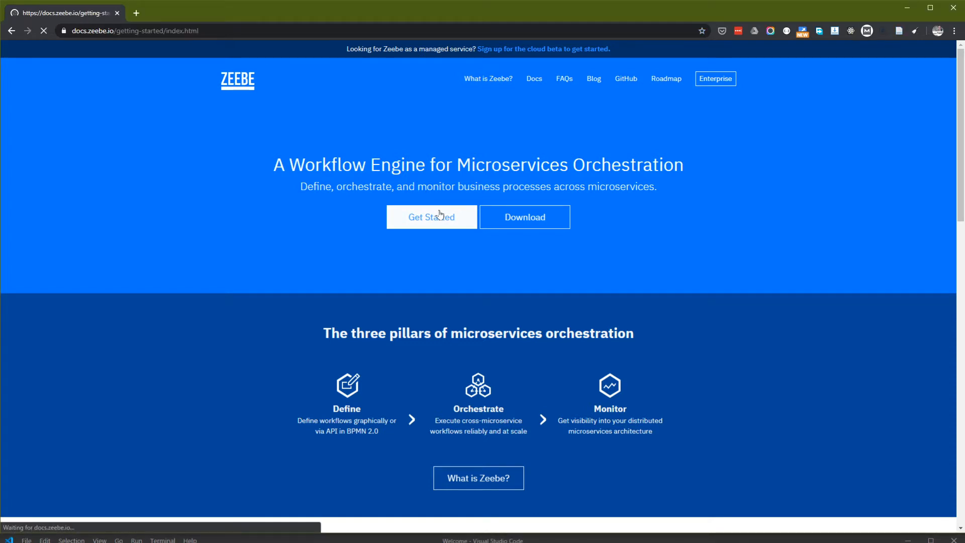
pyautogui.click(432, 218)
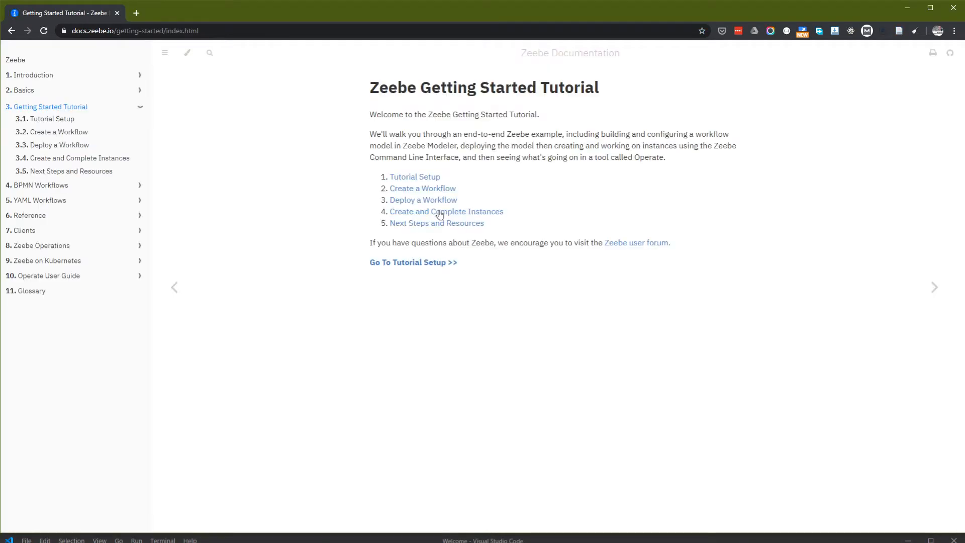
pyautogui.moveTo(434, 187)
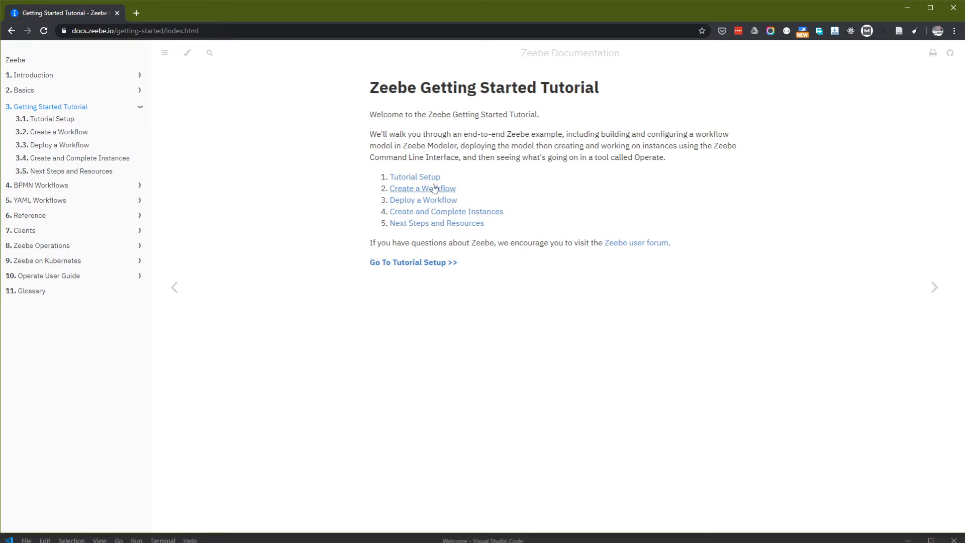
pyautogui.click(415, 176)
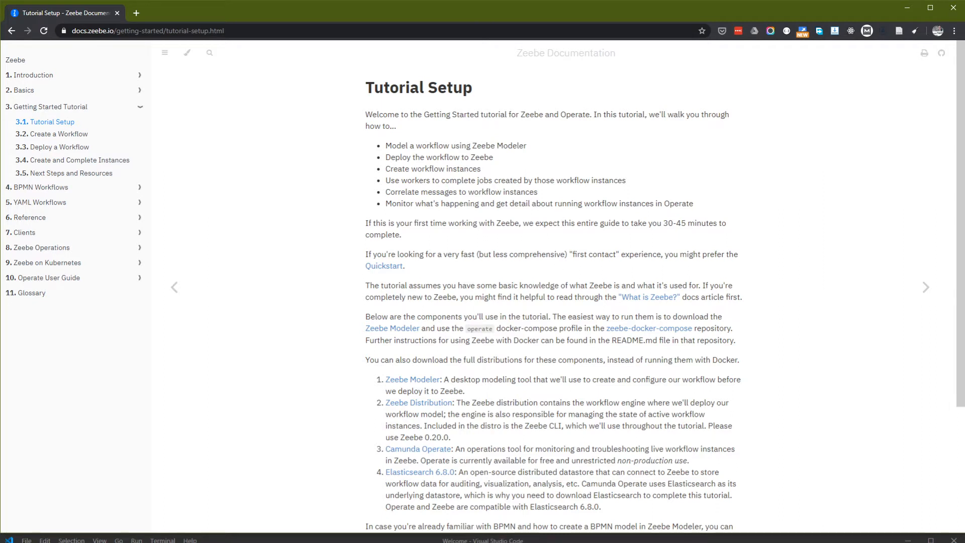
pyautogui.moveTo(619, 281)
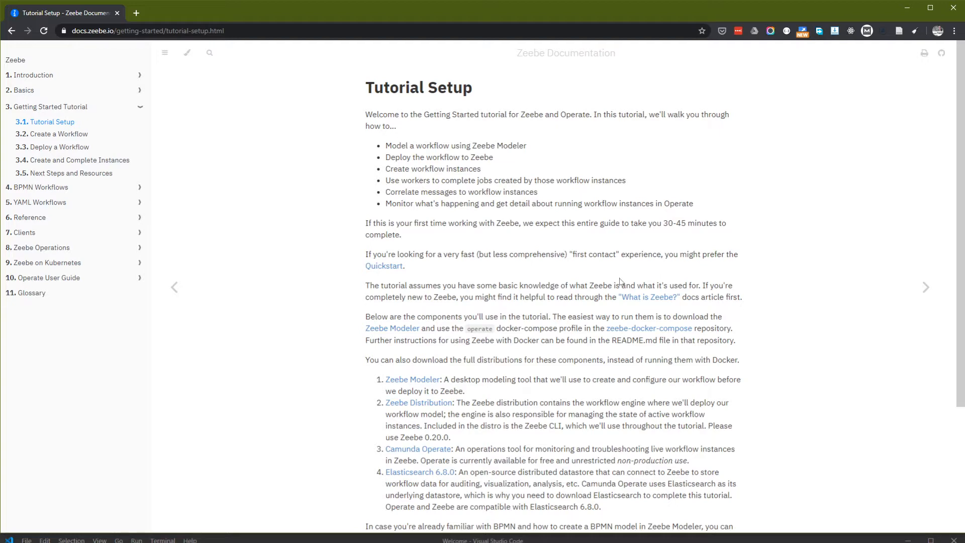
pyautogui.write('zeebe.io')
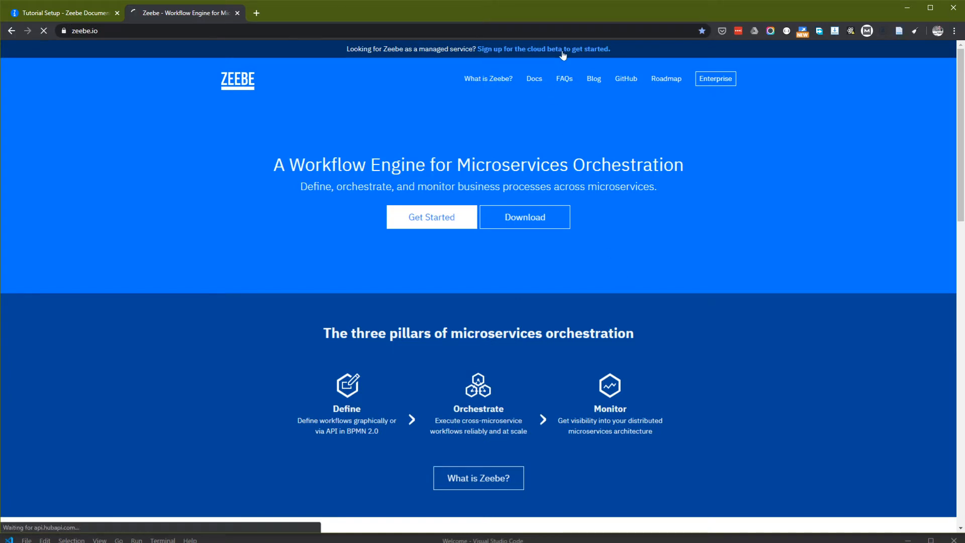
# Sign in to Camunda Cloud Console, view the lovia cluster's details, then return to Tutorial Setup
pyautogui.click(547, 49)
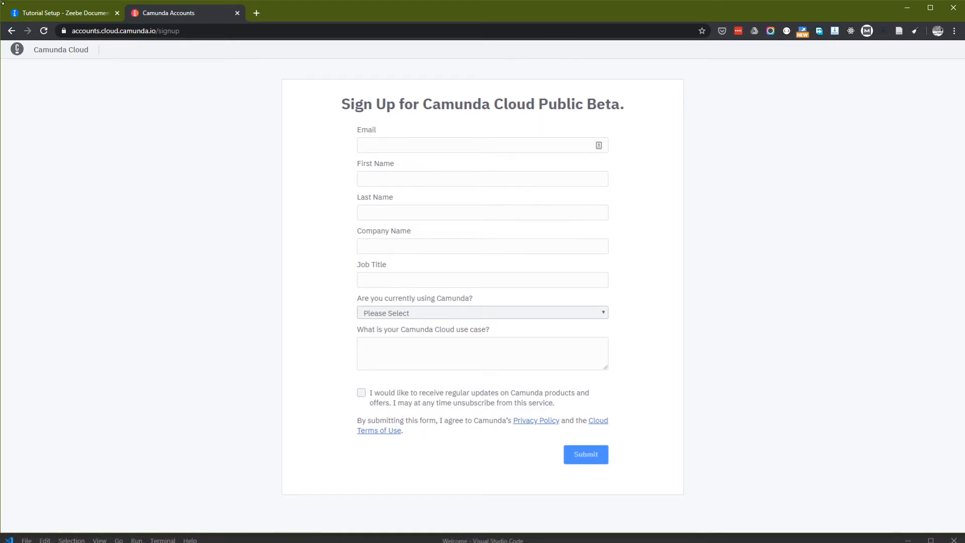
pyautogui.click(141, 30)
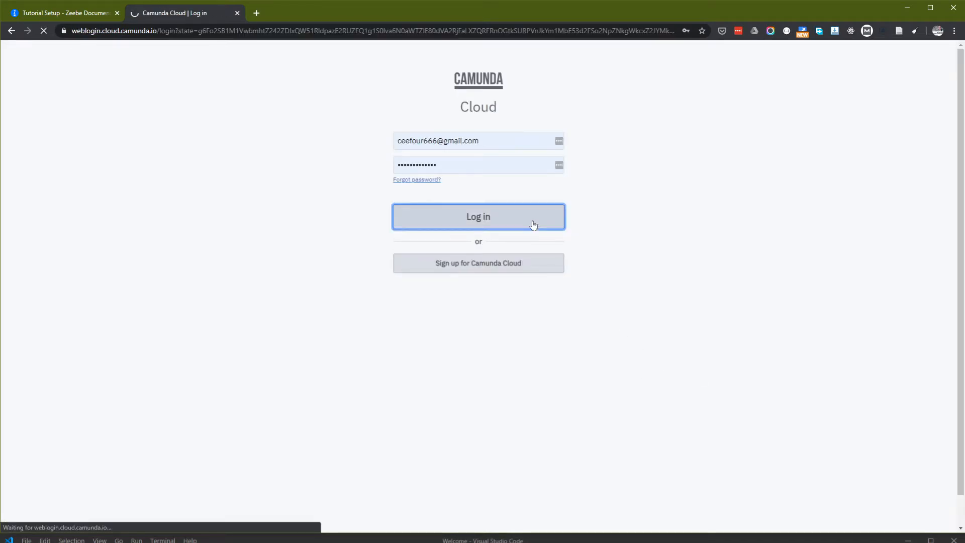
pyautogui.click(478, 218)
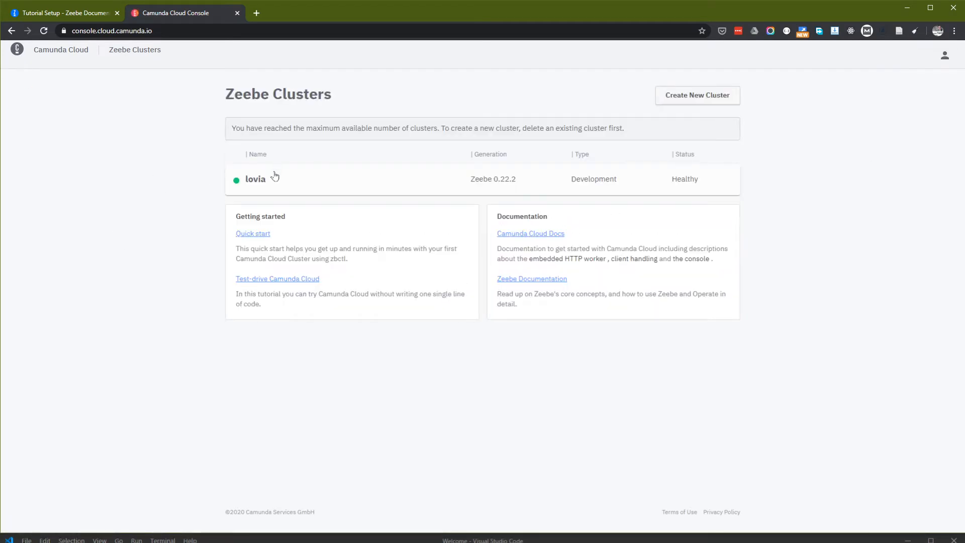
pyautogui.click(255, 179)
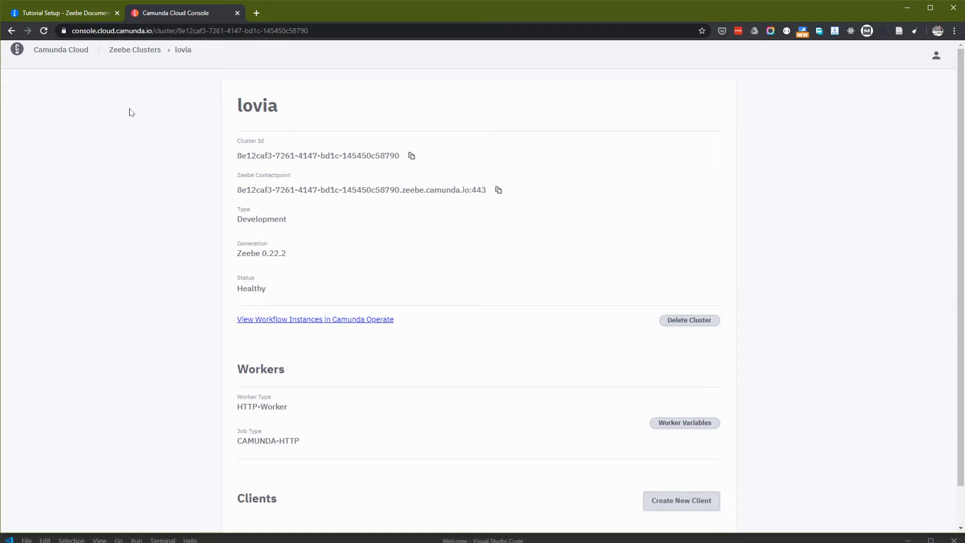
pyautogui.moveTo(79, 13)
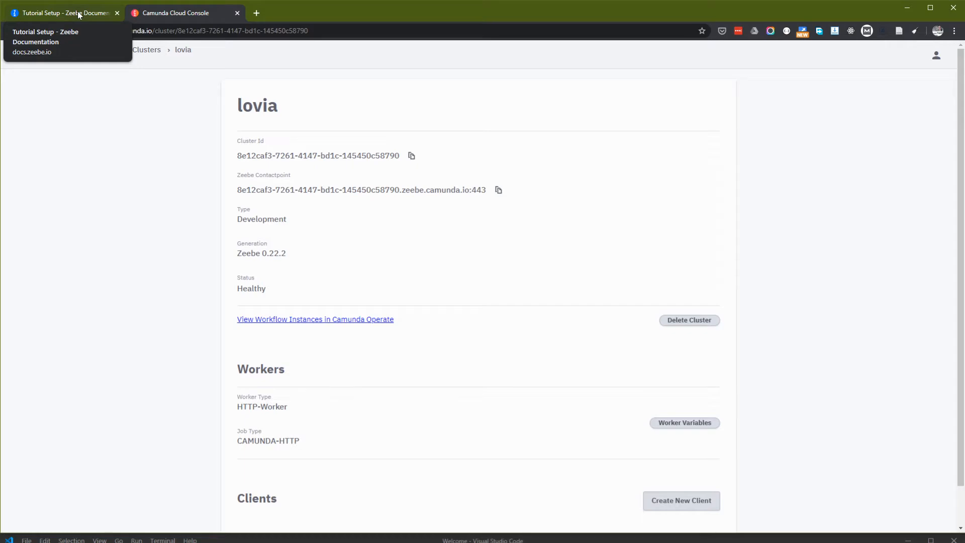
pyautogui.click(65, 13)
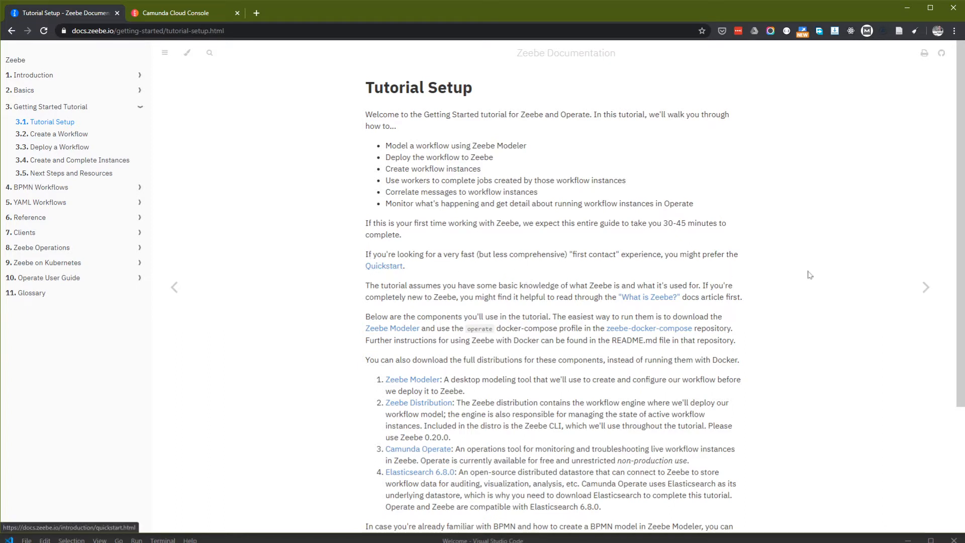
# Go to the Quickstart guide's Step 1 and bring up the Zeebe releases page in a new tab
pyautogui.click(384, 265)
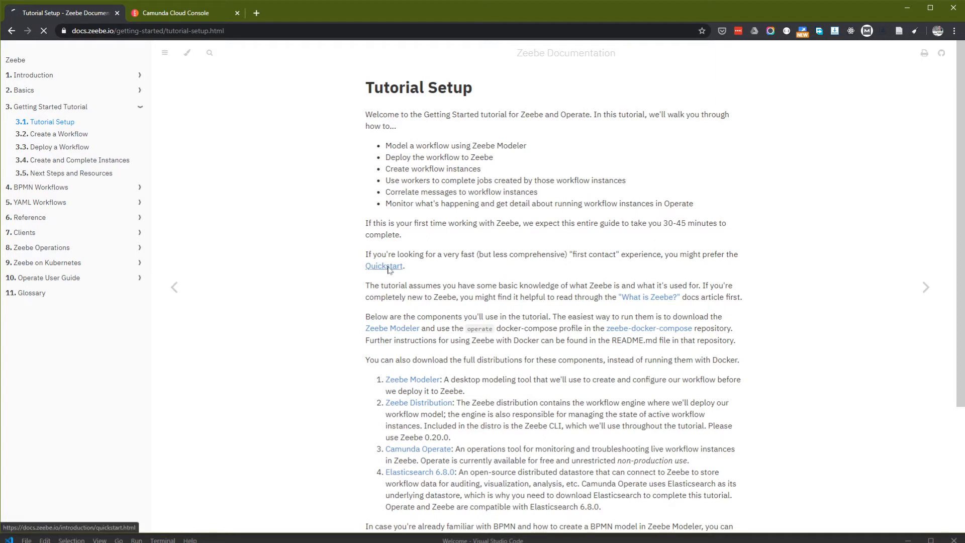
pyautogui.click(384, 265)
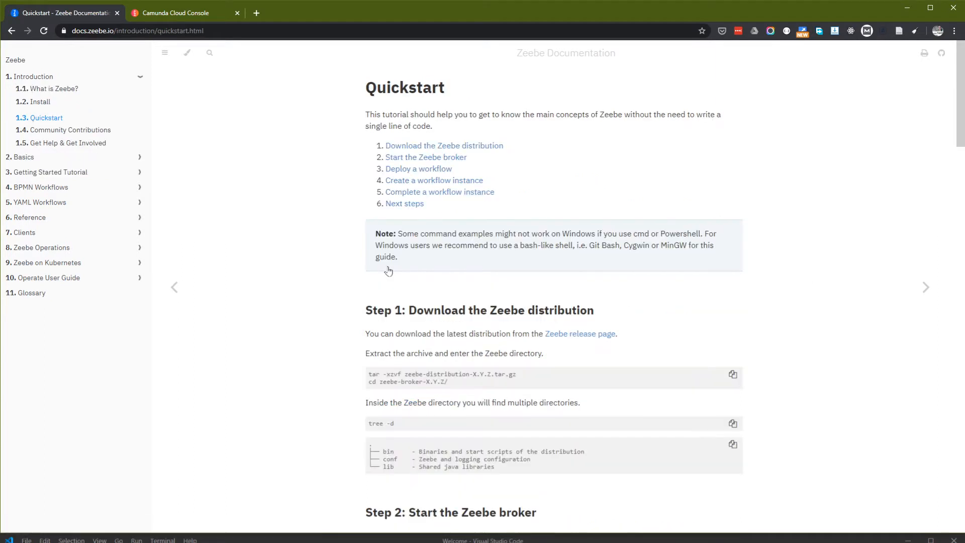
pyautogui.moveTo(489, 289)
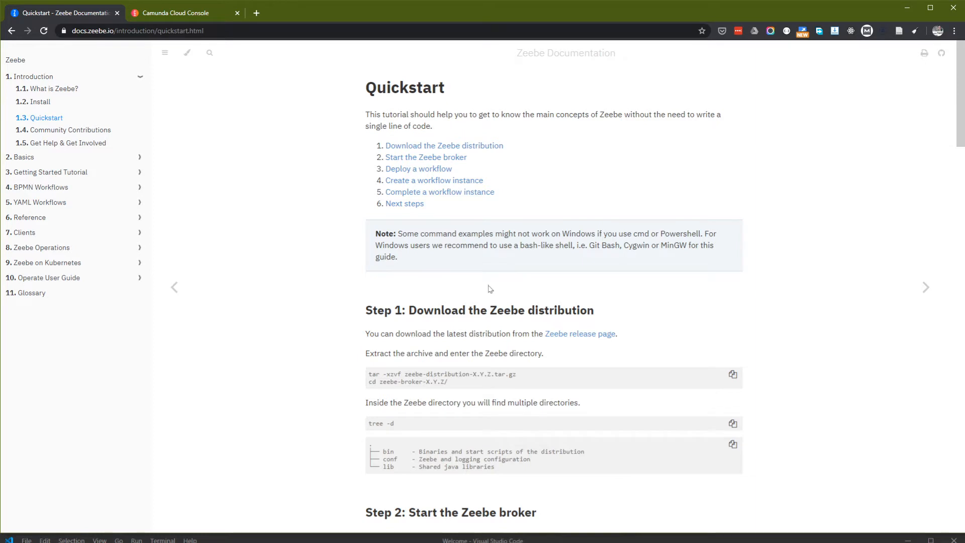
pyautogui.scroll(-3)
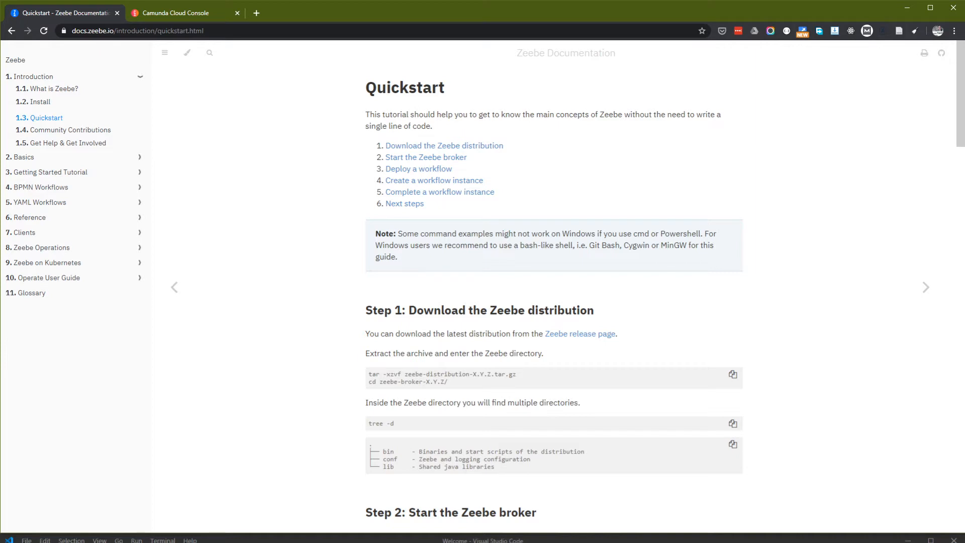
pyautogui.moveTo(695, 267)
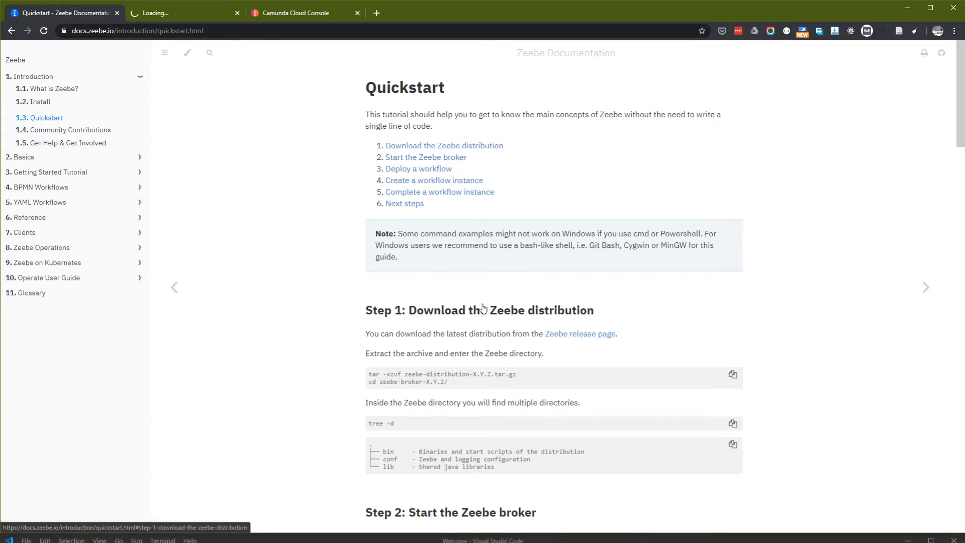
pyautogui.scroll(-3)
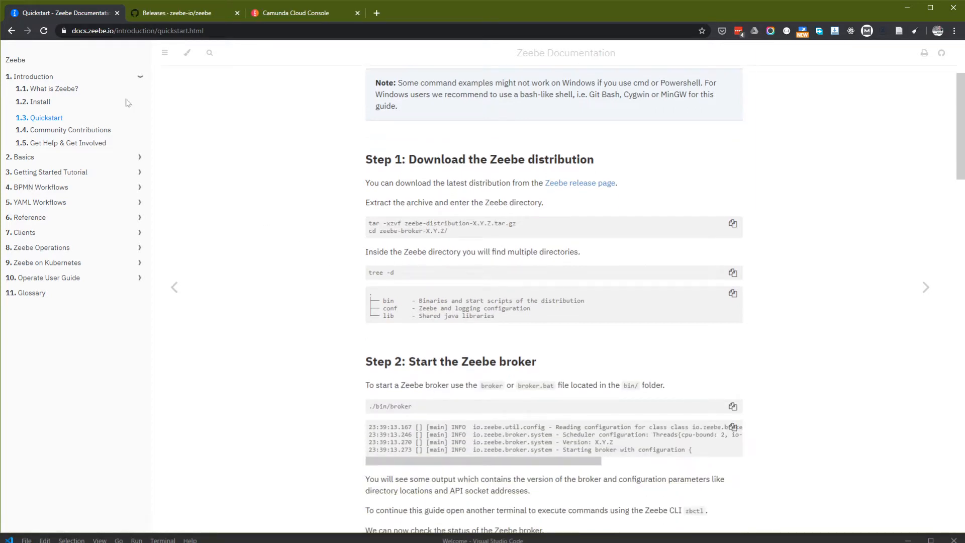
# Download zeebe-distribution-0.22.2.tar.gz from the release Assets and extract it into D:\zeebe
pyautogui.click(166, 13)
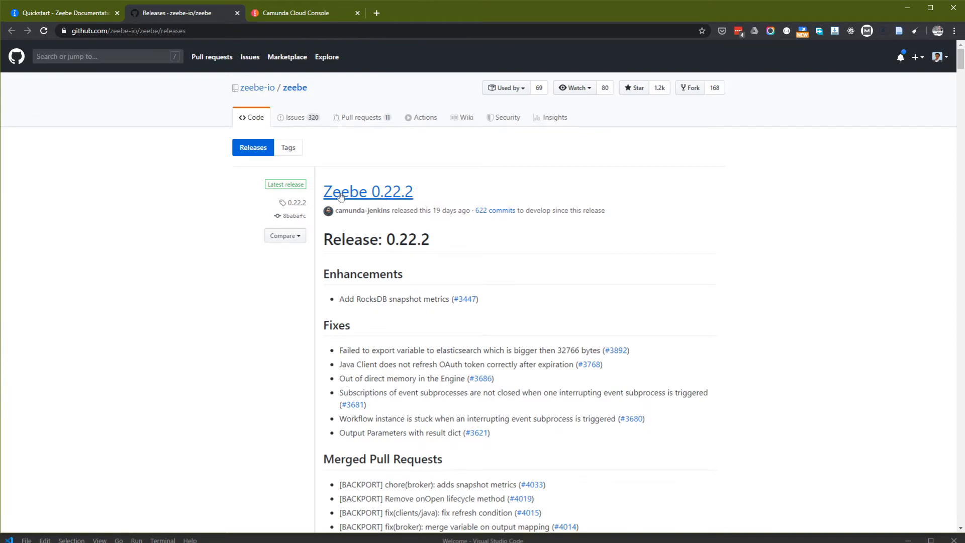
pyautogui.scroll(-3)
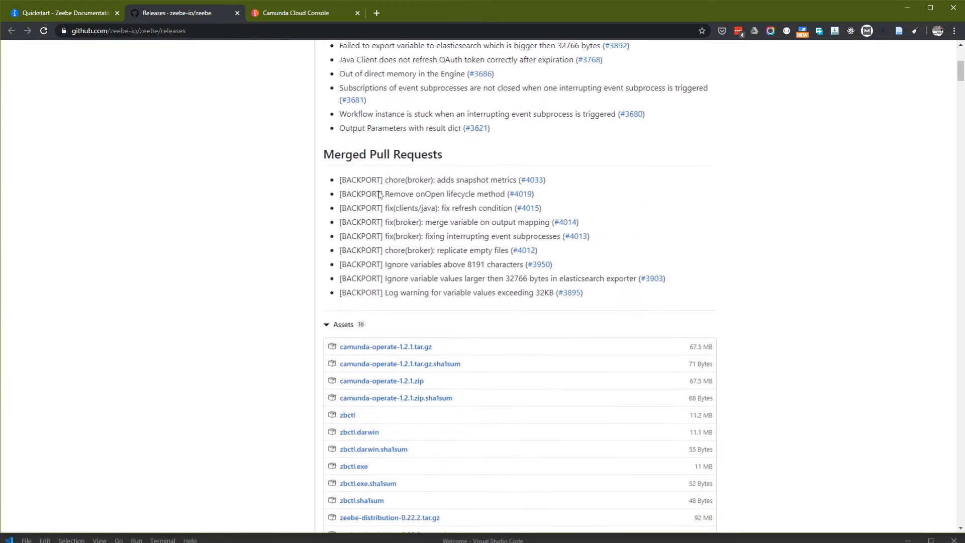
pyautogui.scroll(-3)
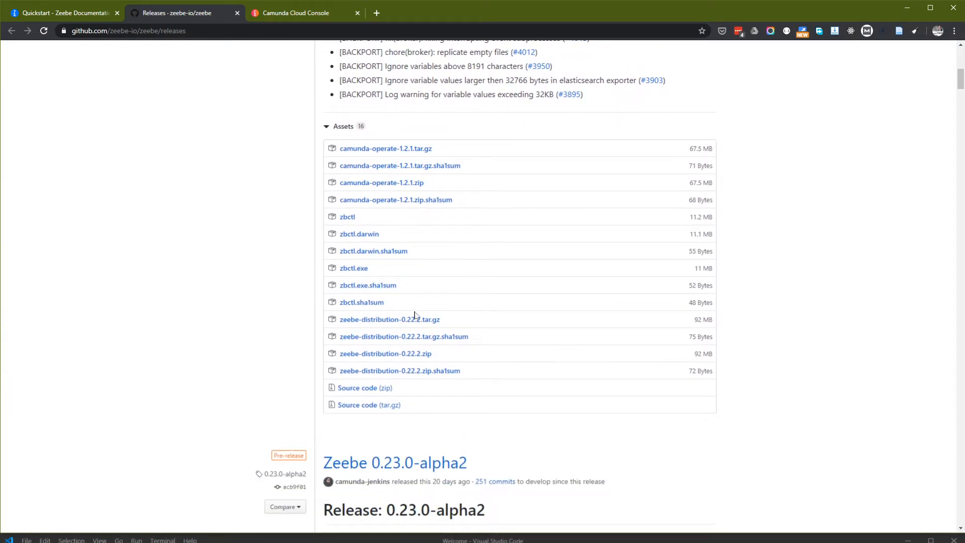
pyautogui.click(398, 320)
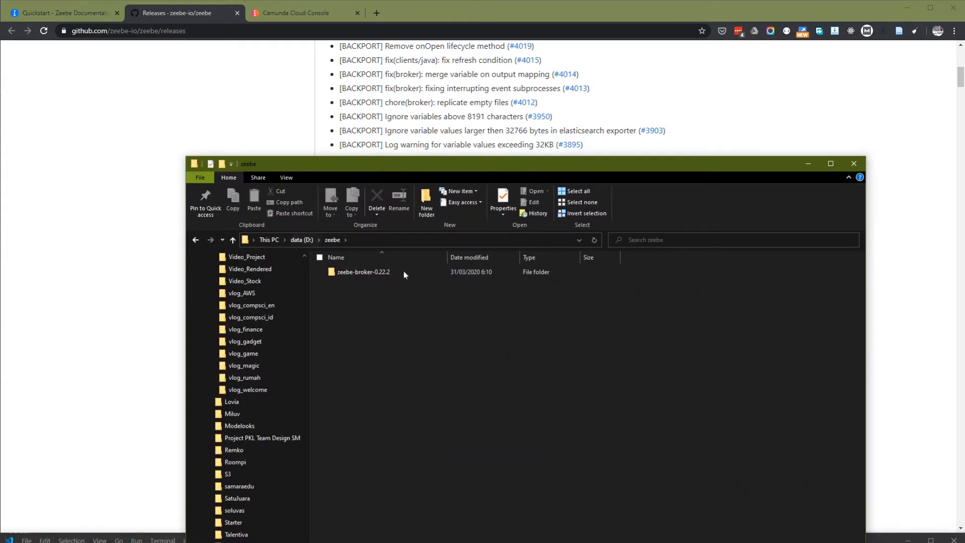
# Read the Quickstart guide down to Step 3, deploying a workflow
pyautogui.click(66, 13)
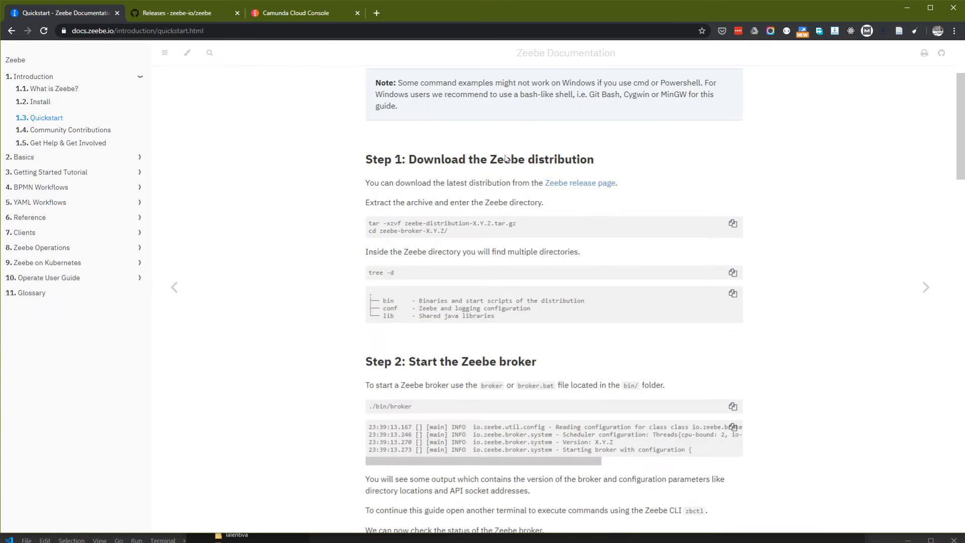
pyautogui.scroll(-3)
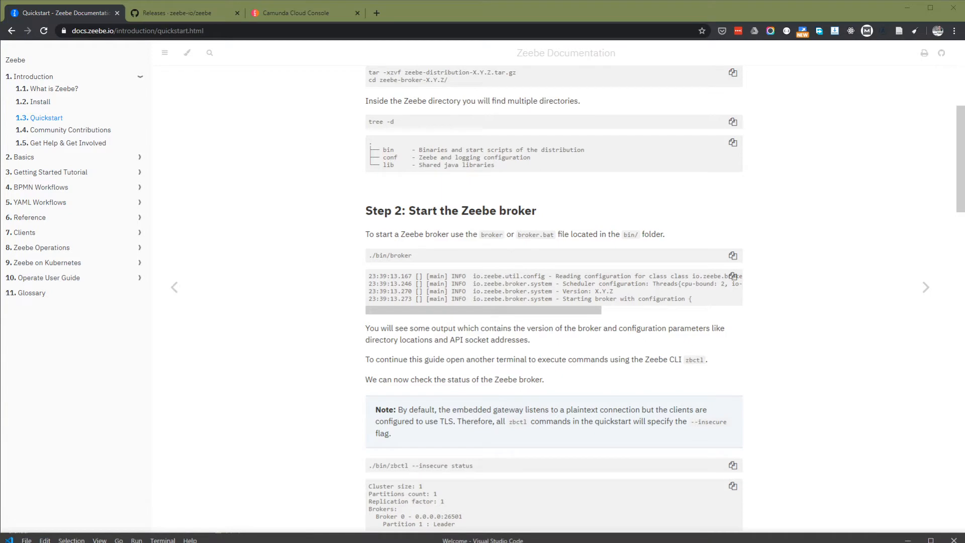
pyautogui.scroll(-3)
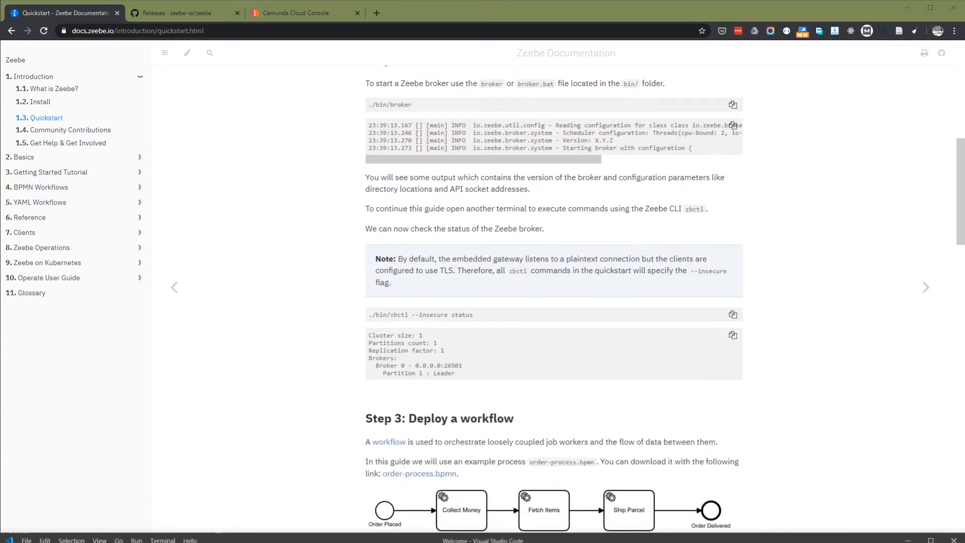
pyautogui.moveTo(798, 489)
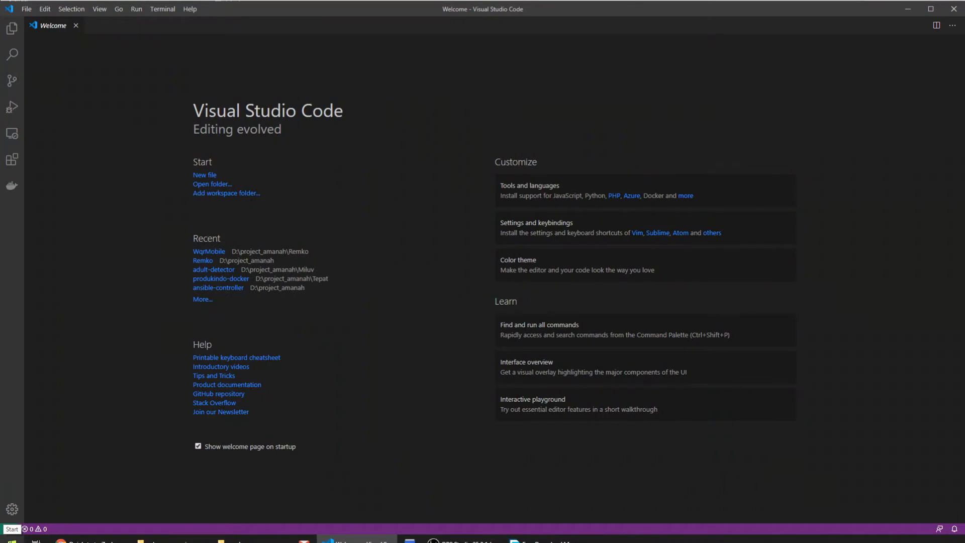
# Start PowerShell, change to D:\zeebe\zeebe-broker-0.22.2 and list its bin folder
pyautogui.write('command')
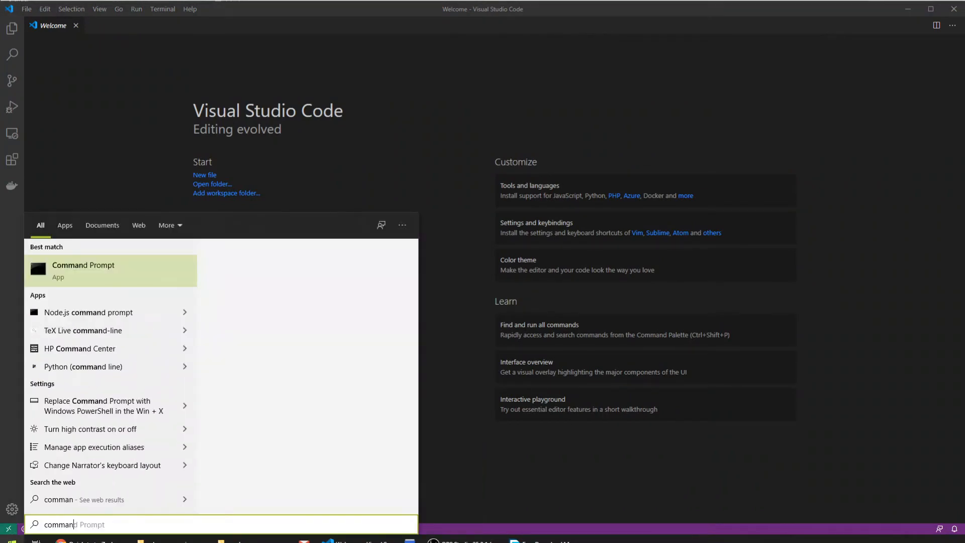
pyautogui.write('terminal')
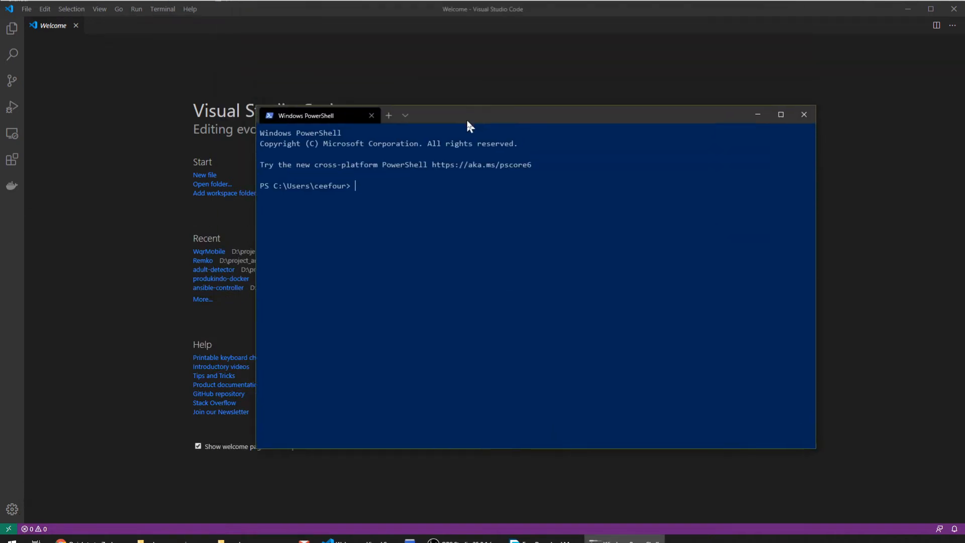
pyautogui.write('d:')
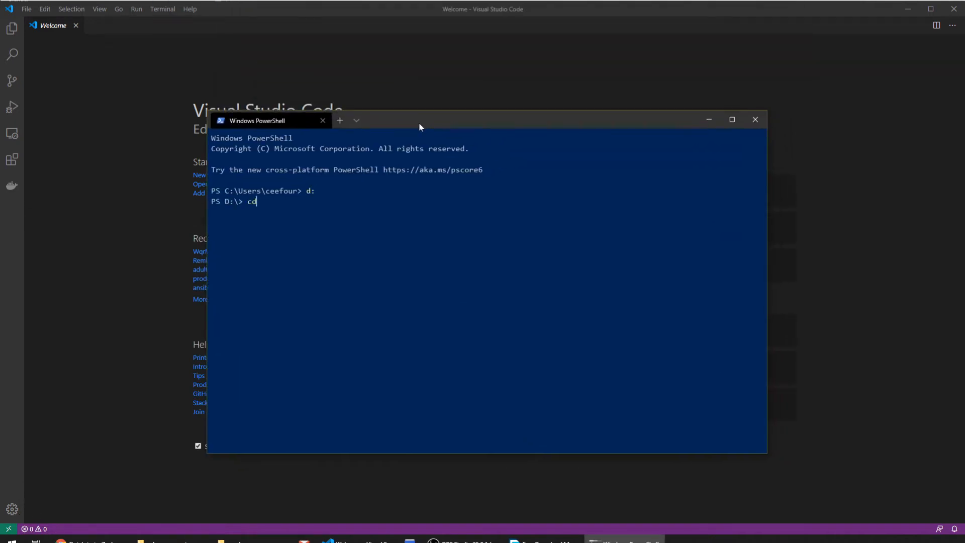
pyautogui.write('zeebe')
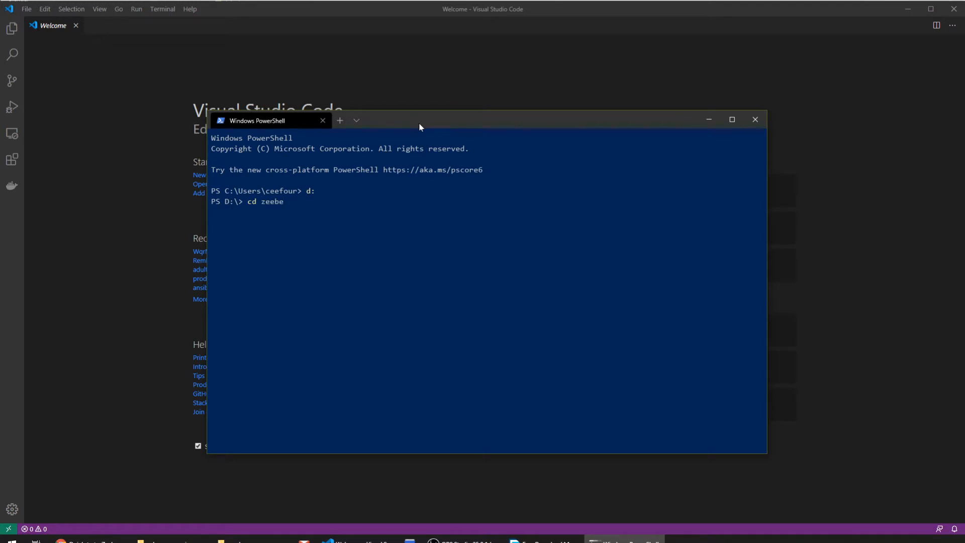
pyautogui.write('cd')
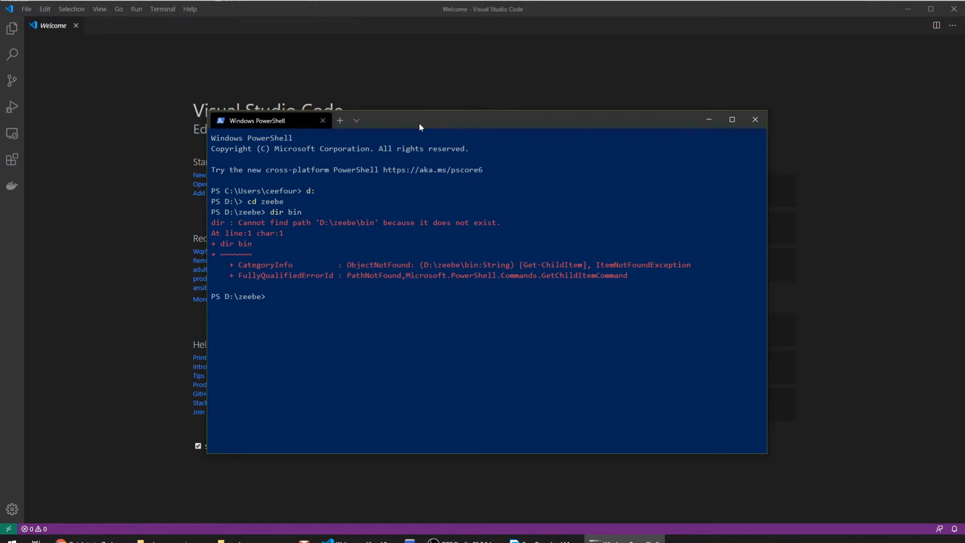
pyautogui.write('ls b')
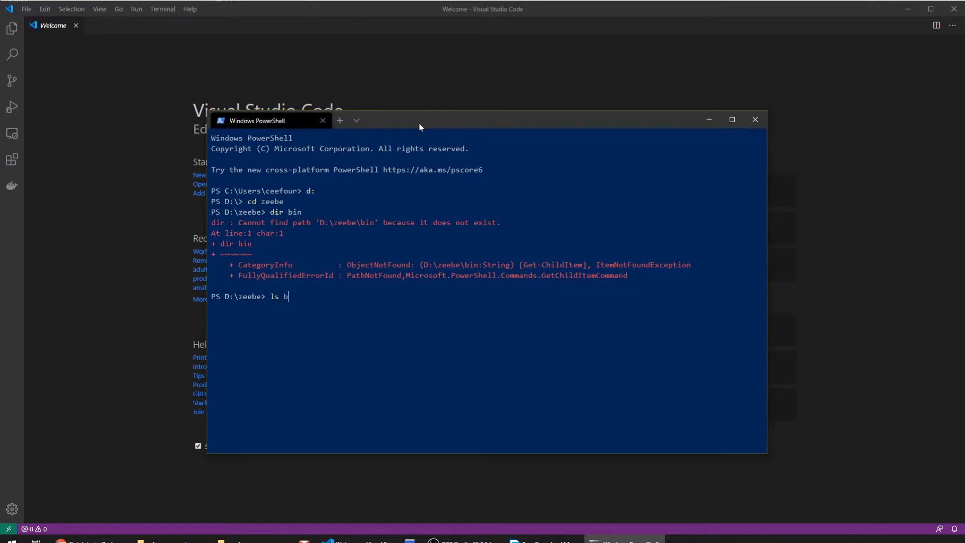
pyautogui.press('Enter')
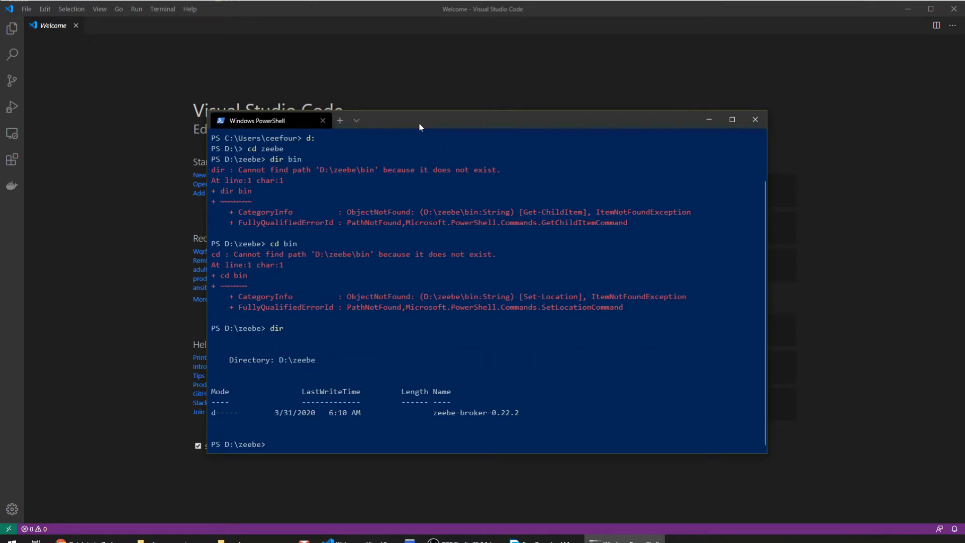
# Run bin\broker, which fails with a bad major version error, then check java -version
pyautogui.write('cd bin')
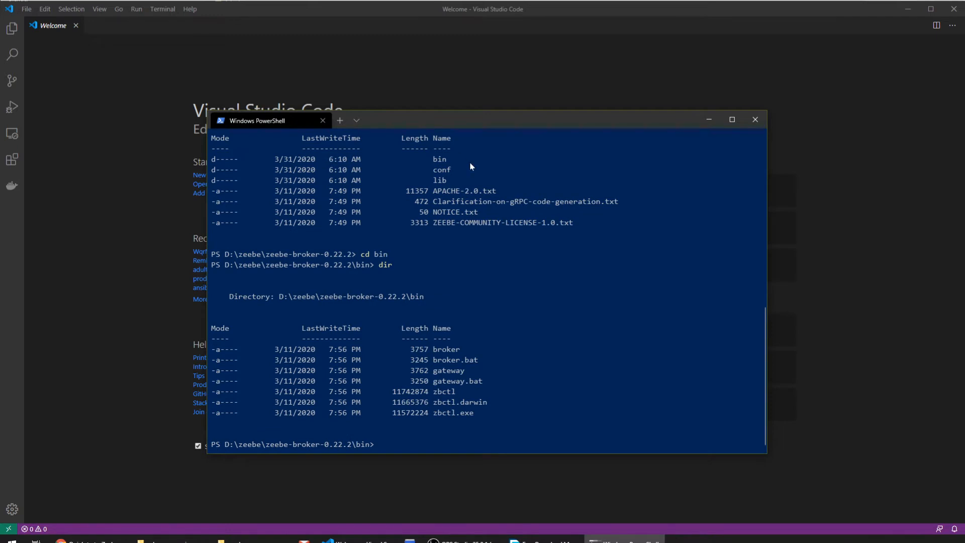
pyautogui.write('broker')
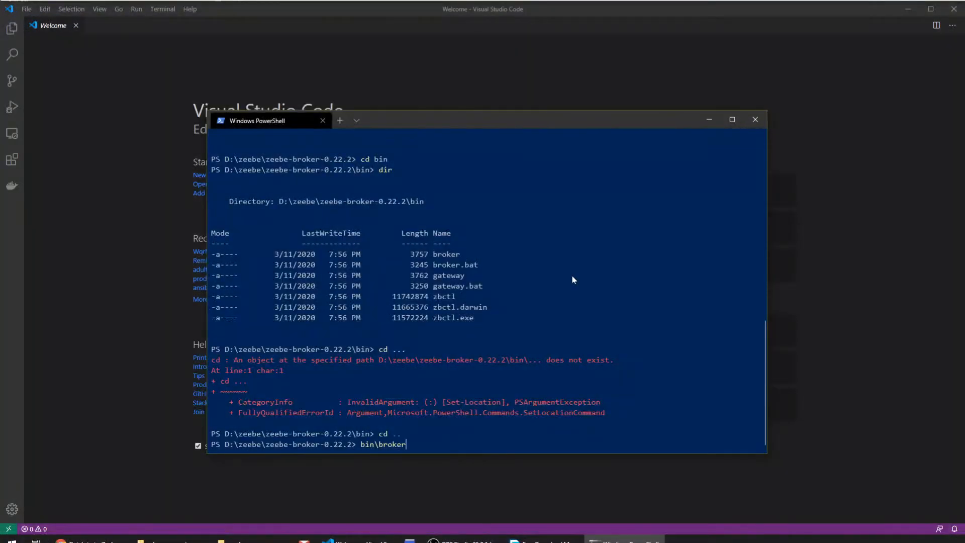
pyautogui.press('Enter')
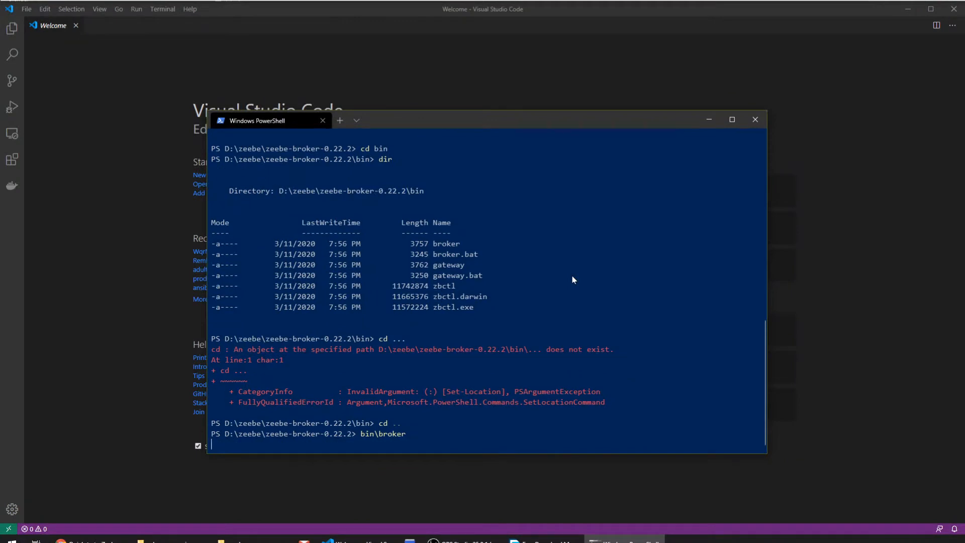
pyautogui.press('Enter')
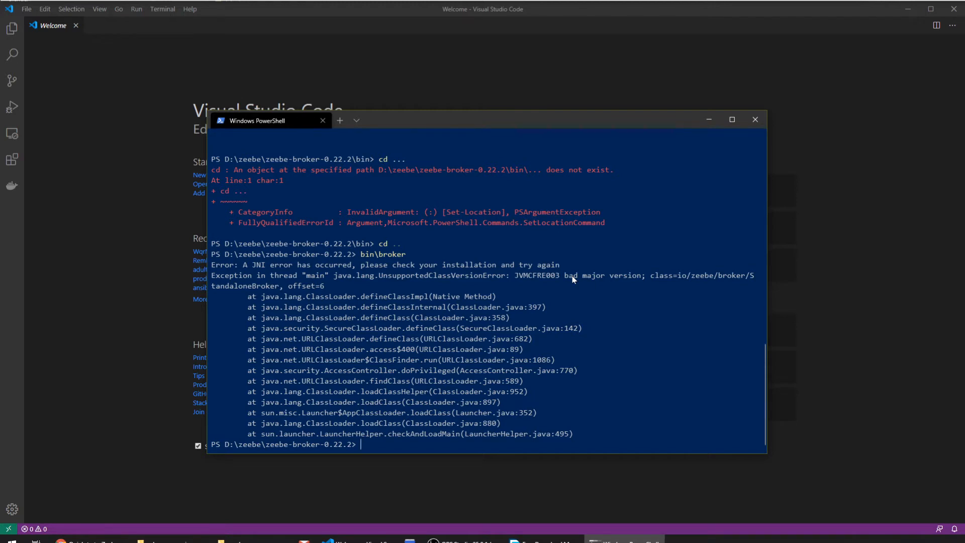
pyautogui.write('java -version')
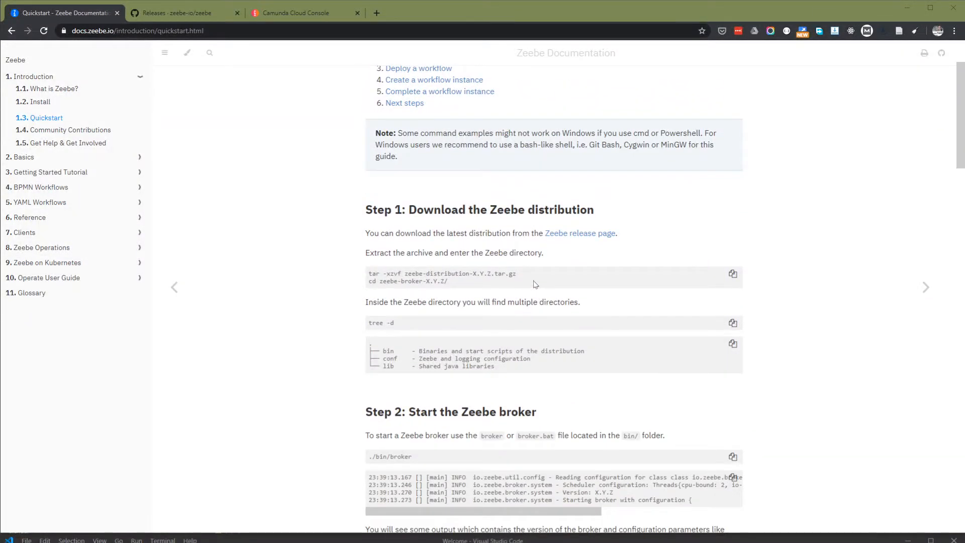
# Review the Quickstart guide and 0.22.2 release, then look up adoptopenjdk.net in a new tab
pyautogui.scroll(-3)
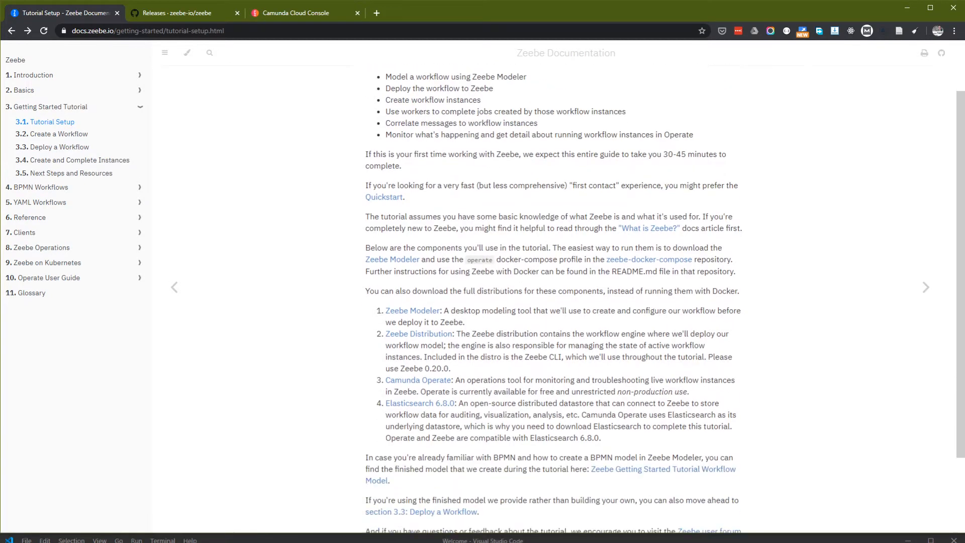
pyautogui.scroll(-3)
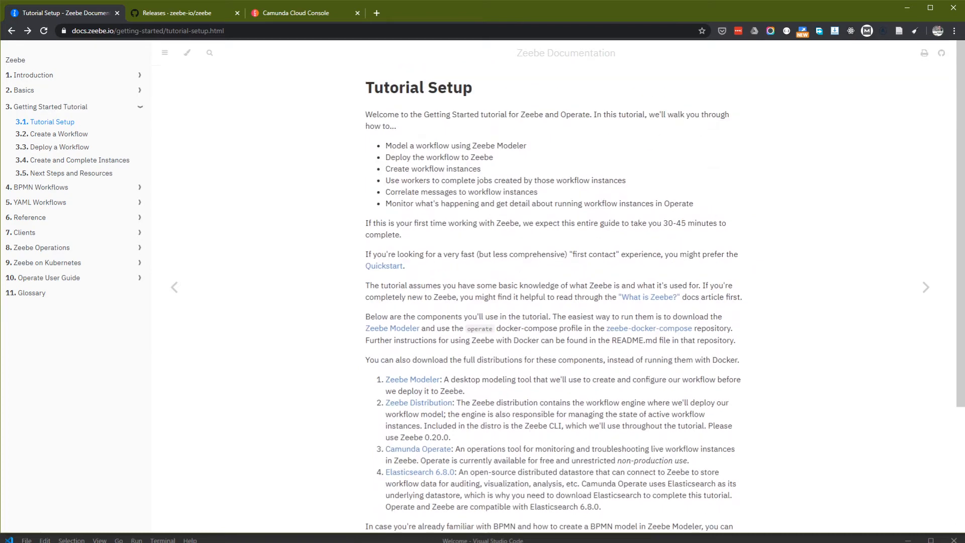
pyautogui.moveTo(389, 265)
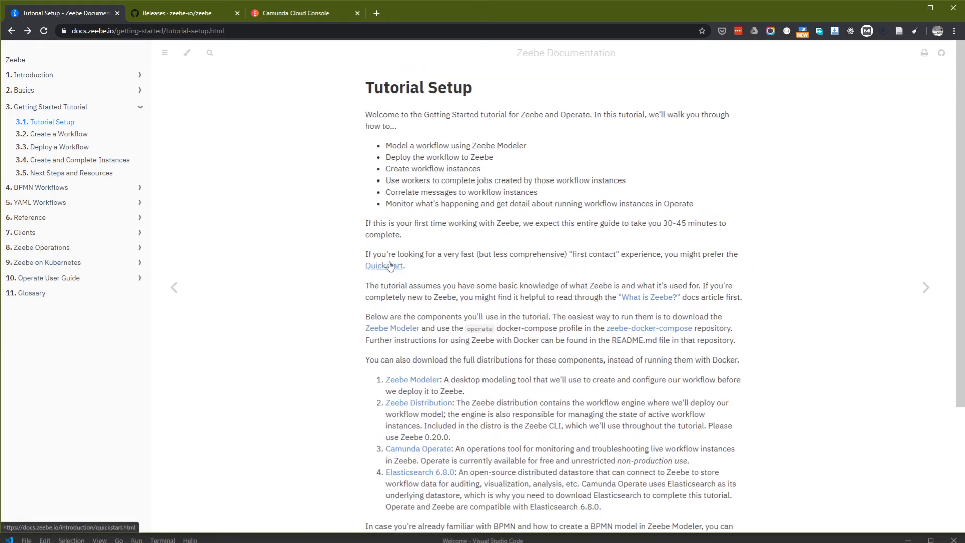
pyautogui.click(383, 265)
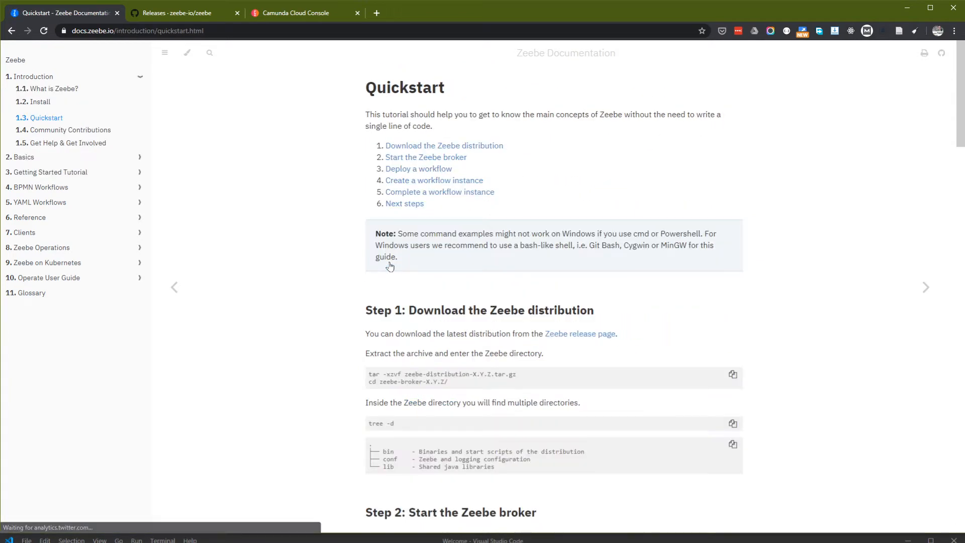
pyautogui.scroll(-3)
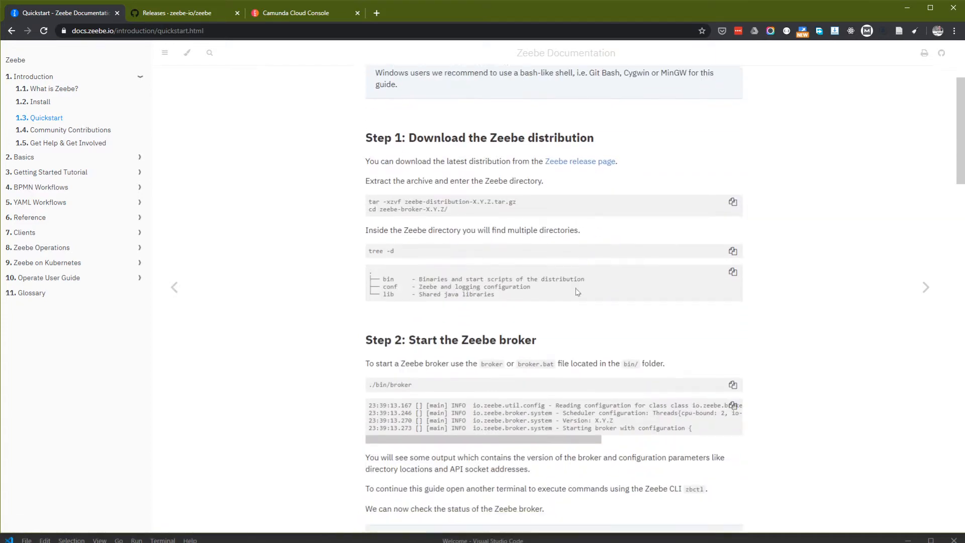
pyautogui.scroll(-3)
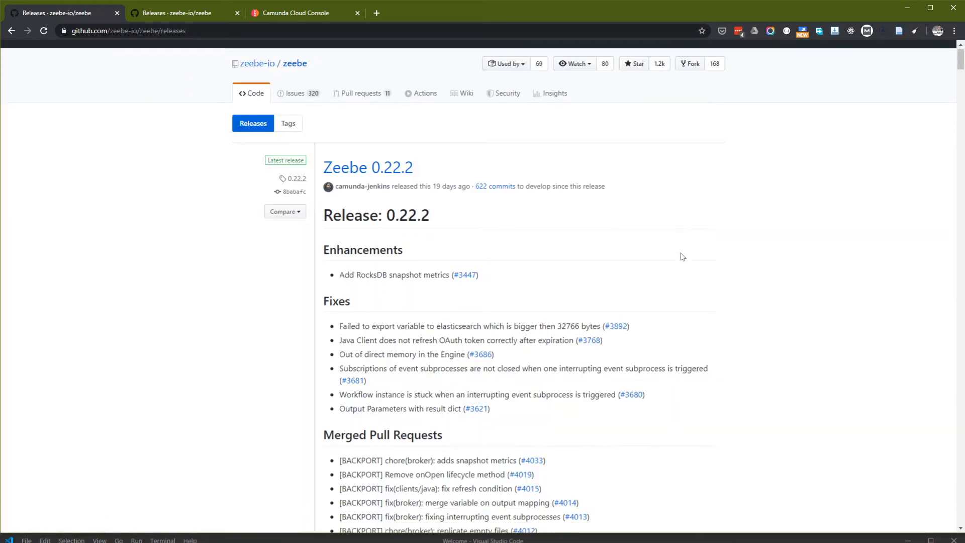
pyautogui.scroll(-3)
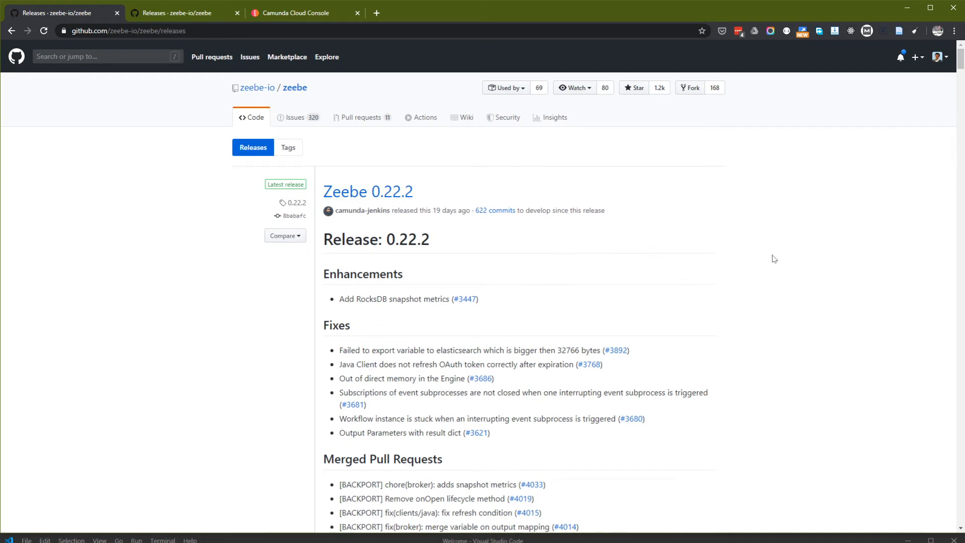
pyautogui.write('adoptopenjdk.net')
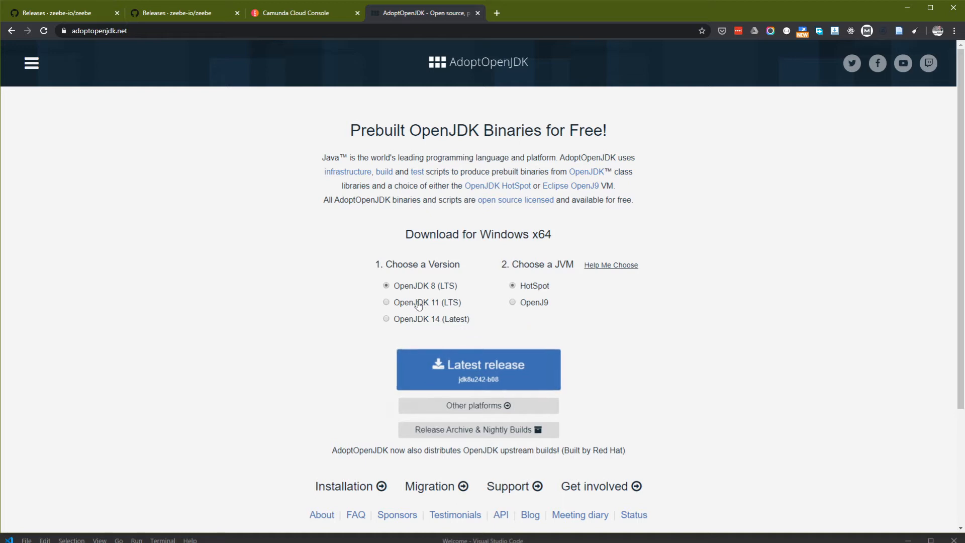
# Download the OpenJDK 11.0.6.10 HotSpot installer into D:\Downloads\Java
pyautogui.click(386, 302)
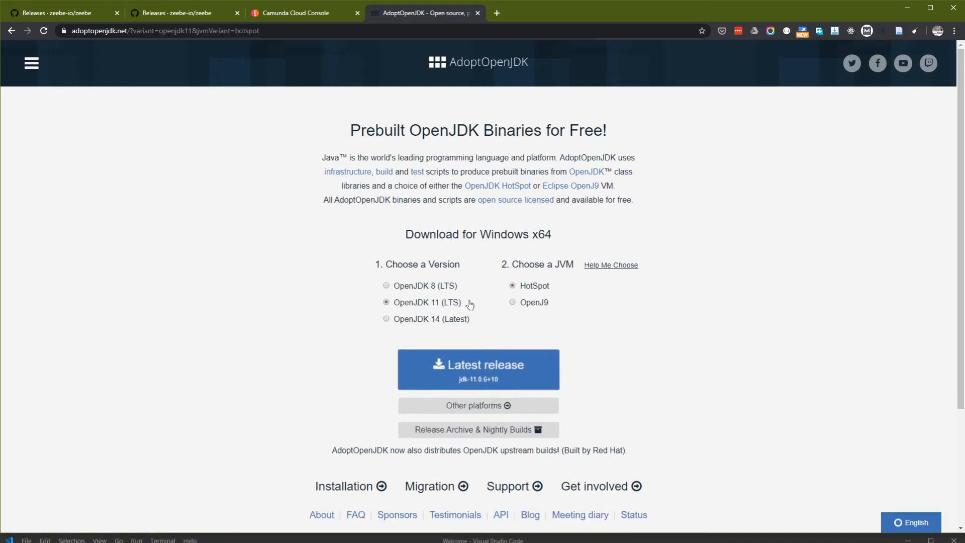
pyautogui.moveTo(483, 375)
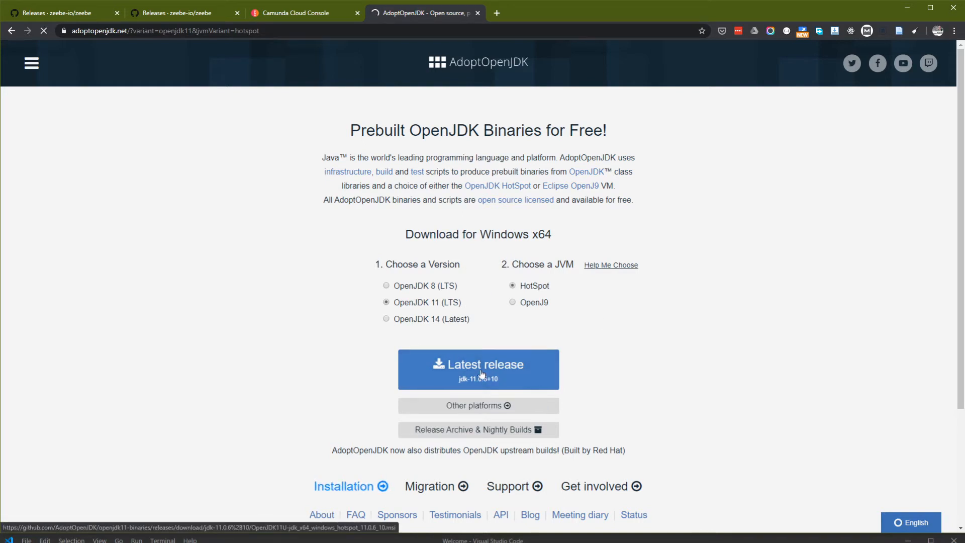
pyautogui.click(479, 370)
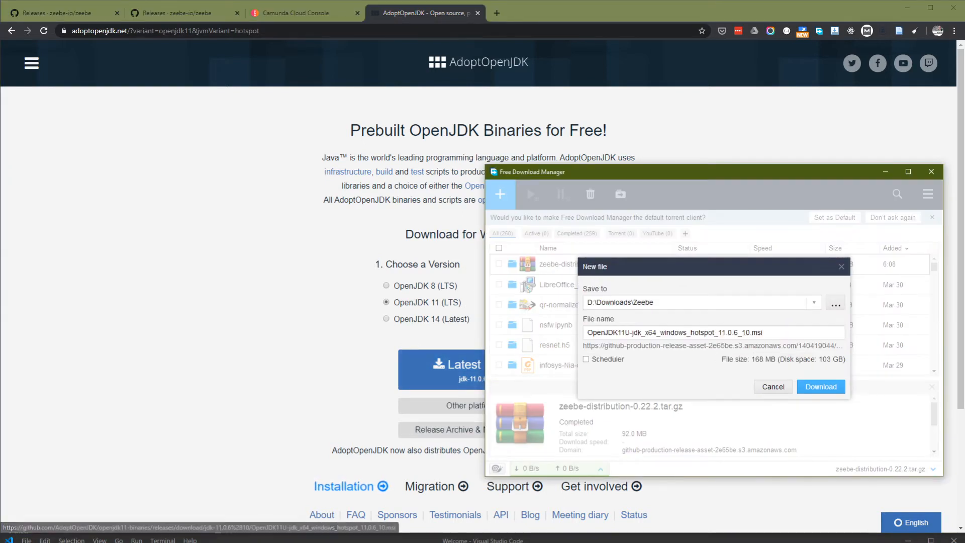
pyautogui.doubleClick(643, 301)
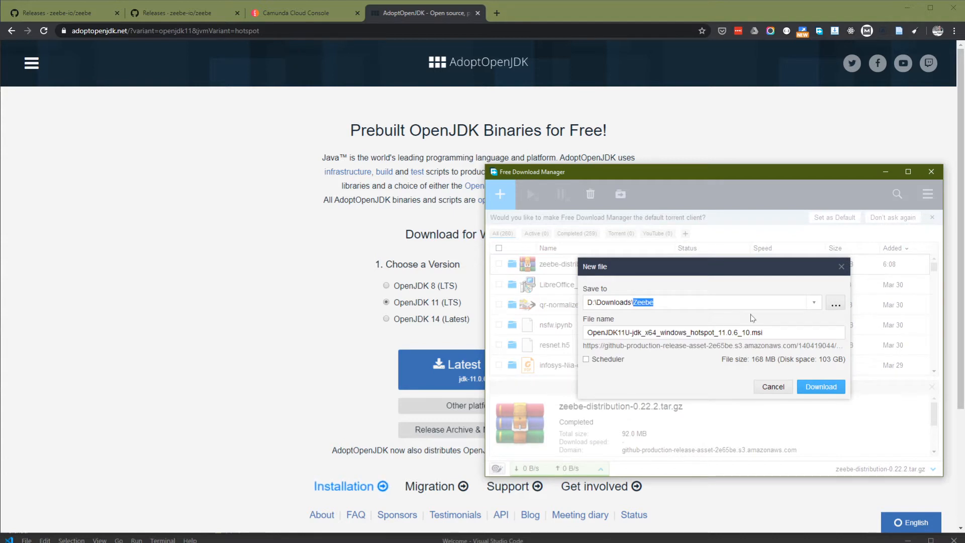
pyautogui.write('Java')
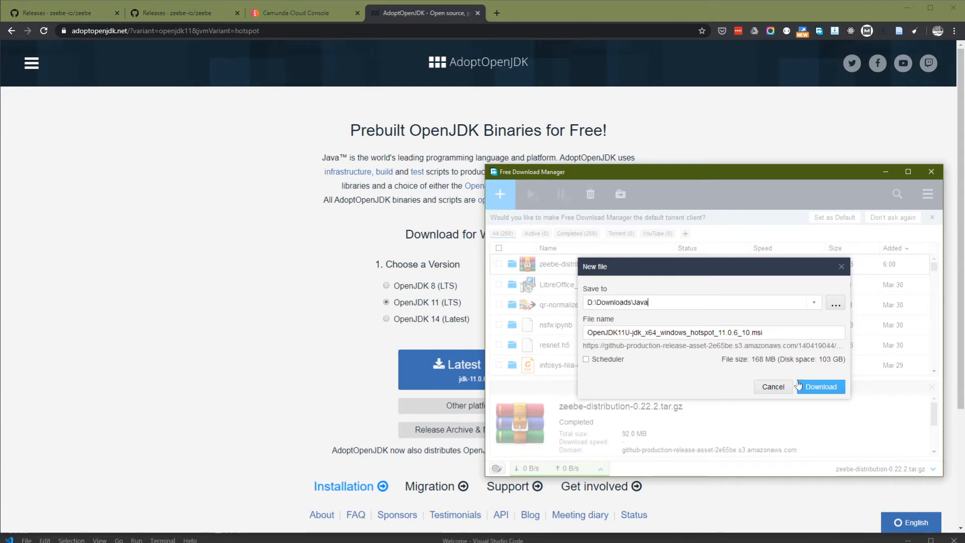
pyautogui.click(820, 386)
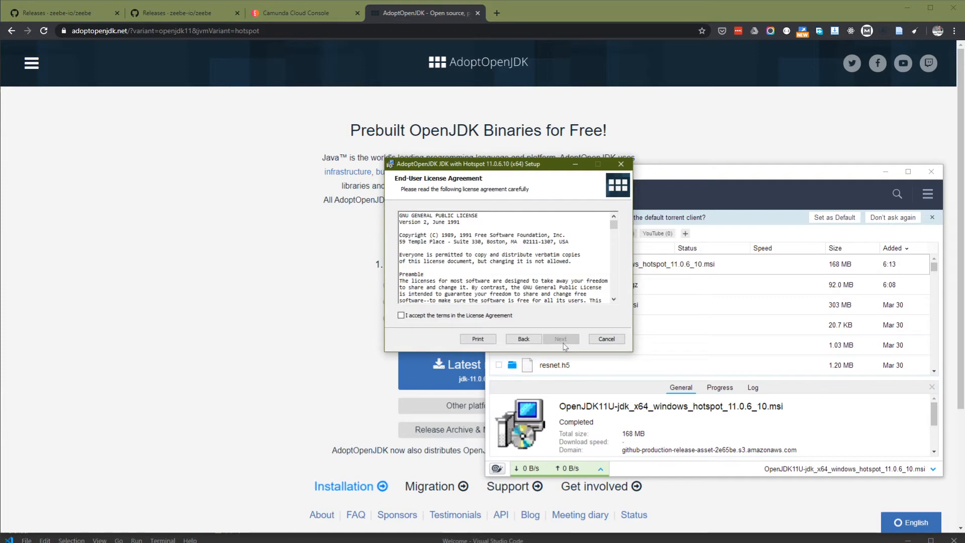
# Install the JDK accepting the license and default features, through to Finish
pyautogui.click(568, 339)
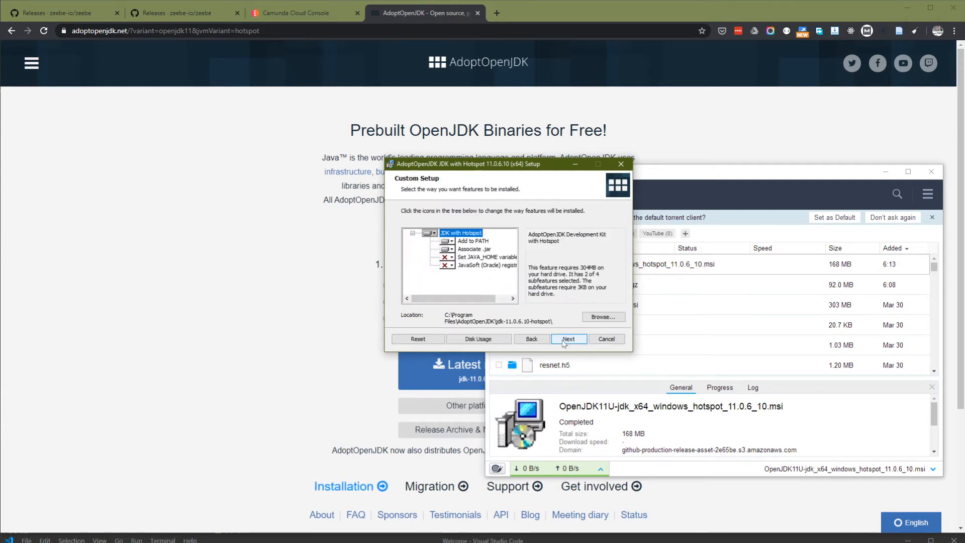
pyautogui.click(568, 338)
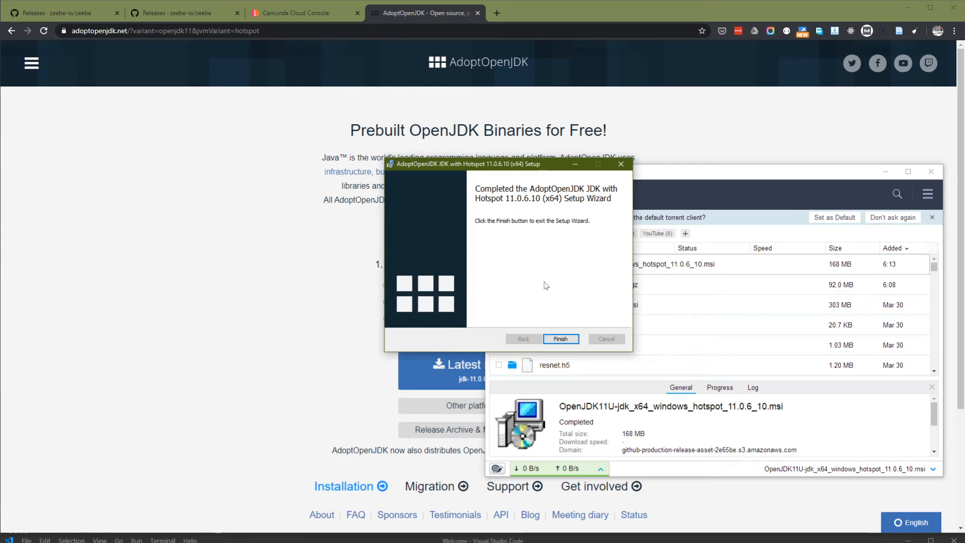
pyautogui.click(560, 339)
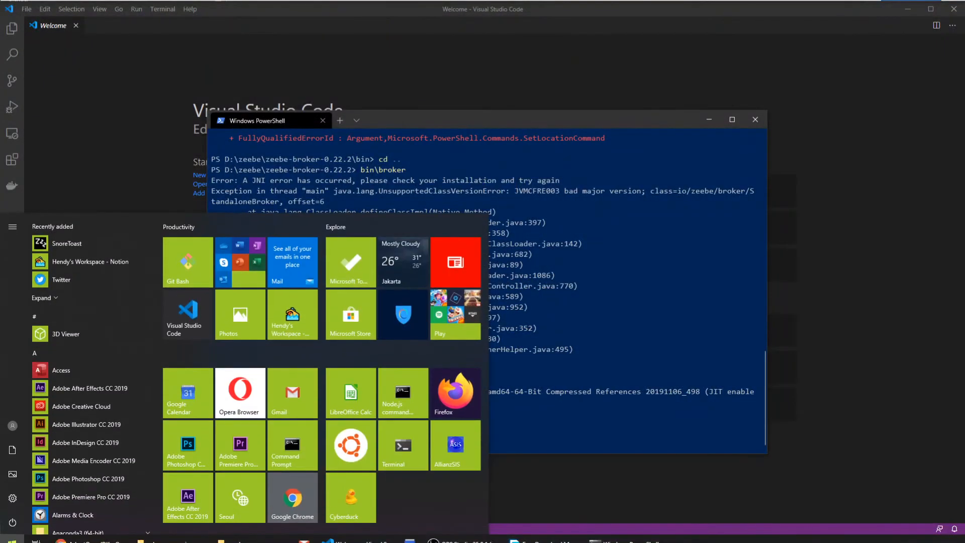
# Reach Environment Variables via an 'enviro' search and leave the user Path unchanged
pyautogui.write('enviro')
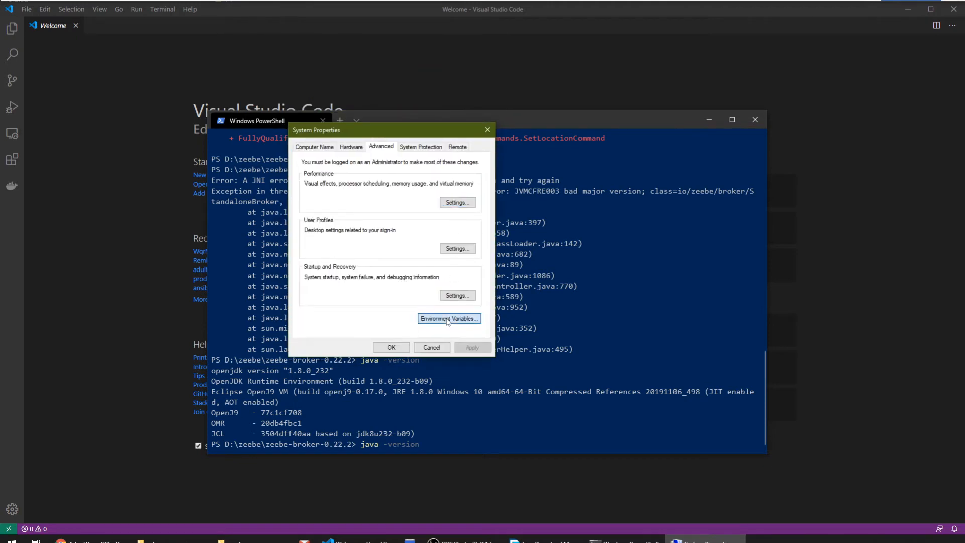
pyautogui.click(449, 318)
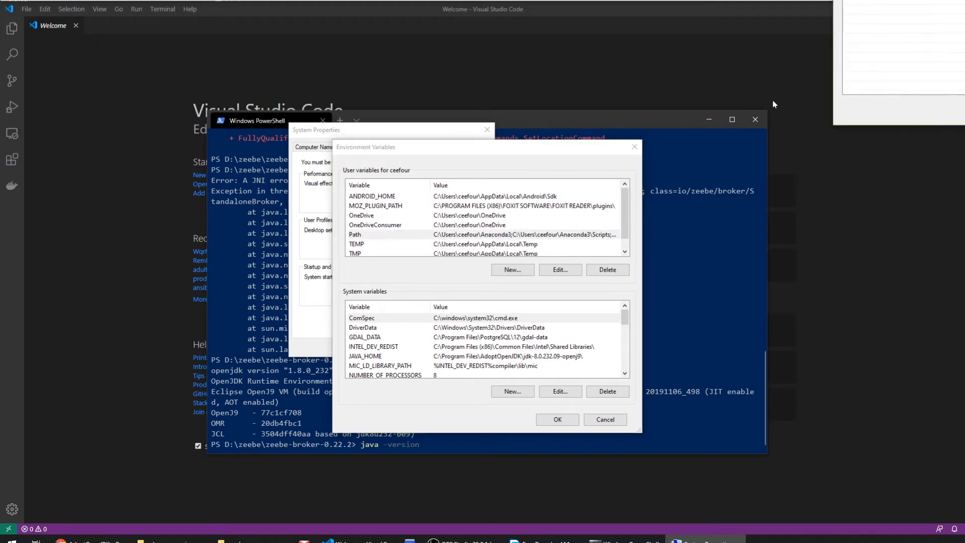
pyautogui.click(559, 270)
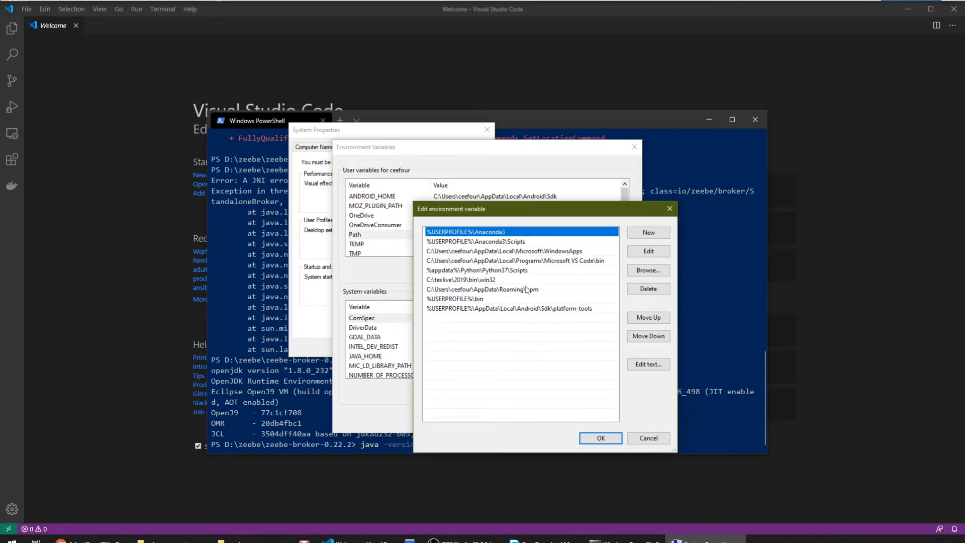
pyautogui.click(600, 438)
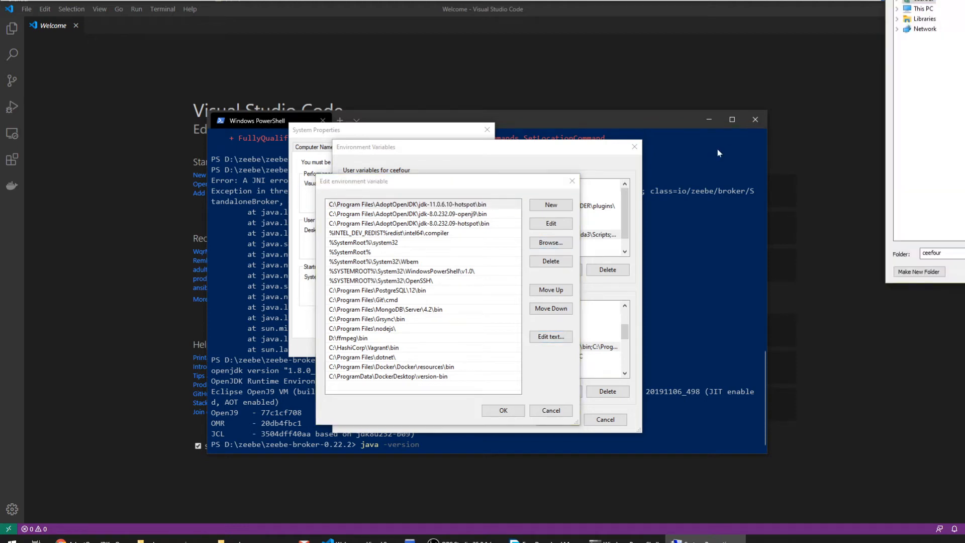
# Add C:\Program Files\AdoptOpenJDK\jdk-11.0.6.10-hotspot\bin to the system Path and confirm all dialogs
pyautogui.click(551, 242)
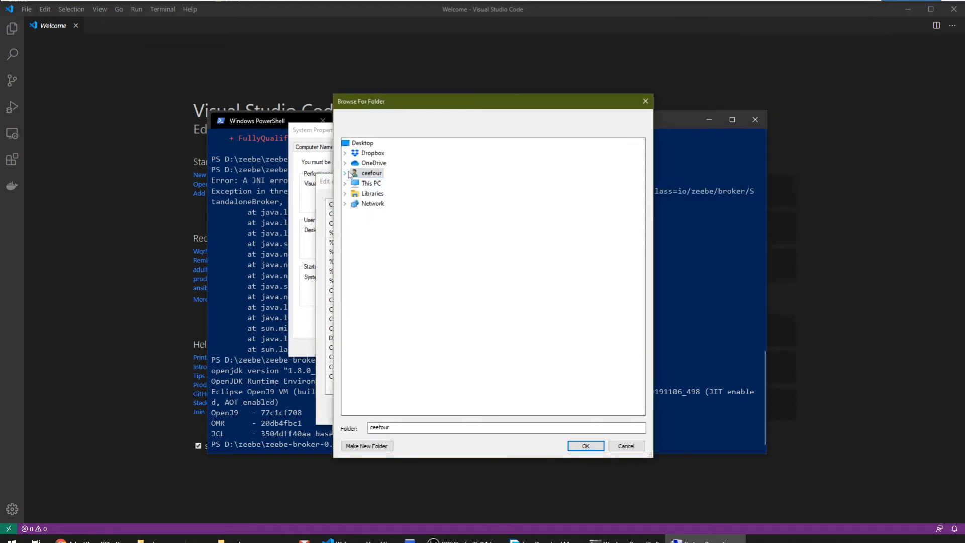
pyautogui.click(344, 183)
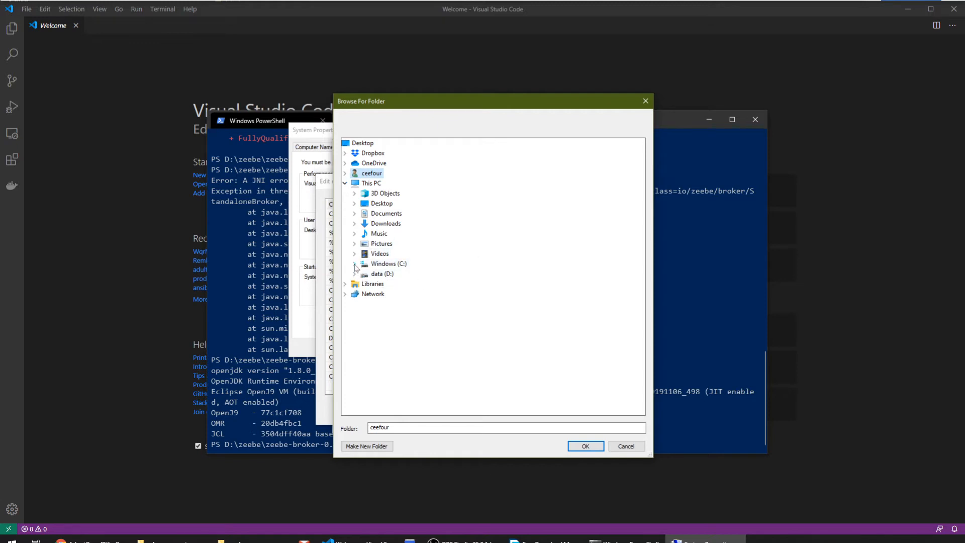
pyautogui.click(354, 264)
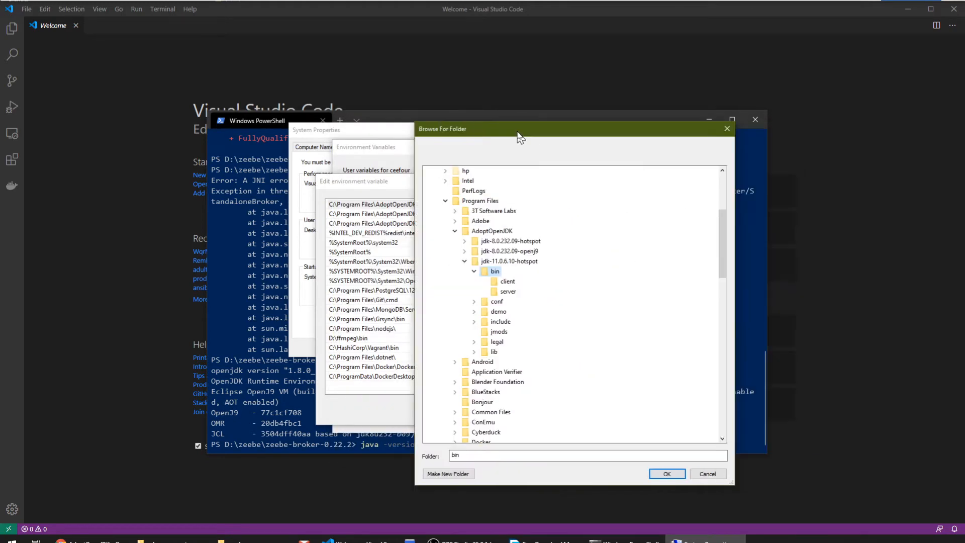
pyautogui.click(667, 473)
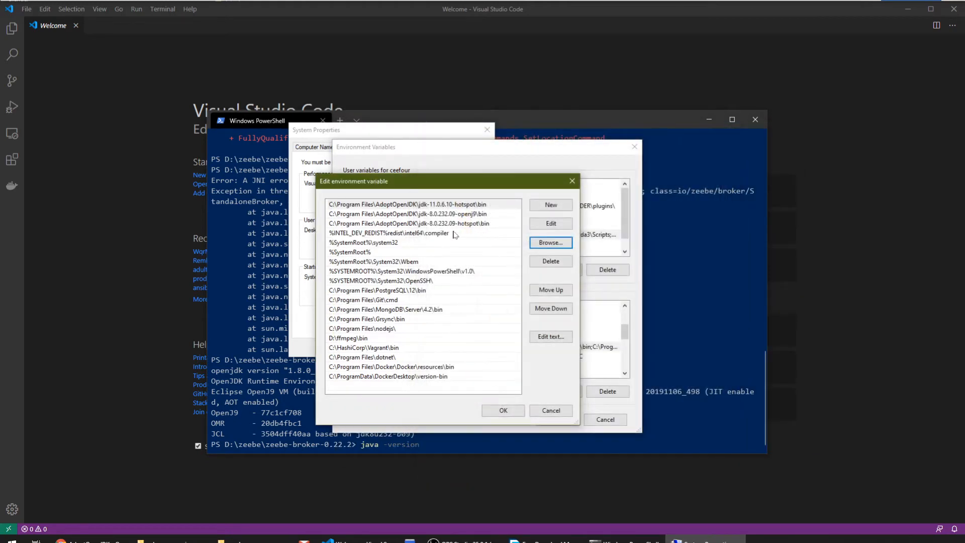
pyautogui.click(502, 410)
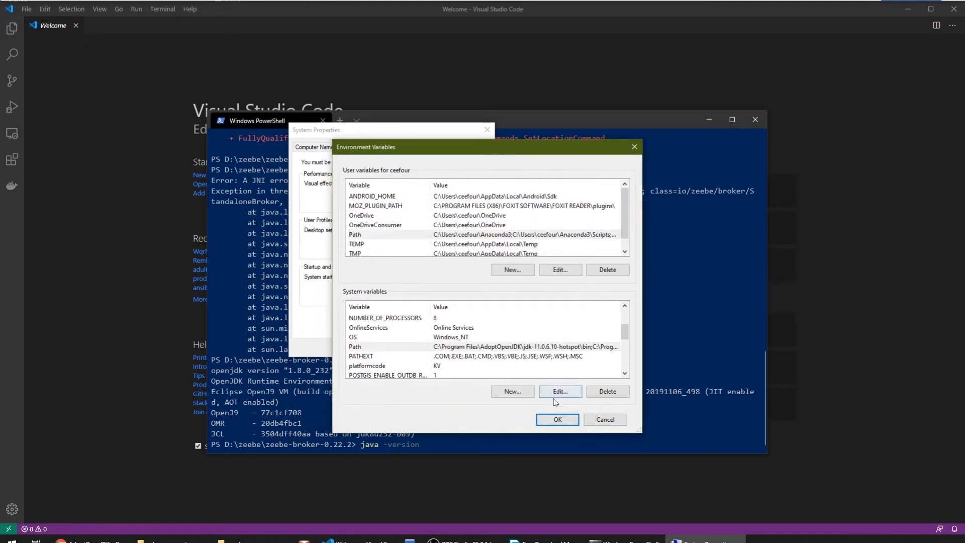
pyautogui.click(557, 419)
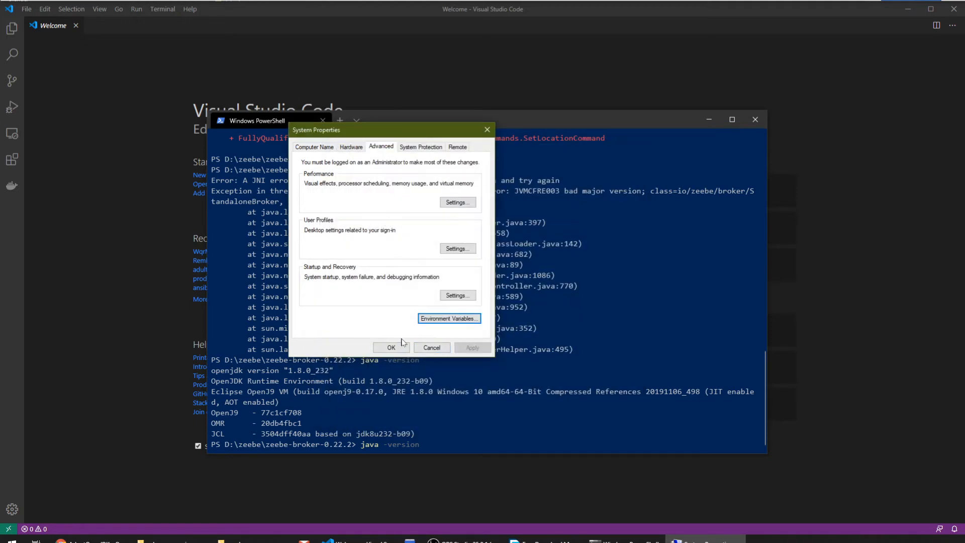
pyautogui.click(431, 347)
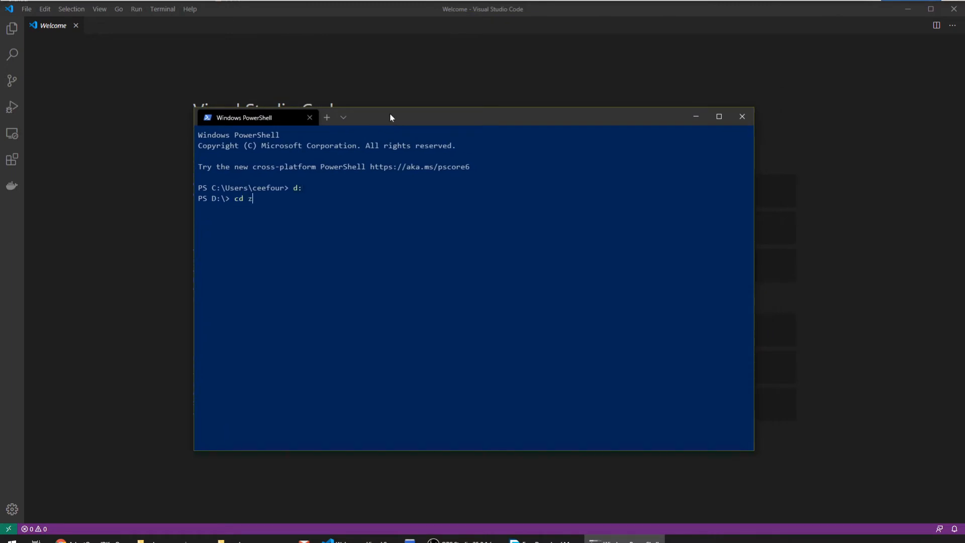
# Start bin\broker from D:\zeebe\zeebe-broker-0.22.2 and allow OpenJDK through the firewall
pyautogui.write('.\\zeebe\\zeebe-broker-0.22.2\\')
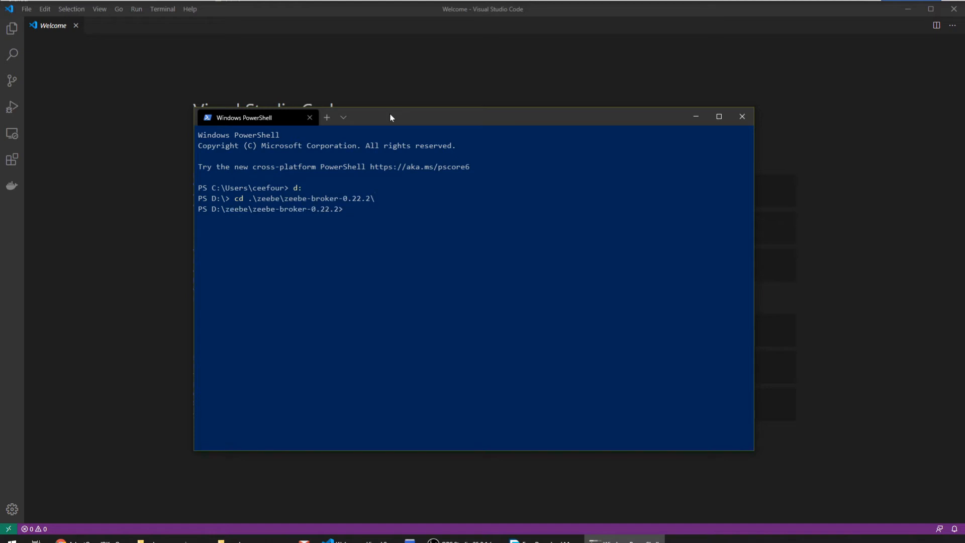
pyautogui.write('bin')
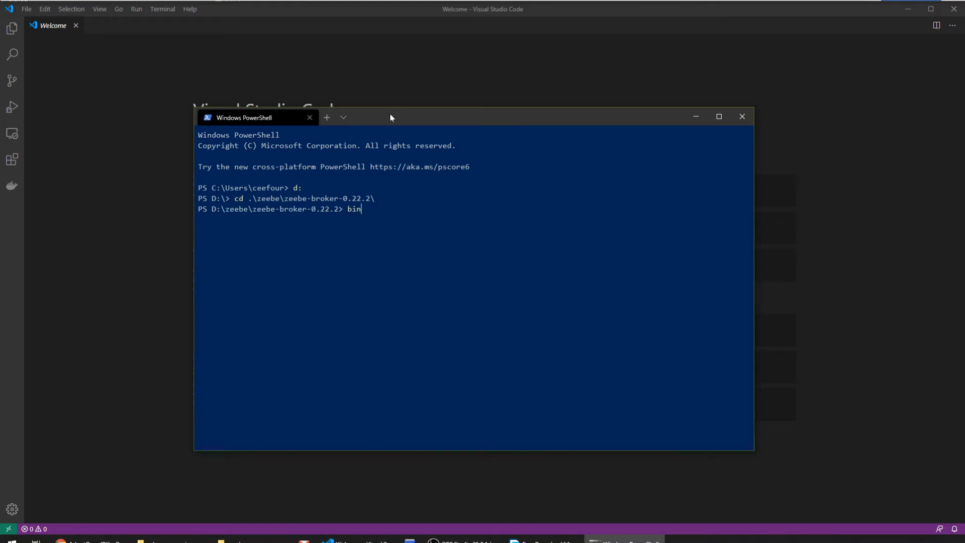
pyautogui.write('\\zeebe')
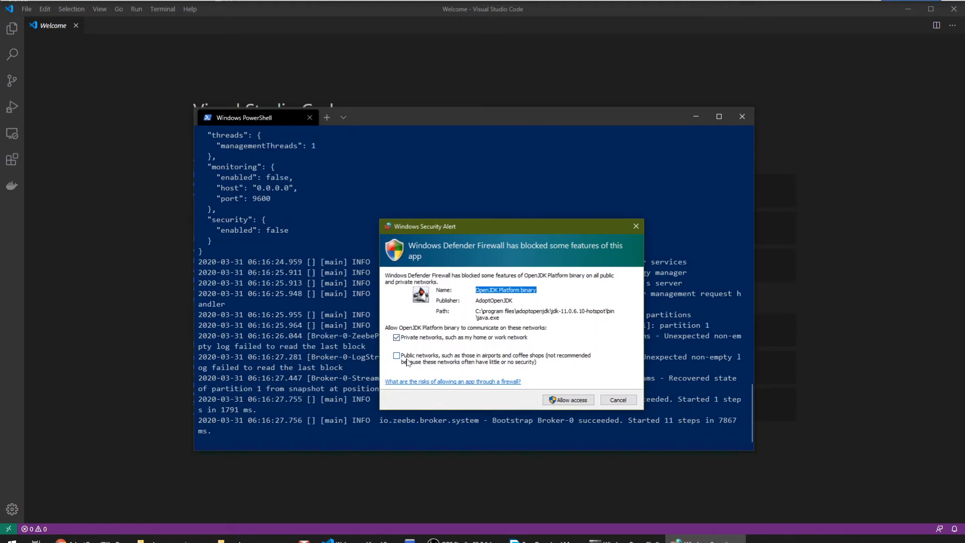
pyautogui.click(396, 355)
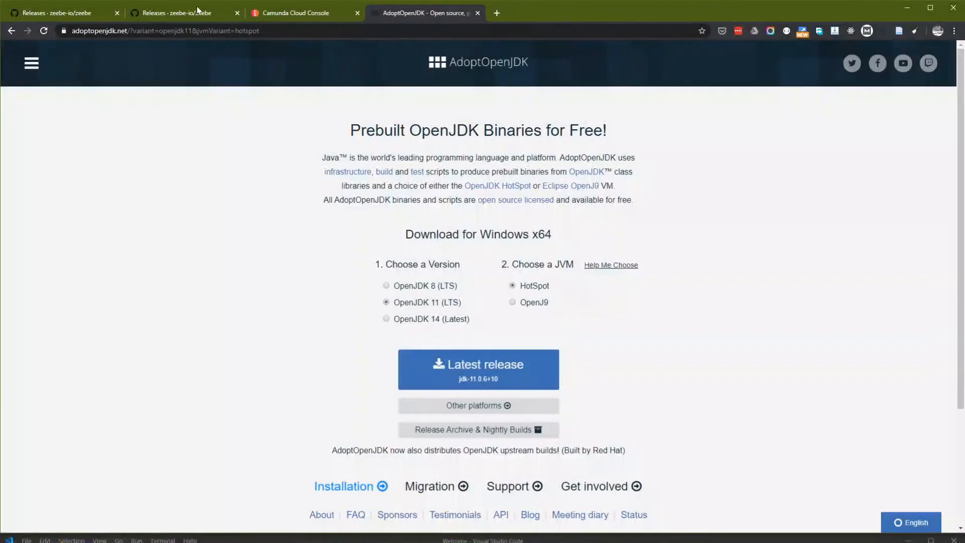
# Bring up the Zeebe Quickstart guide and scroll to the broker status step
pyautogui.click(65, 10)
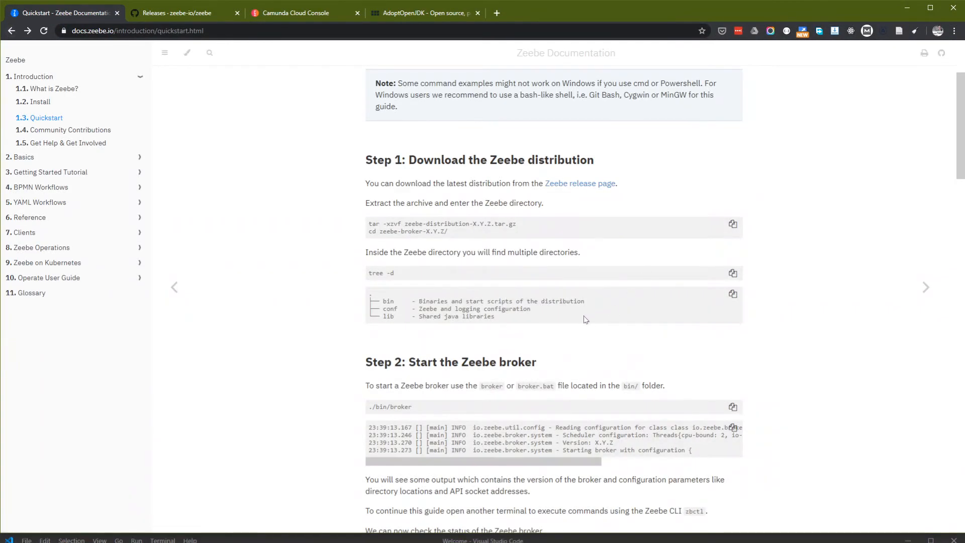
pyautogui.scroll(-3)
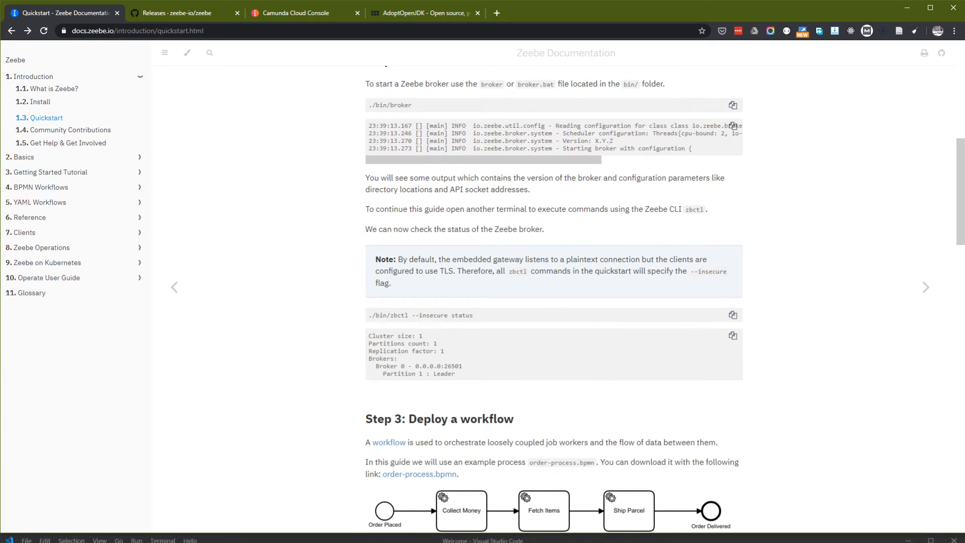
pyautogui.scroll(-3)
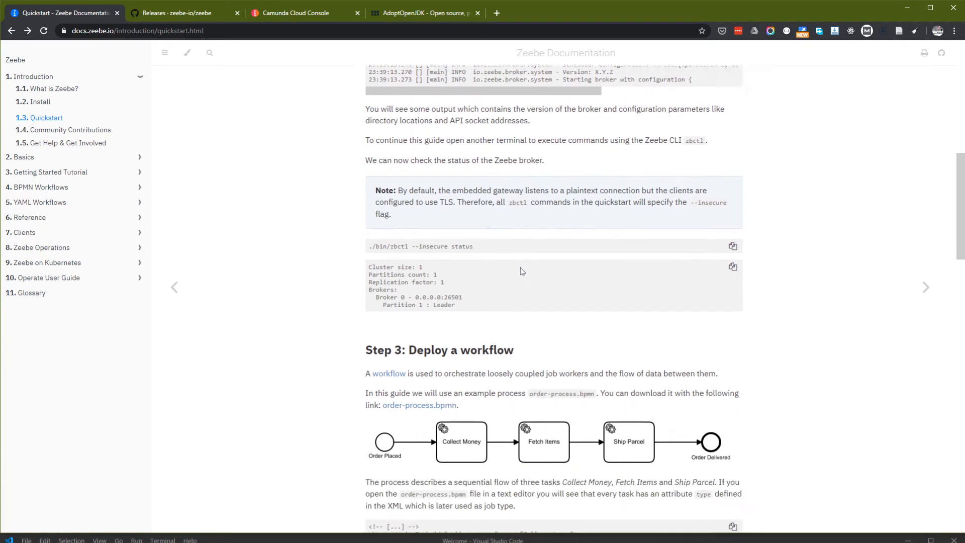
pyautogui.scroll(-3)
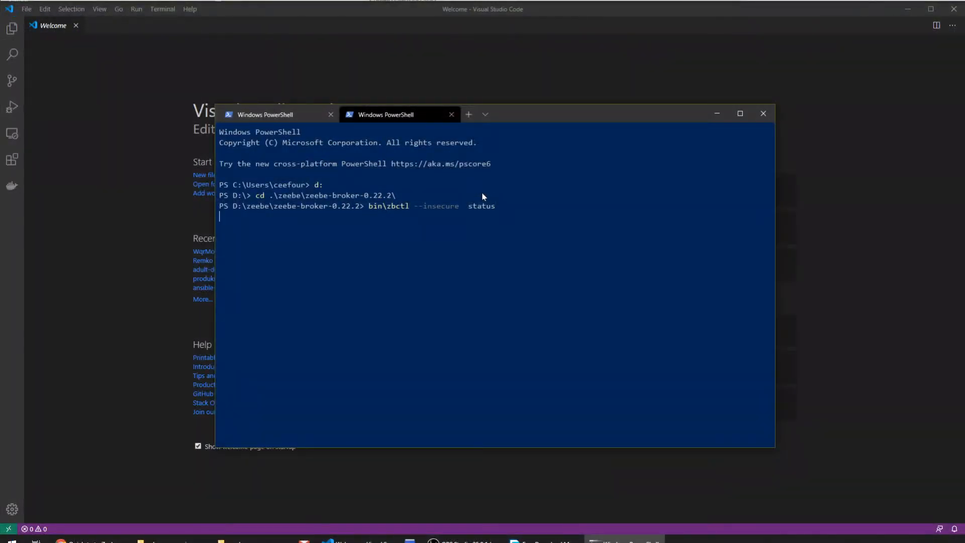
# Run bin\zbctl --insecure status in a second PowerShell tab, then reach Step 3
pyautogui.press('Enter')
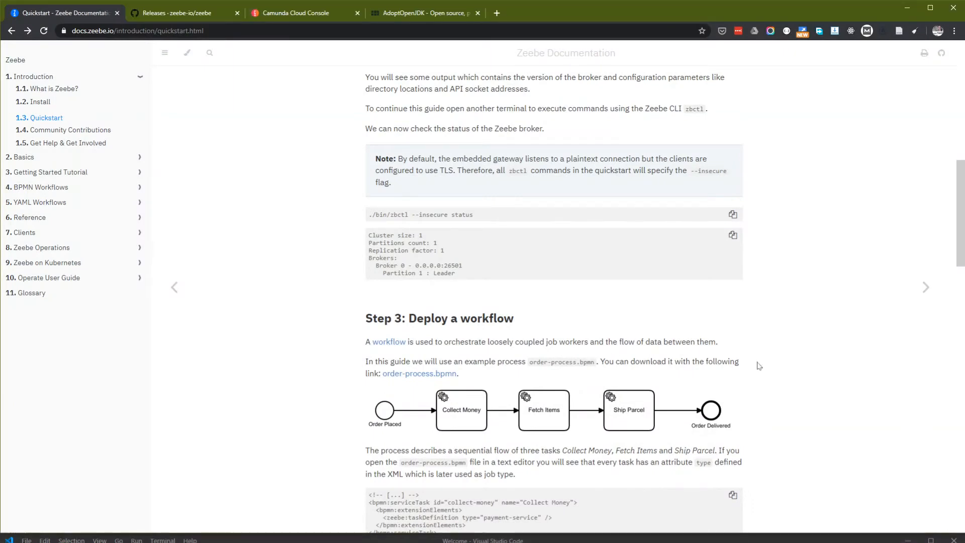
pyautogui.scroll(-3)
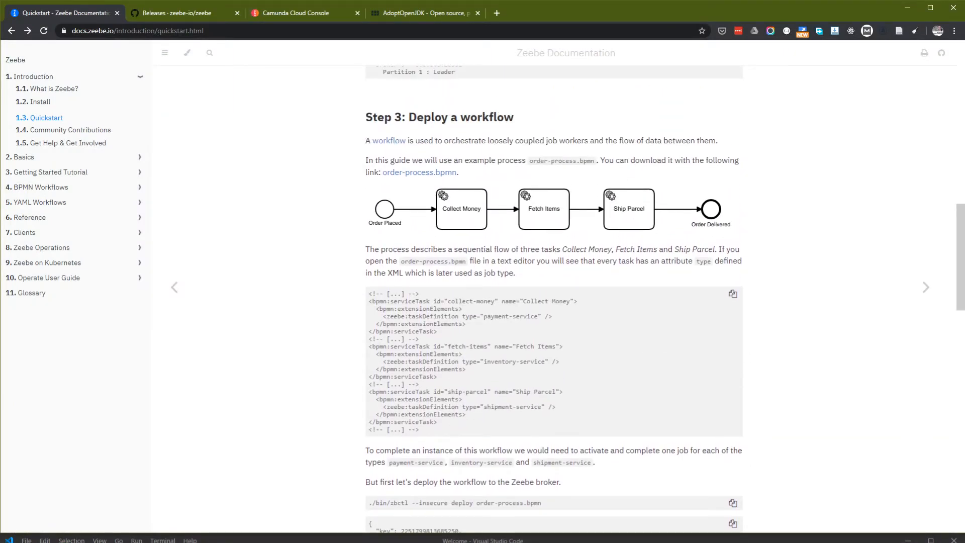
pyautogui.moveTo(419, 172)
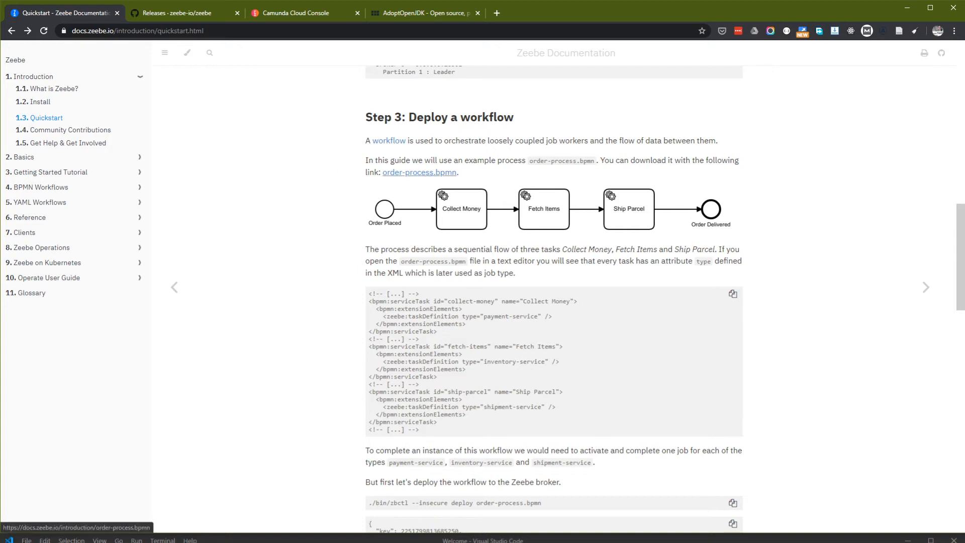
pyautogui.moveTo(447, 171)
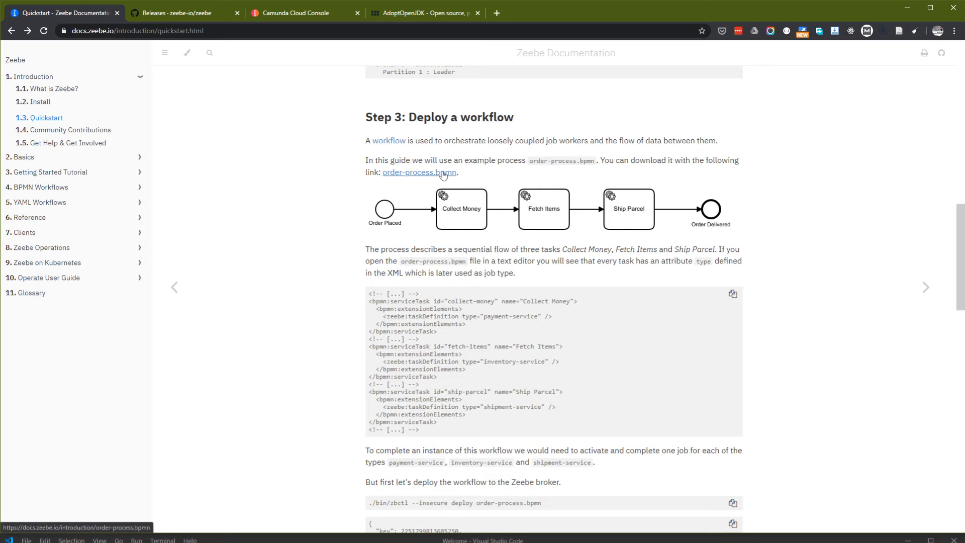
# Save the order-process.bpmn link, accepting Free Download Manager's Add download
pyautogui.rightClick(442, 173)
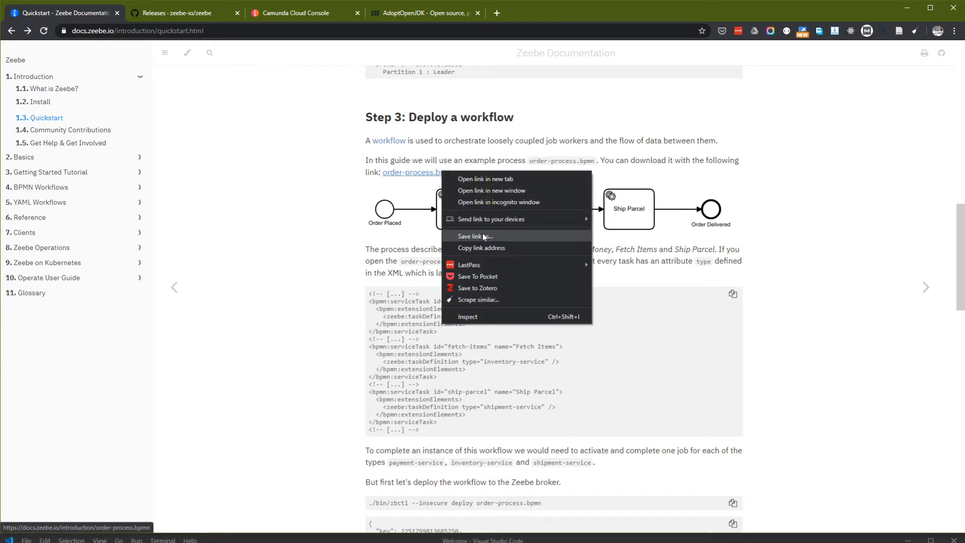
pyautogui.click(474, 236)
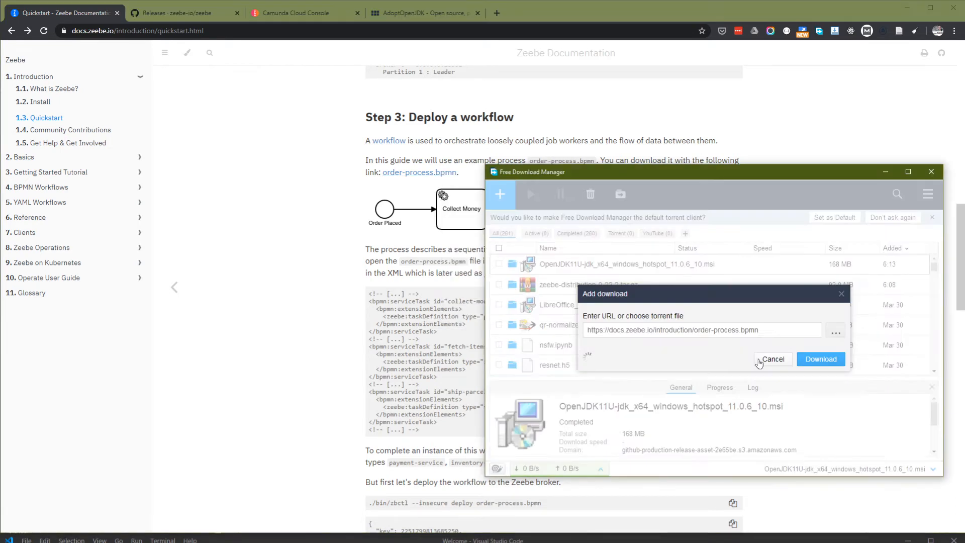
pyautogui.click(820, 359)
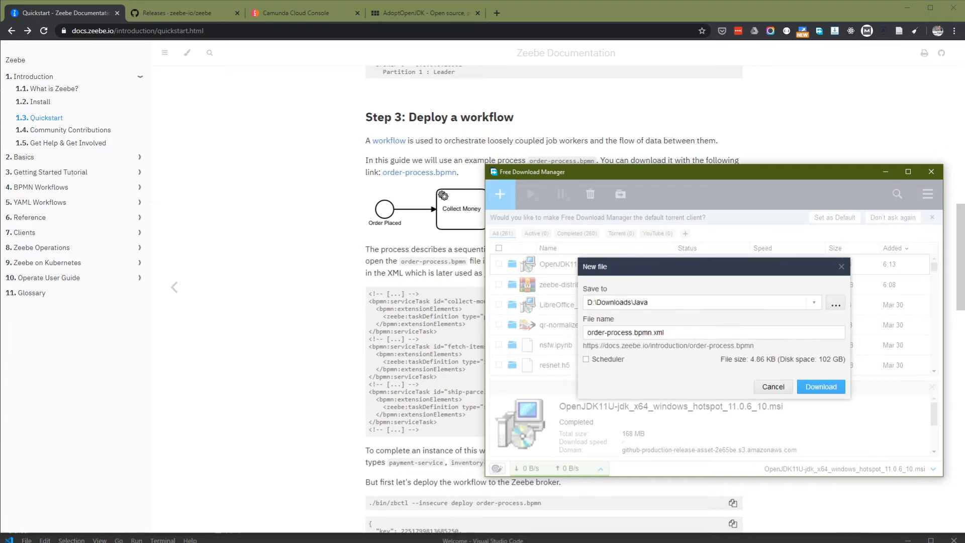
# Download order-process.bpmn into the Downloads\Zeebe folder and return to the deploy command
pyautogui.click(813, 302)
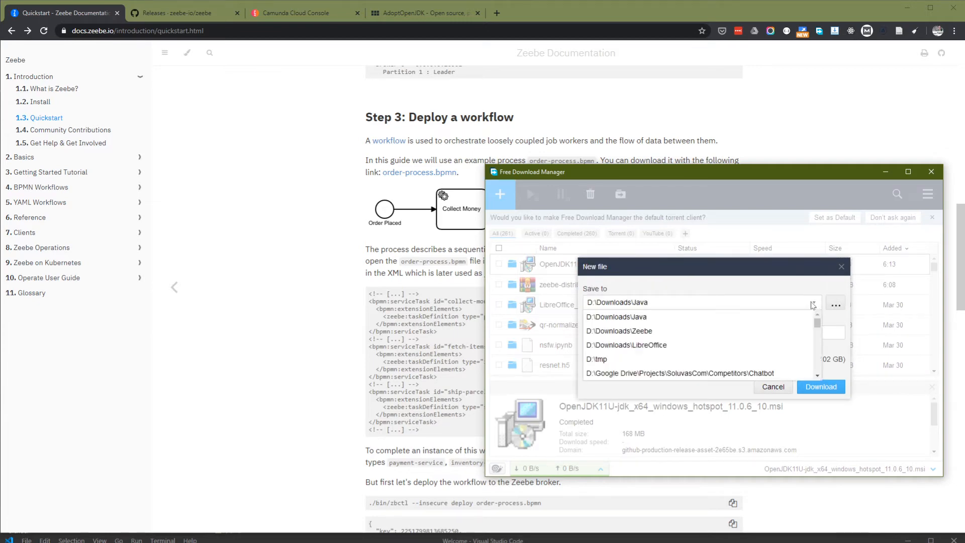
pyautogui.click(772, 386)
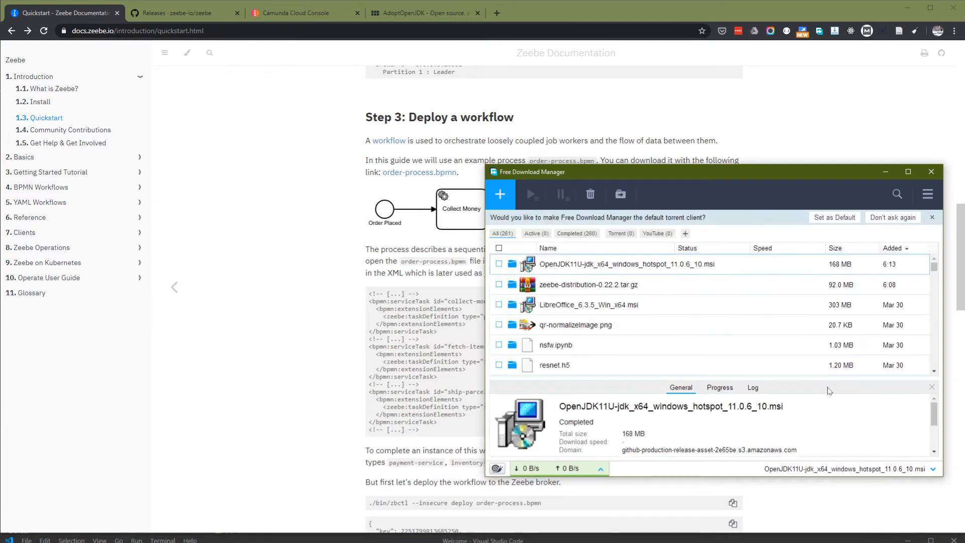
pyautogui.click(931, 185)
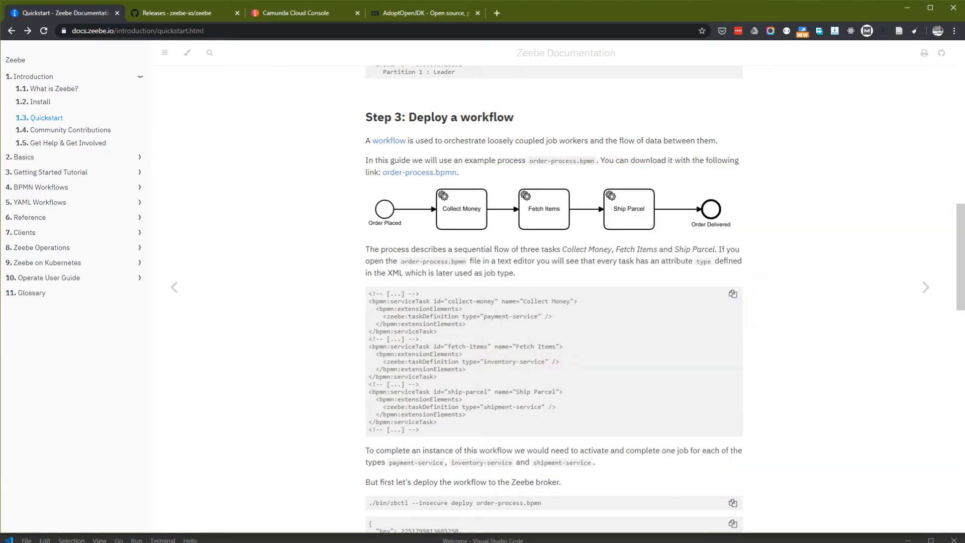
pyautogui.scroll(-3)
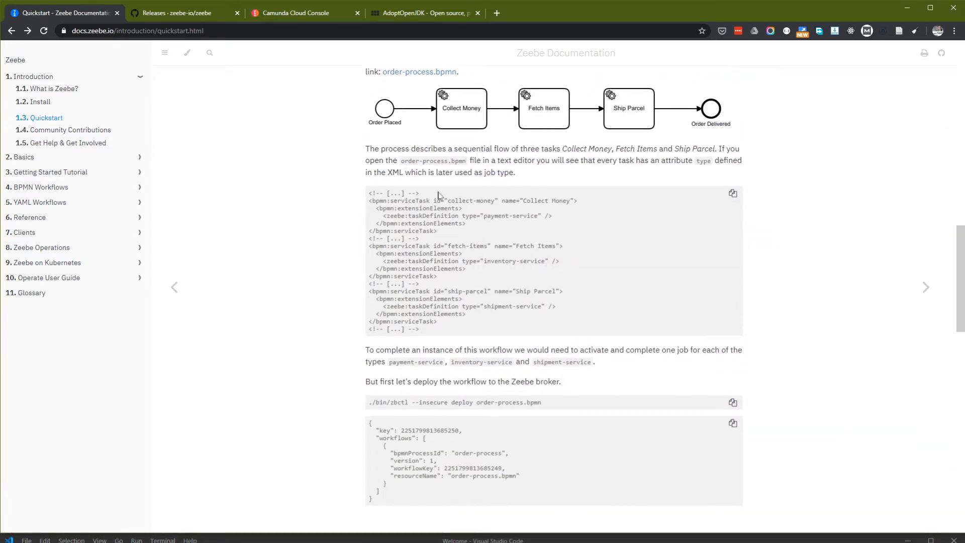
pyautogui.scroll(-3)
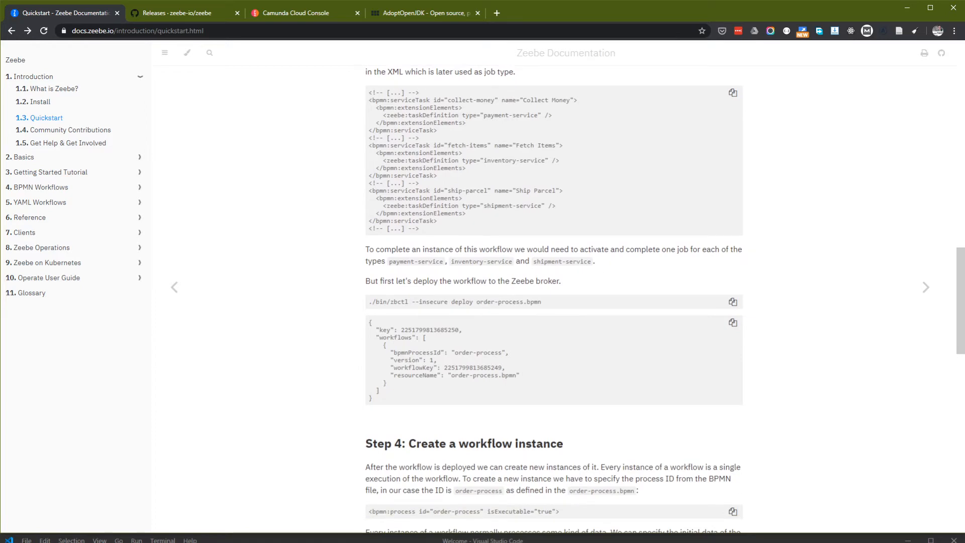
pyautogui.moveTo(542, 262)
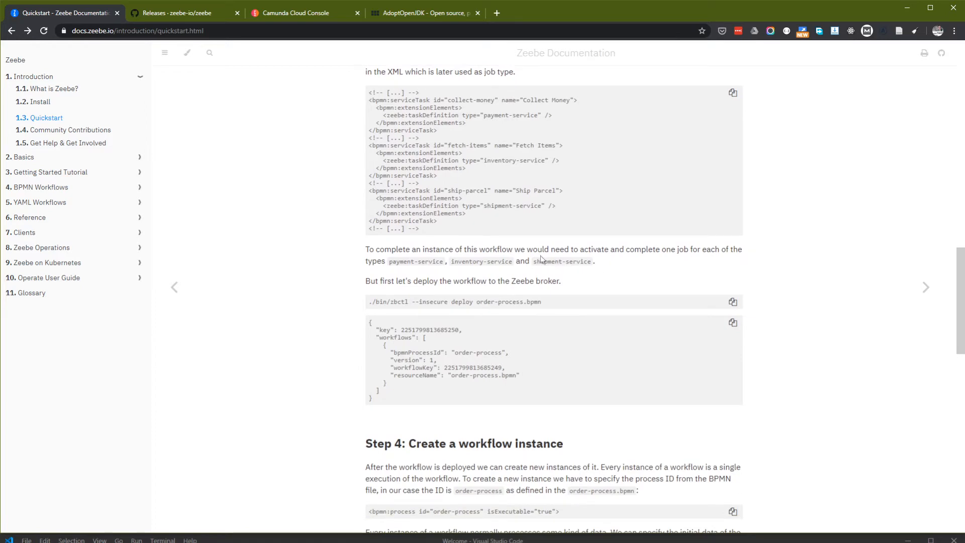
pyautogui.moveTo(611, 262)
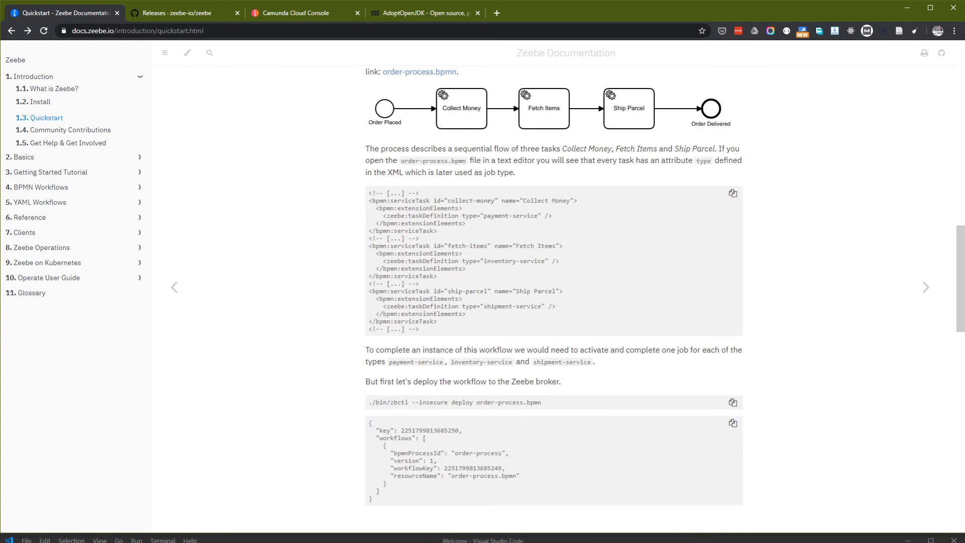
pyautogui.moveTo(525, 104)
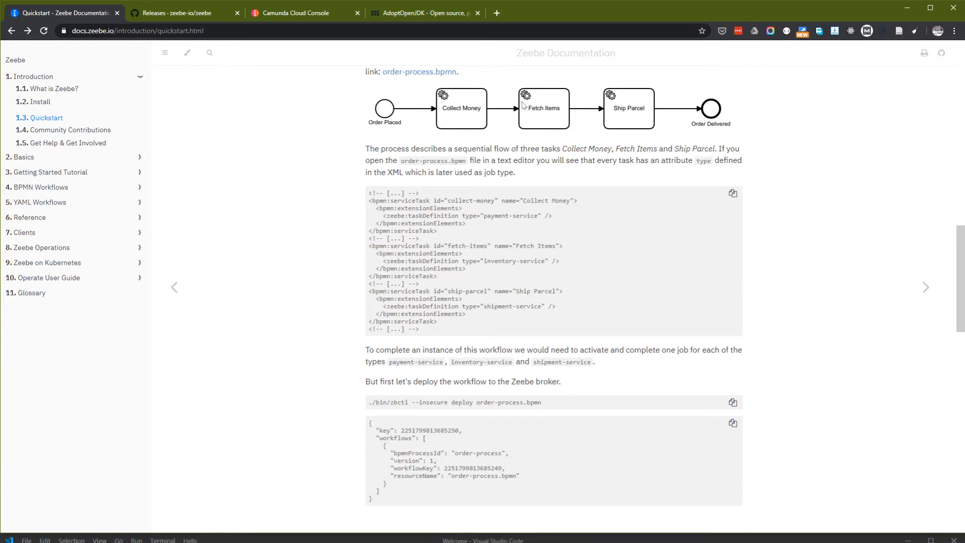
pyautogui.scroll(-3)
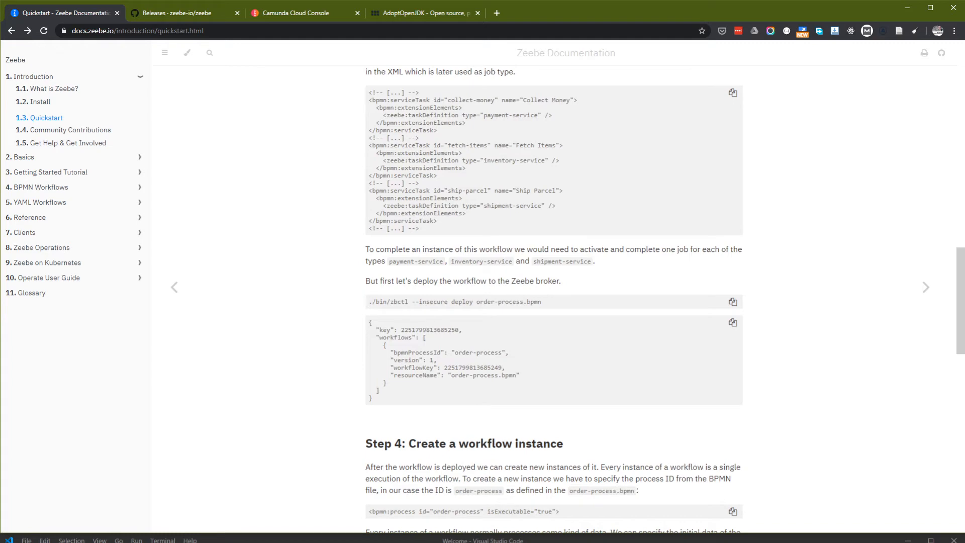
pyautogui.scroll(-3)
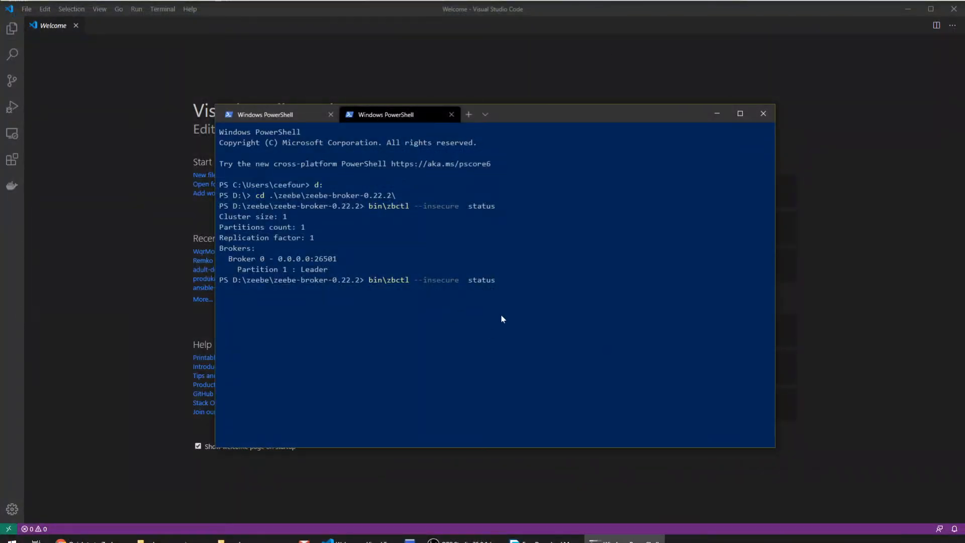
# Enter bin\zbctl --insecure deploy D:\downloads\zeebe\order-process.bpmn.xml, which fails needing a .bpmn or .yaml name
pyautogui.write('bin')
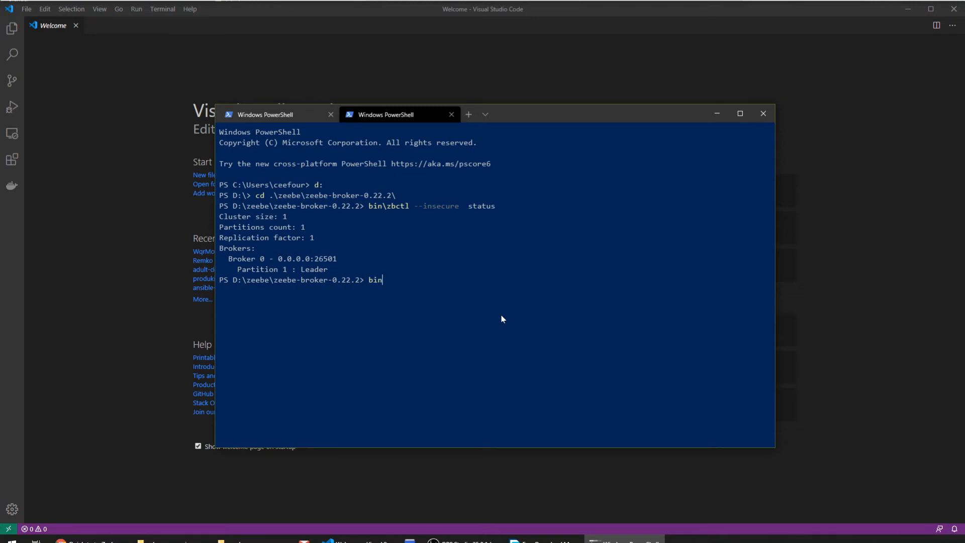
pyautogui.write('\\zbctl --insecure deploy')
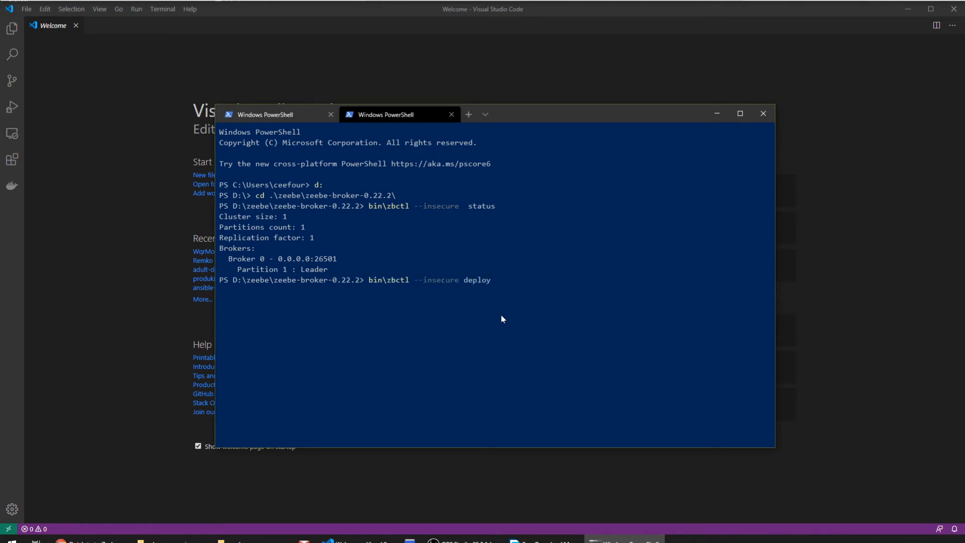
pyautogui.write('d:\\dow')
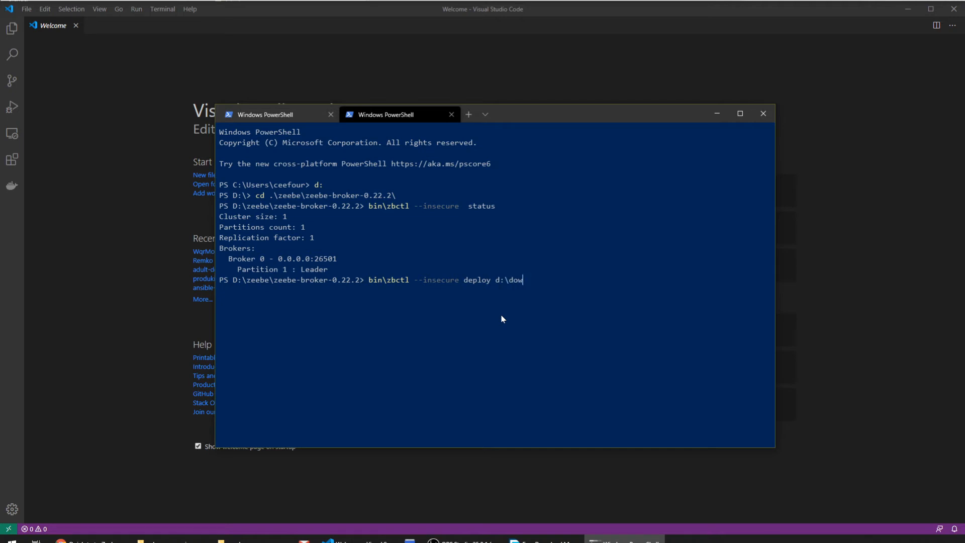
pyautogui.write('nloads\\zeebe\\')
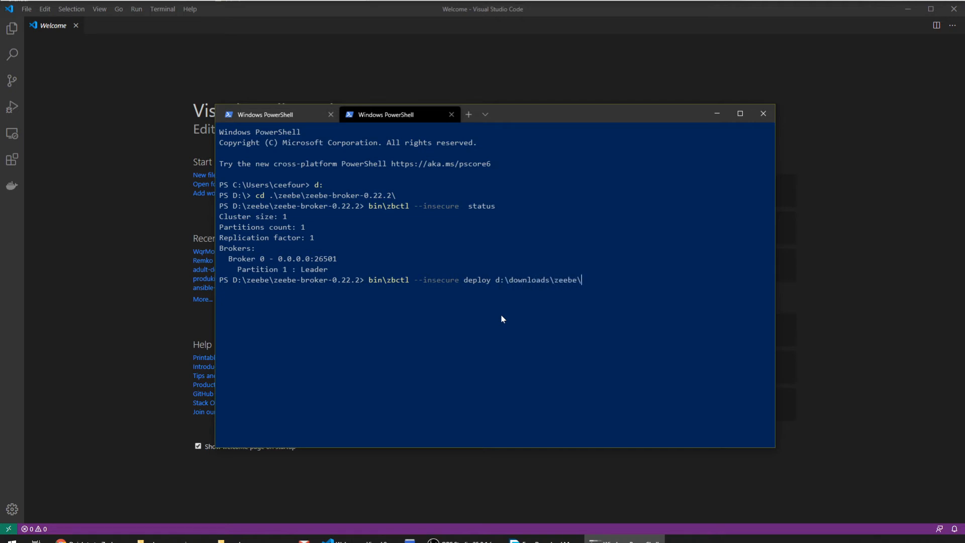
pyautogui.write('order-process.bpmn.xml')
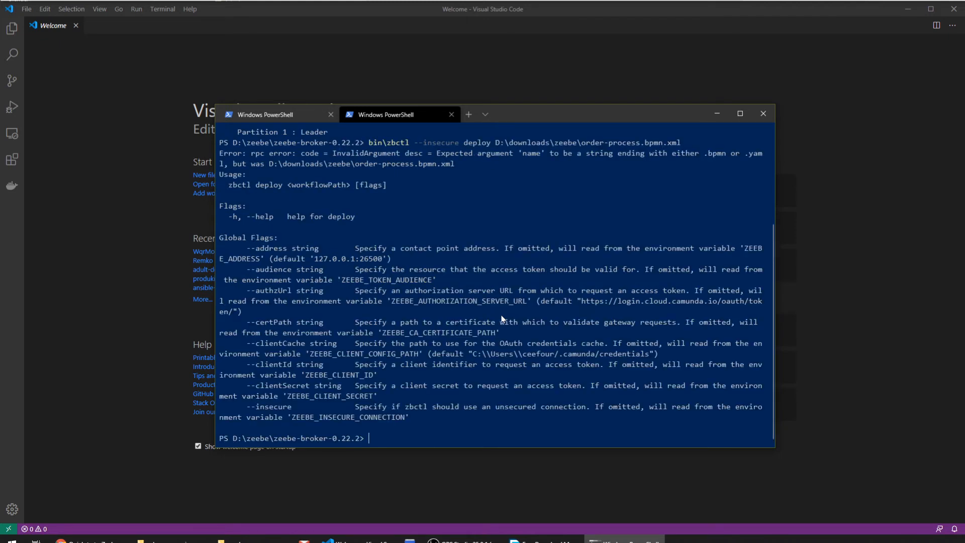
pyautogui.moveTo(590, 163)
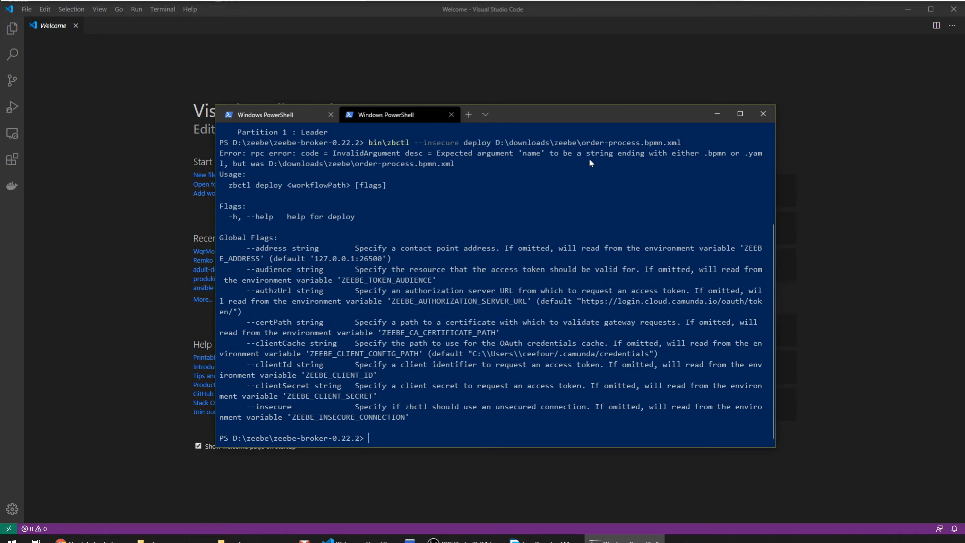
pyautogui.moveTo(584, 183)
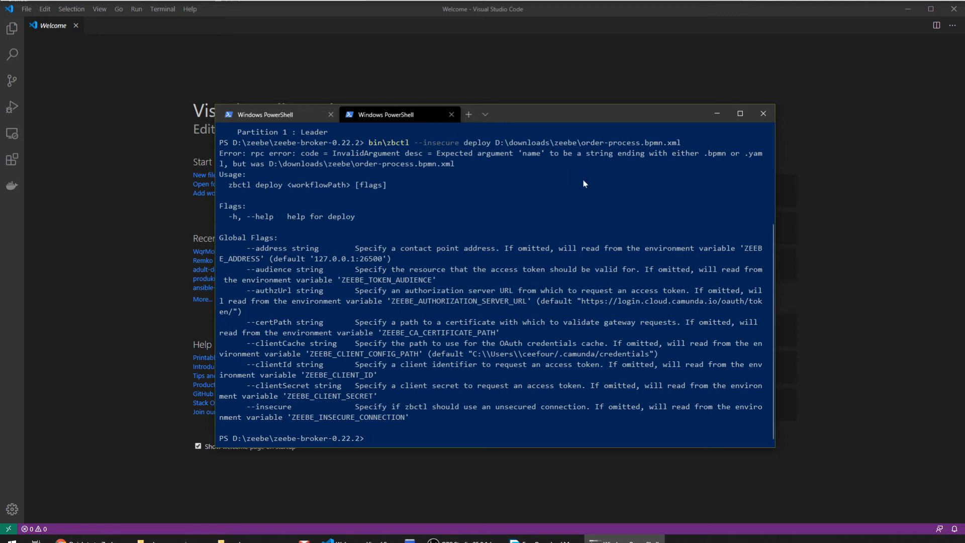
pyautogui.moveTo(476, 298)
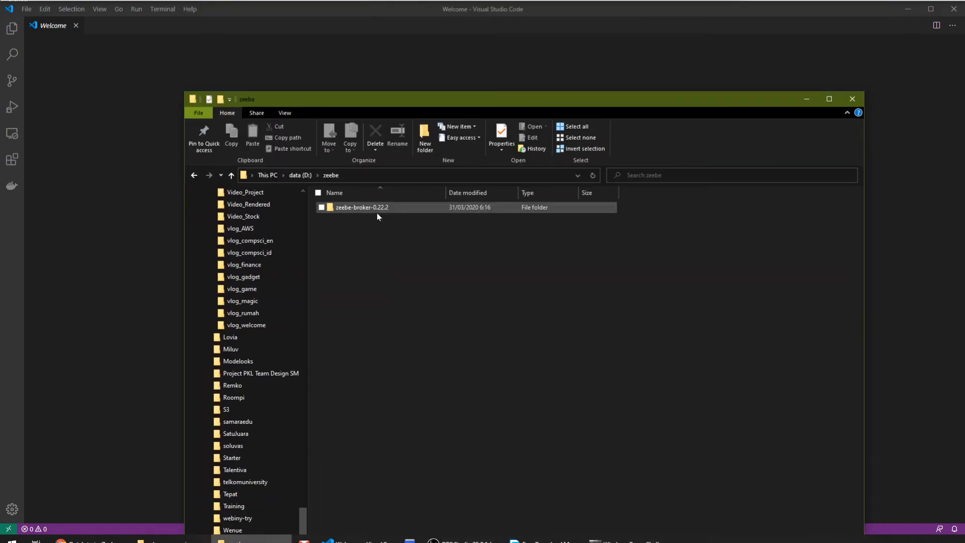
# In Explorer reach D:\downloads\zeebe so the file is available as order-process.bpmn
pyautogui.doubleClick(362, 207)
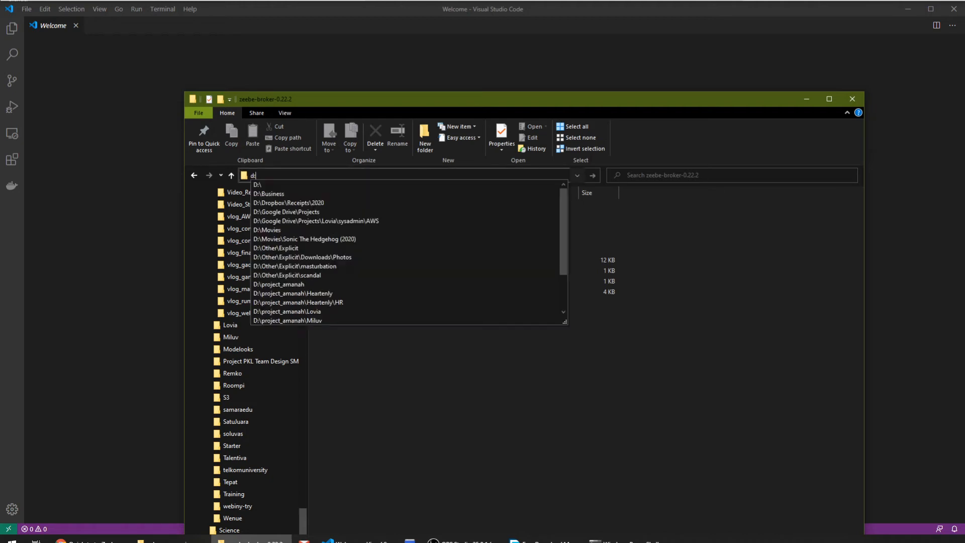
pyautogui.write(':\\downloads\\zeebe\\order-process.bpmn.xml')
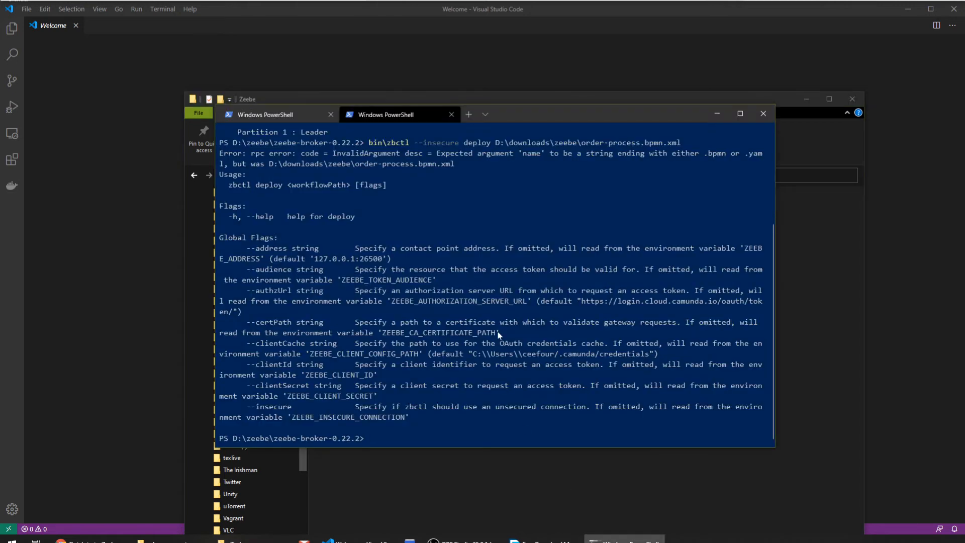
pyautogui.write('bin\\zbctl --insecure deploy D:\\downloads\\zeebe\\order-process.bpmn')
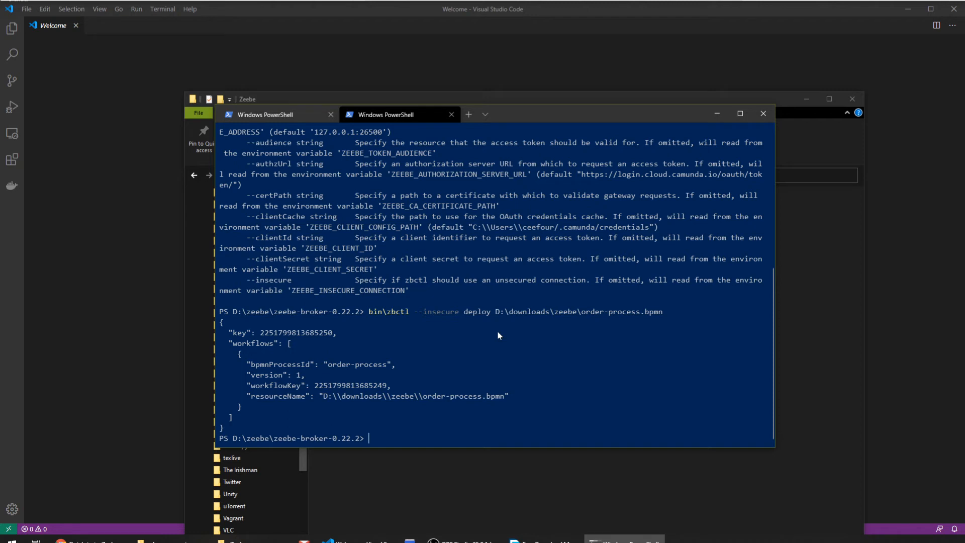
pyautogui.write('bin\\zbctl --insecure deploy D:\\downloads\\zeebe\\order-process.bpmn')
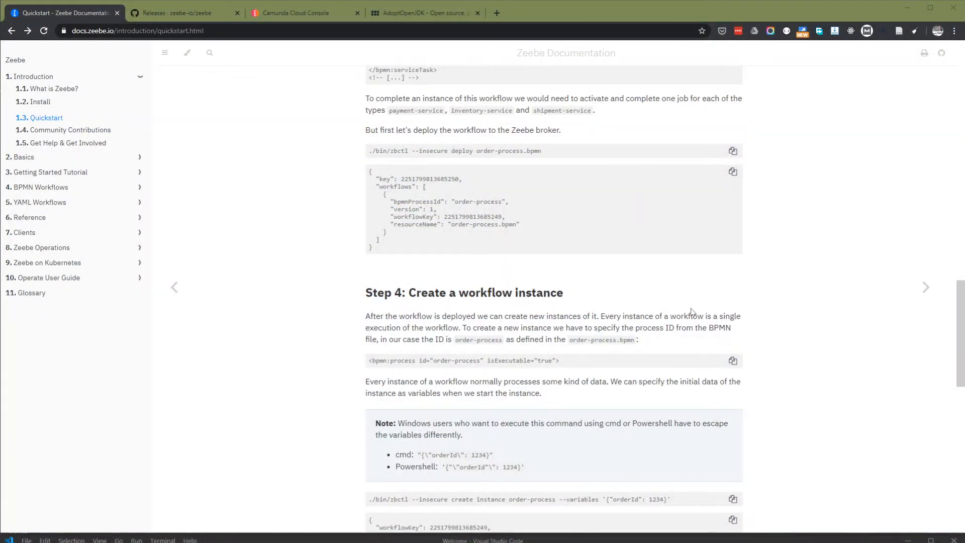
# Scroll the Quickstart to Step 4's create instance command with Step 5 below
pyautogui.scroll(-3)
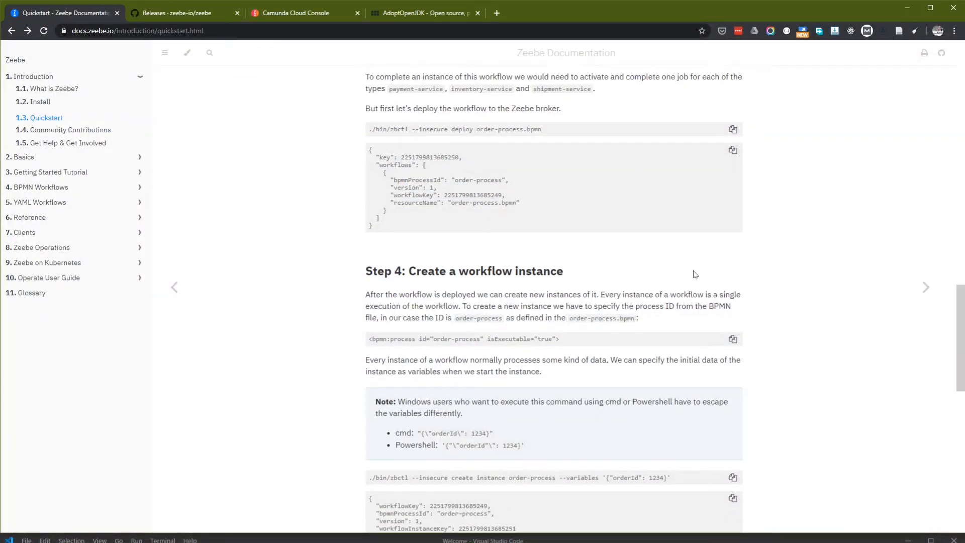
pyautogui.scroll(-3)
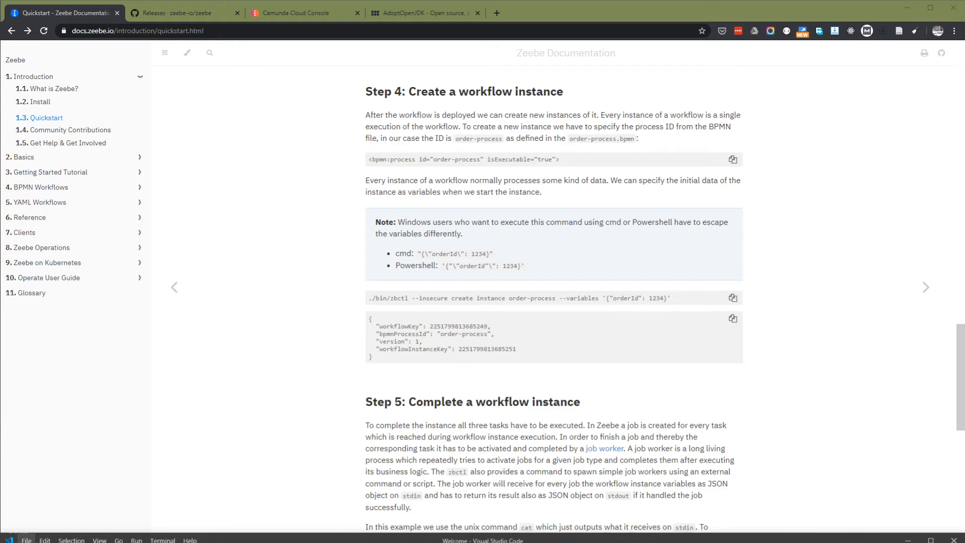
# Open D:\Downloads\Zeebe as the VS Code workspace and select process ID order-process in order-process.bpmn
pyautogui.click(26, 9)
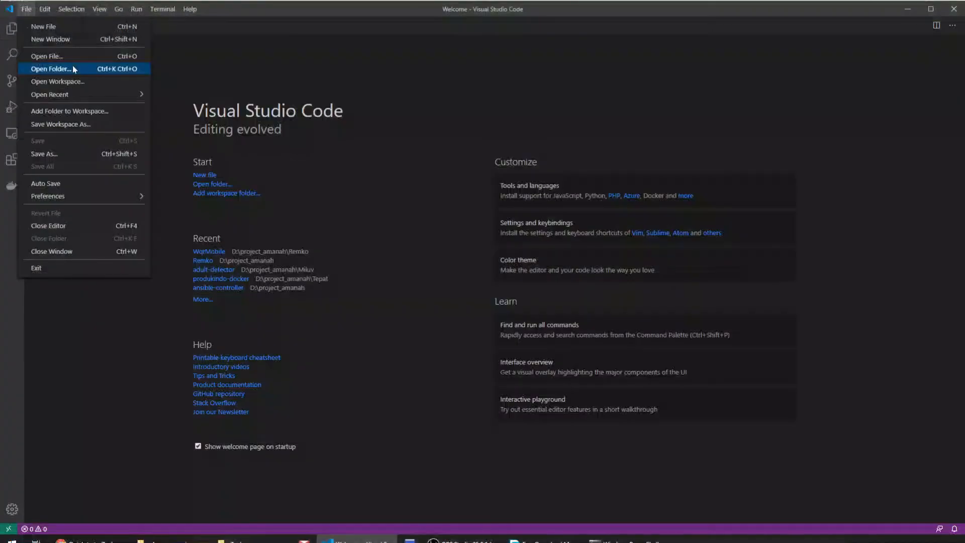
pyautogui.click(50, 69)
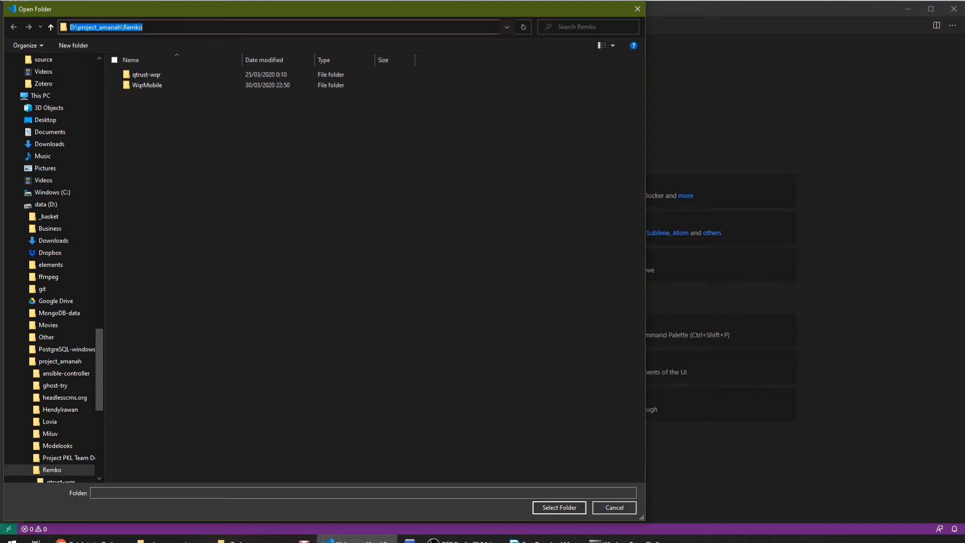
pyautogui.write('d:\\downloads\\zee')
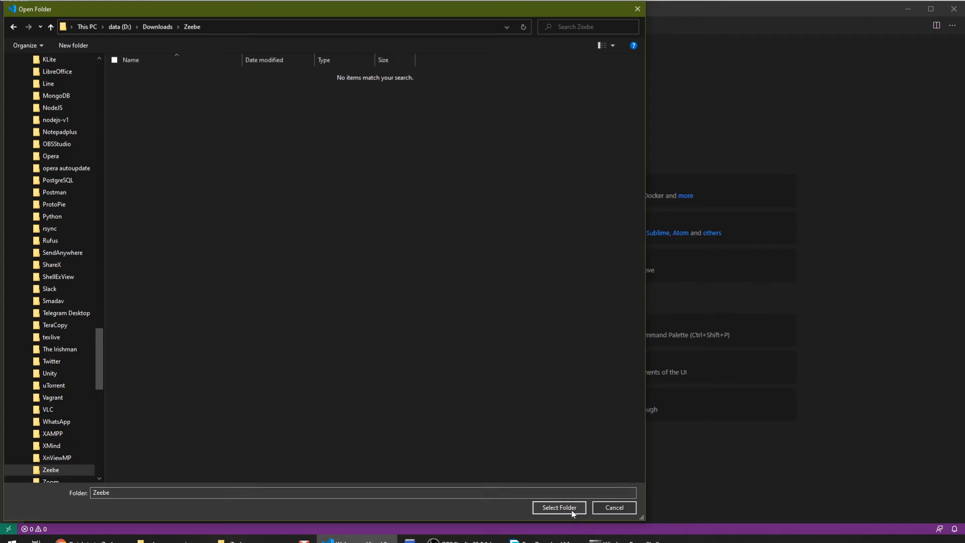
pyautogui.click(558, 506)
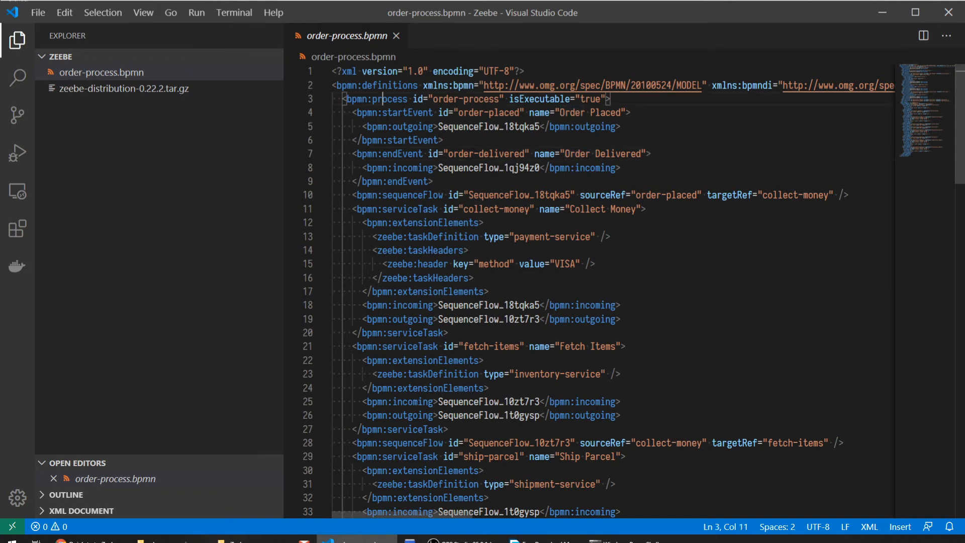
pyautogui.doubleClick(464, 99)
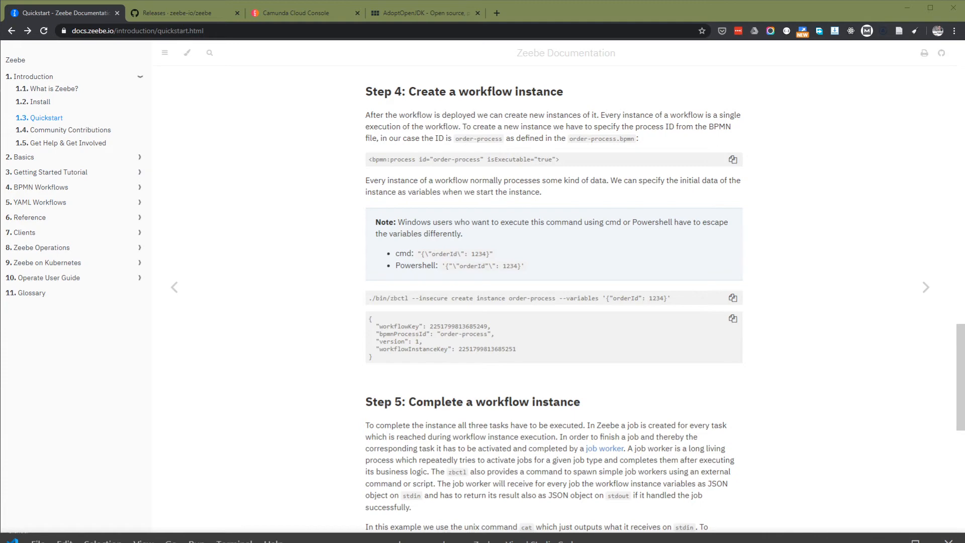
pyautogui.moveTo(544, 194)
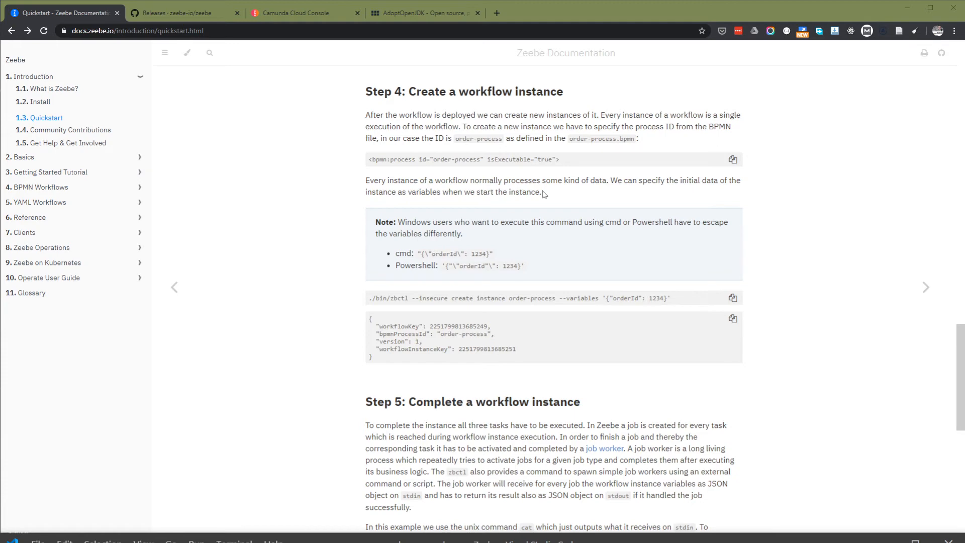
pyautogui.moveTo(544, 195)
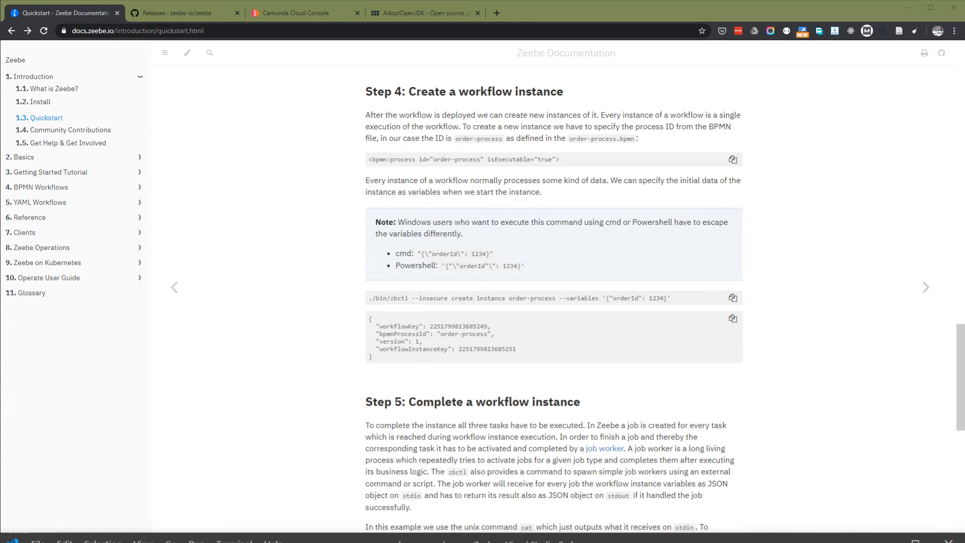
pyautogui.moveTo(470, 247)
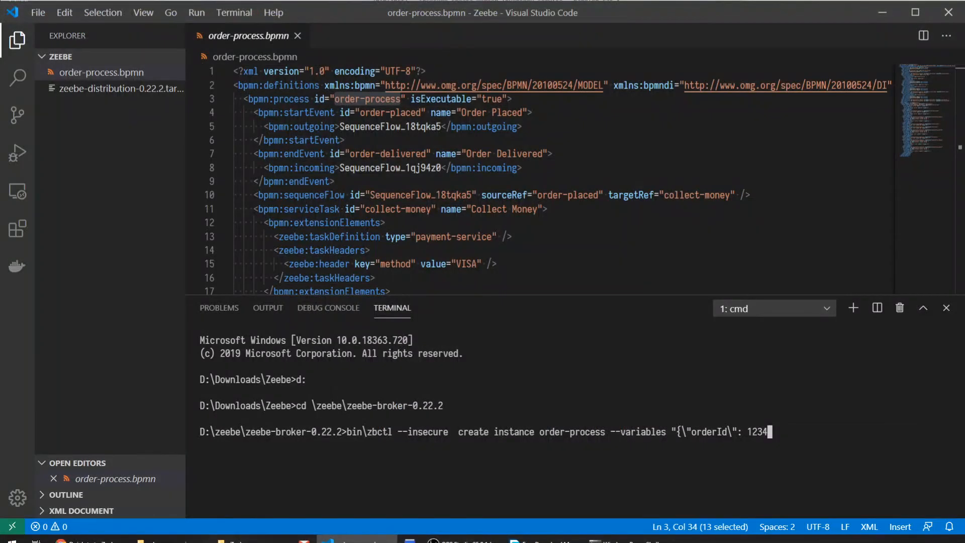
# Close the escaped orderId 1234 variable JSON on the zbctl create instance command
pyautogui.write('}')
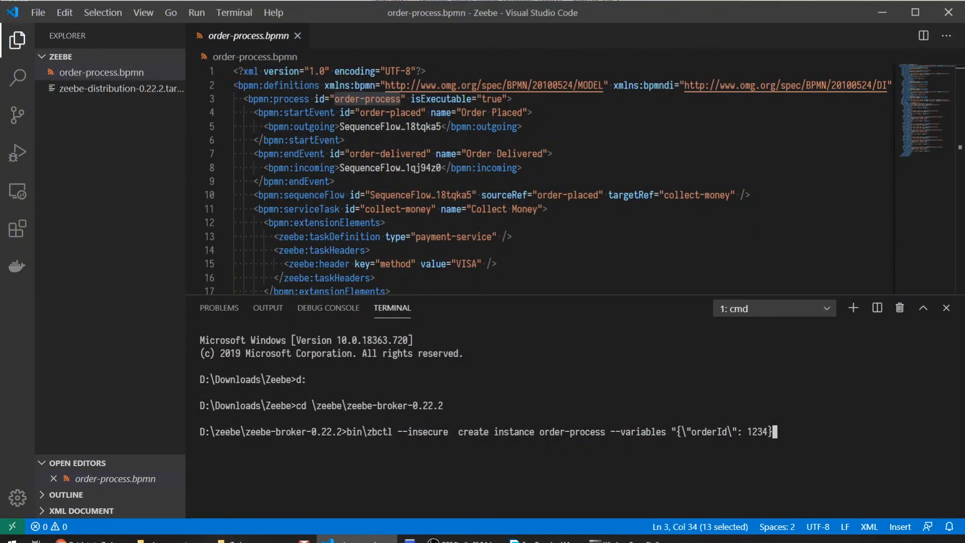
pyautogui.write('"')
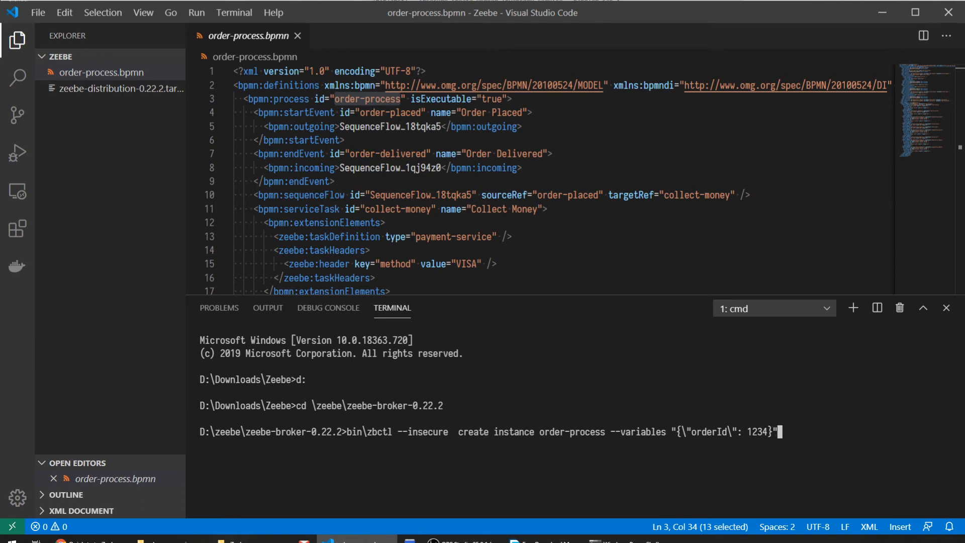
pyautogui.press('Enter')
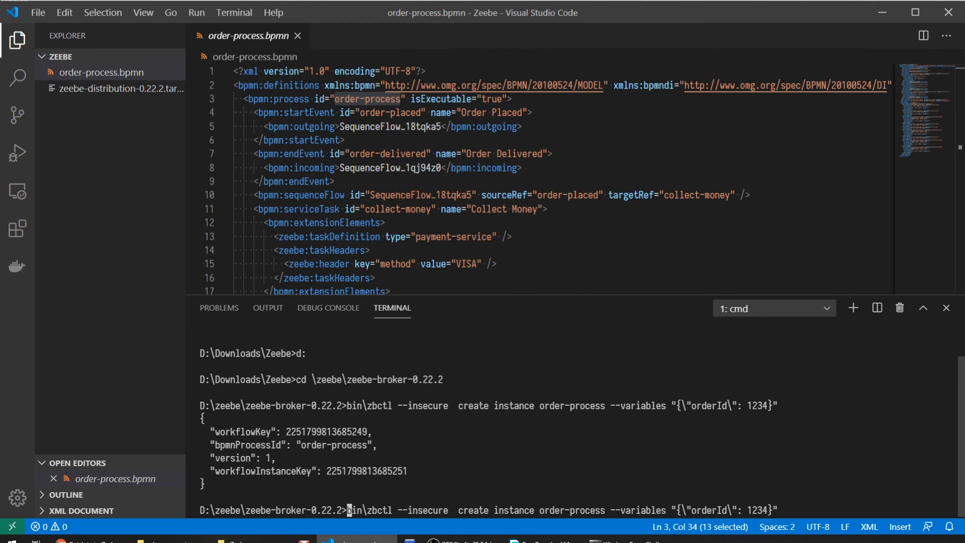
pyautogui.moveTo(442, 56)
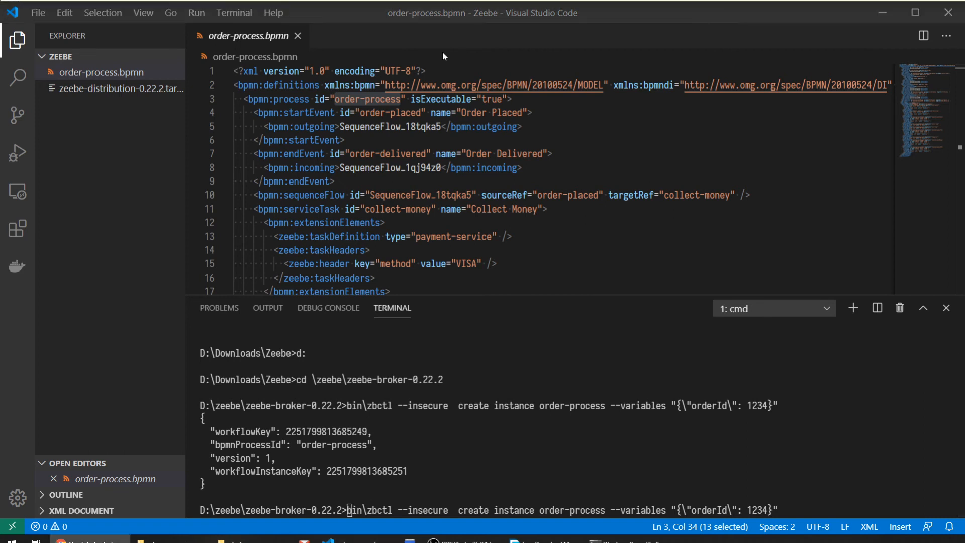
pyautogui.moveTo(394, 320)
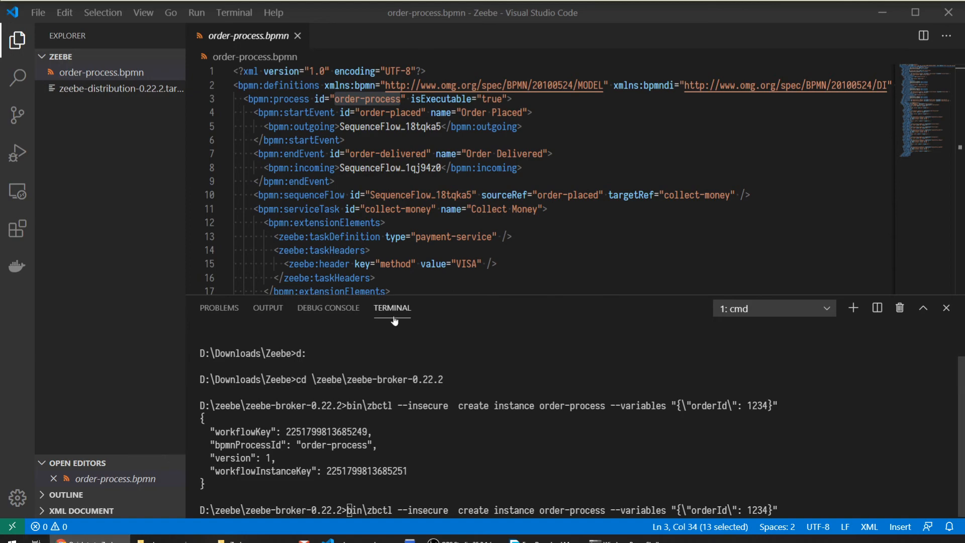
pyautogui.moveTo(394, 319)
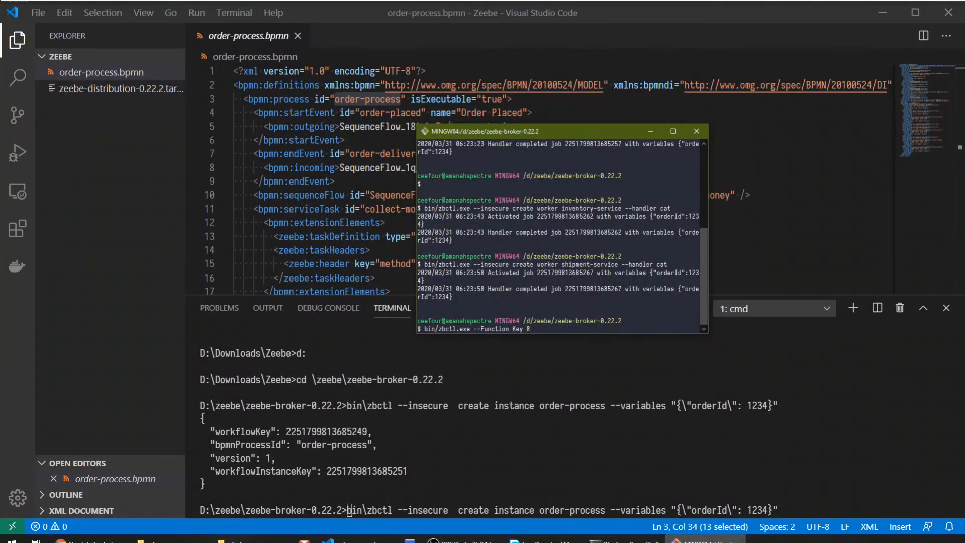
pyautogui.press('Backspace')
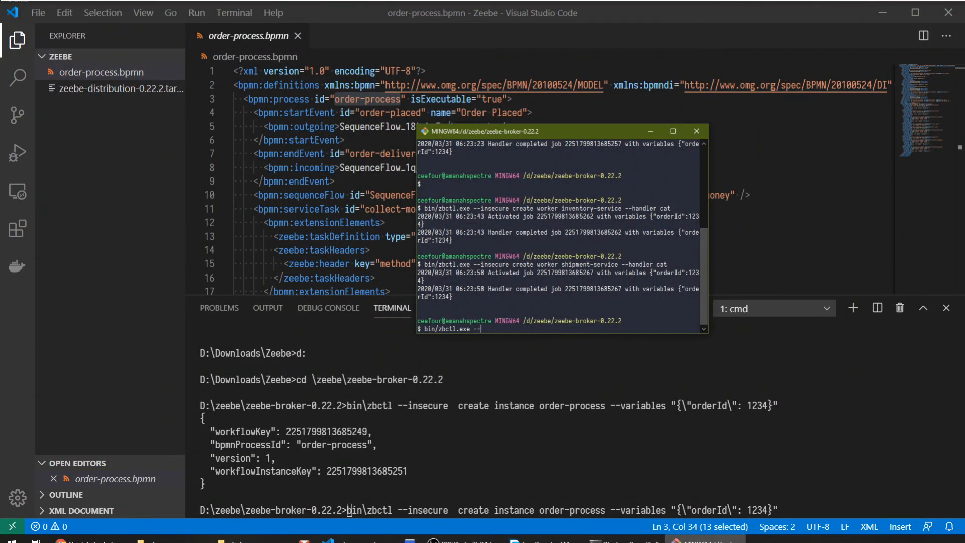
pyautogui.write('insecure')
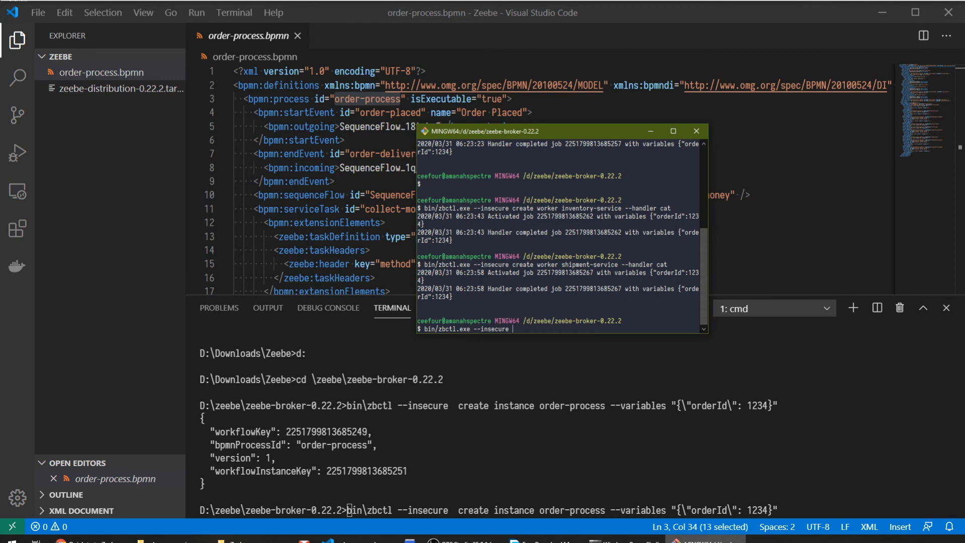
pyautogui.write('create instance')
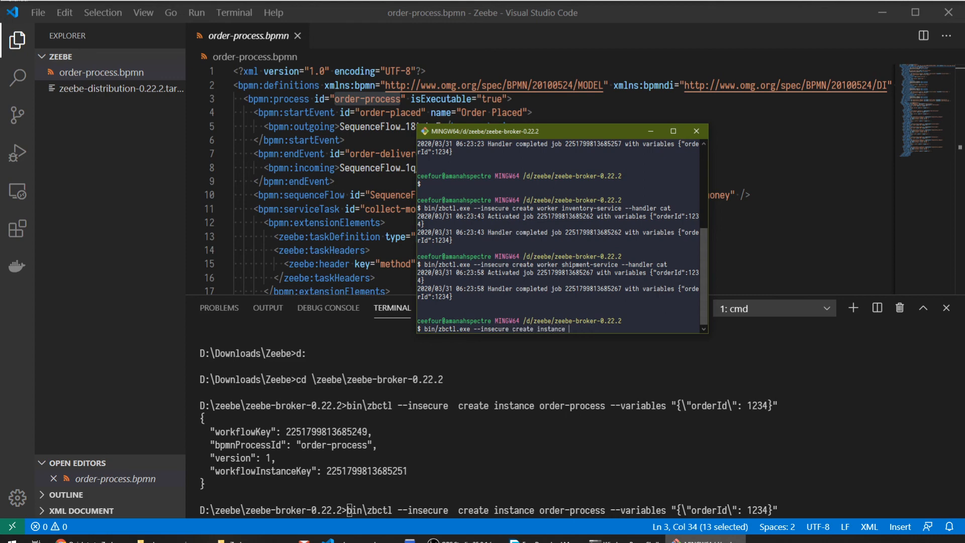
pyautogui.write('order-proce')
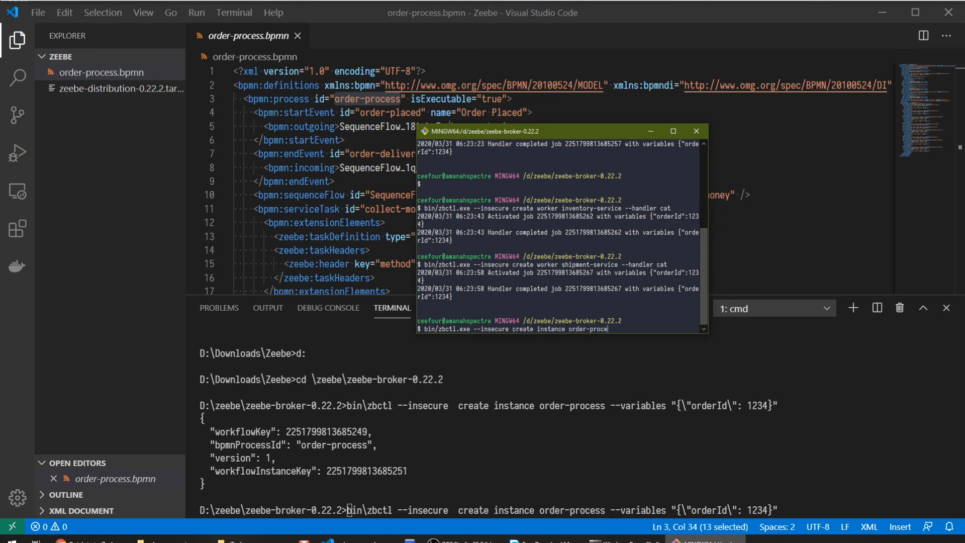
pyautogui.write('--variables \'{"orderId": 12345')
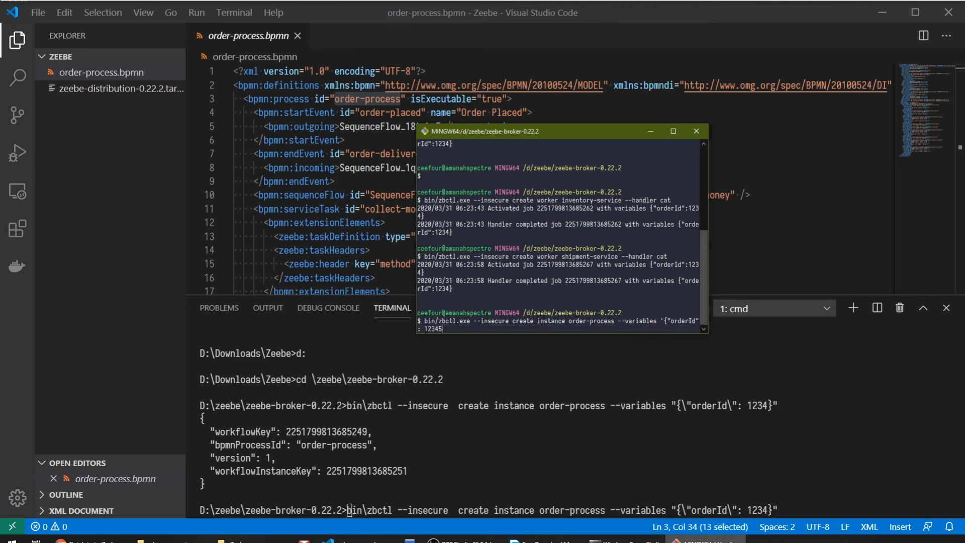
pyautogui.press('Enter')
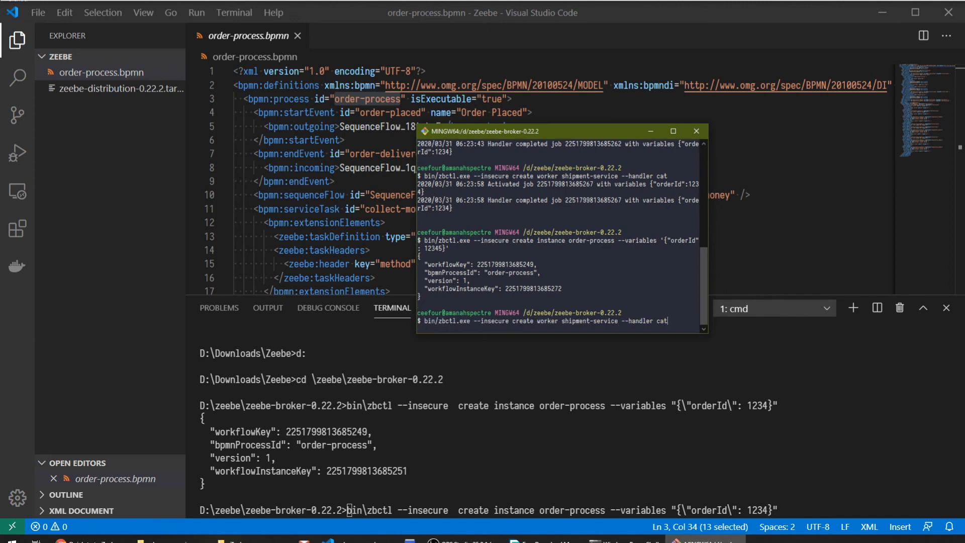
# Run payment-service, inventory-service and shipment-service workers with handler cat to complete the orderId 12345 jobs
pyautogui.write('bash bin/zbctl --insecure create worker payment-service --handler cat')
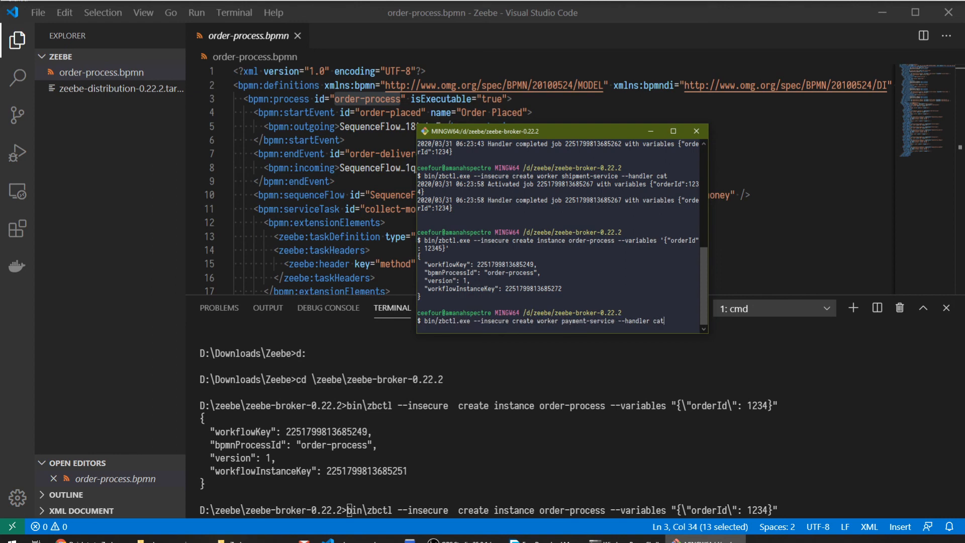
pyautogui.press('Enter')
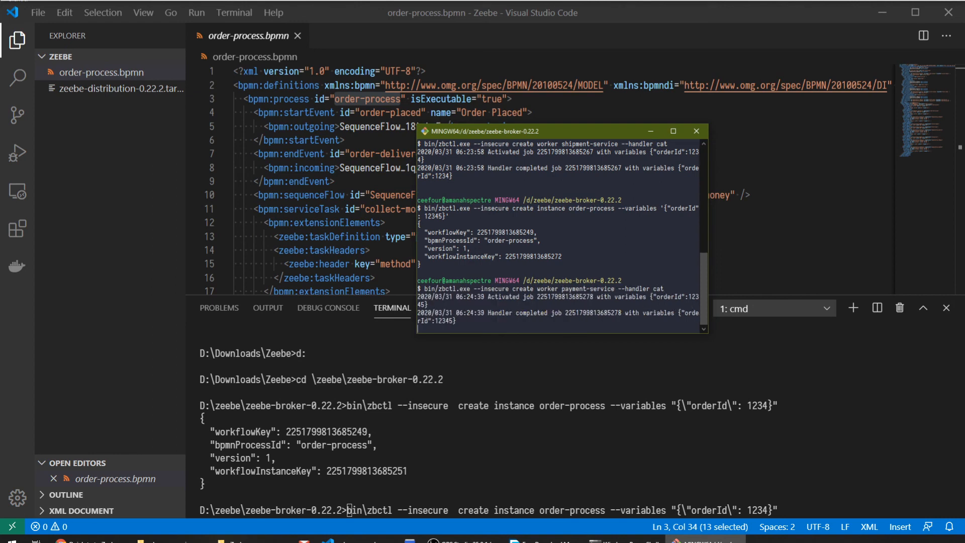
pyautogui.write('bin/zbctl.exe --insecure create worker inventory-service --handler cat')
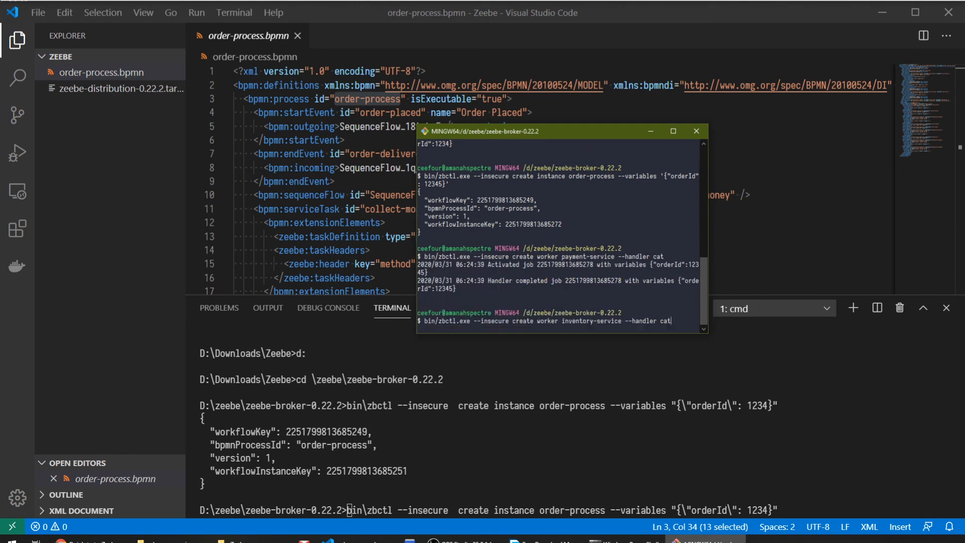
pyautogui.press('Enter')
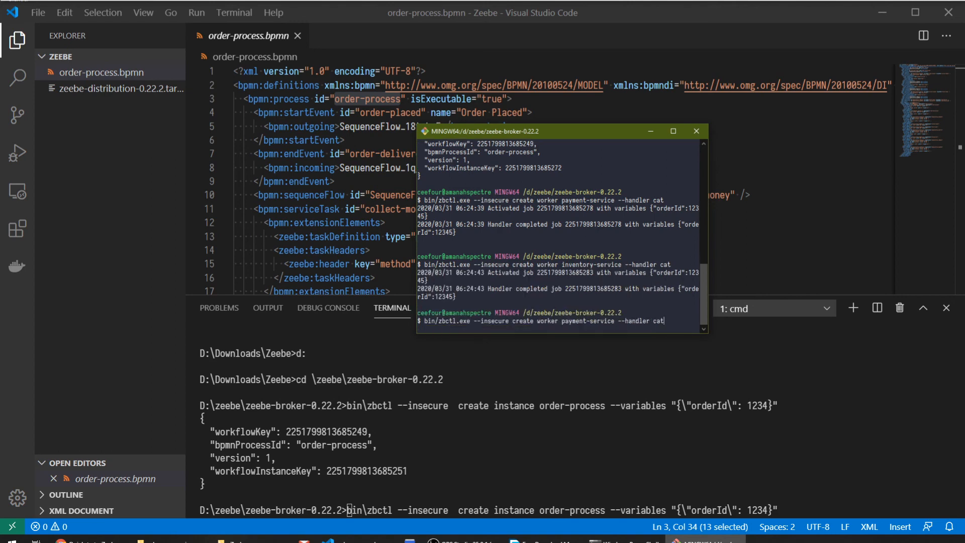
pyautogui.press('Enter')
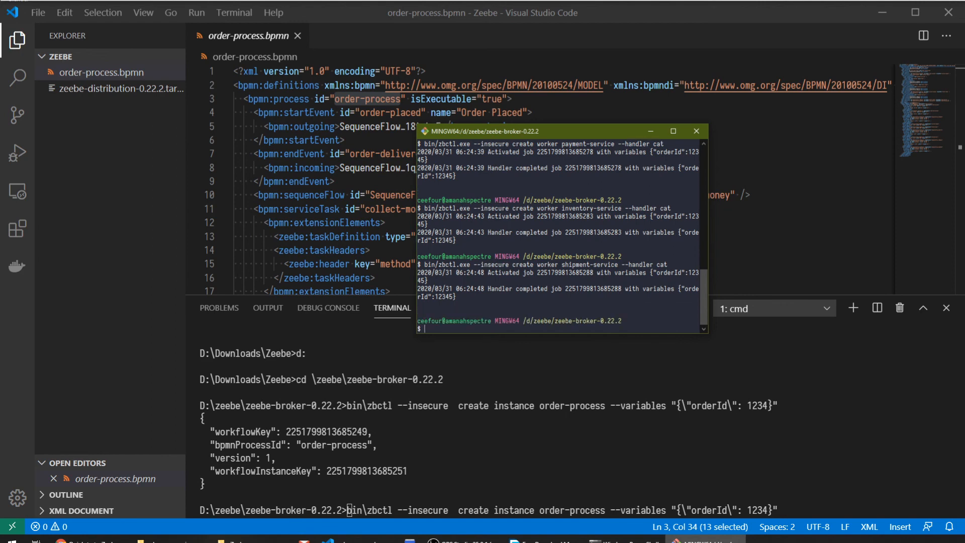
# Create another order-process instance with orderId 4567, then return to the Quickstart docs
pyautogui.write('bin/zbctl.exe --insecure create instance order-process --variables \'{"orderId": 12345}\'')
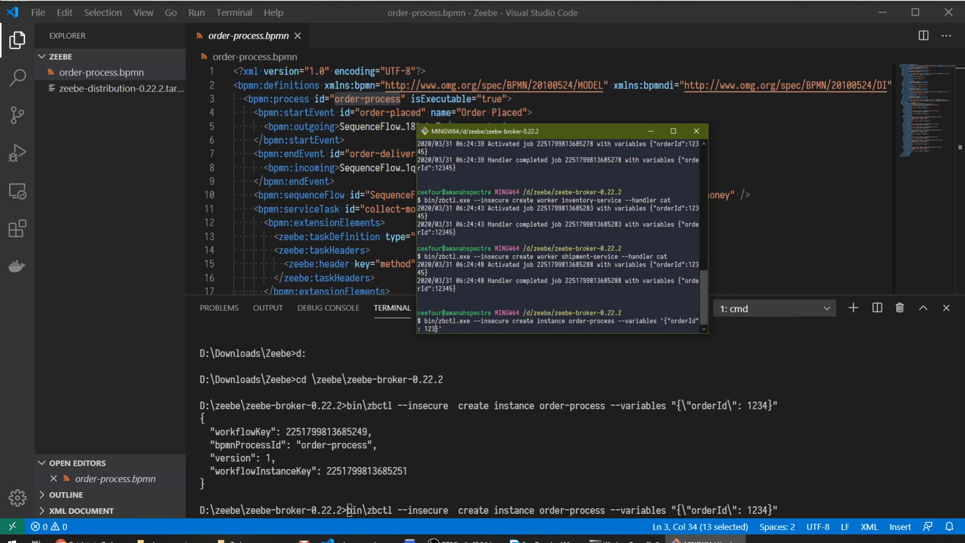
pyautogui.write('4567')
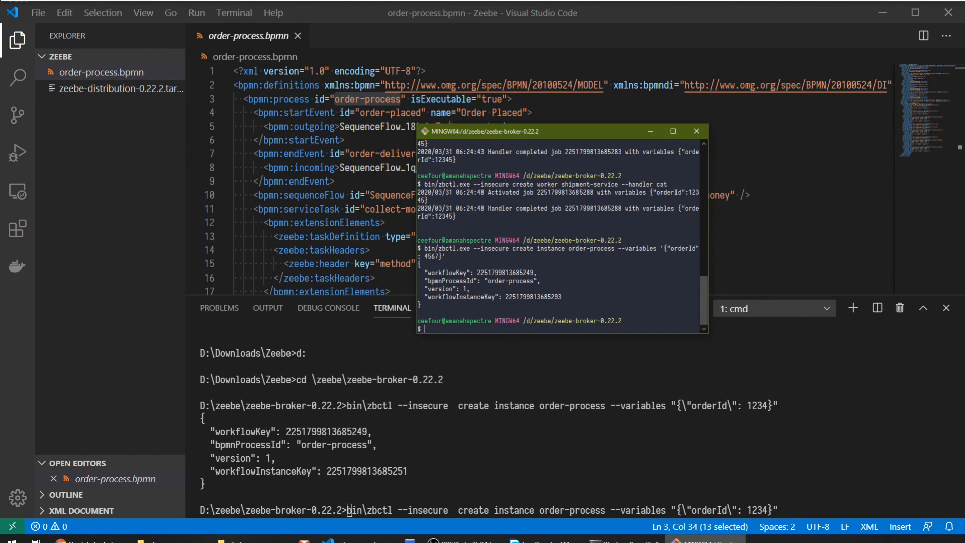
pyautogui.press('F8')
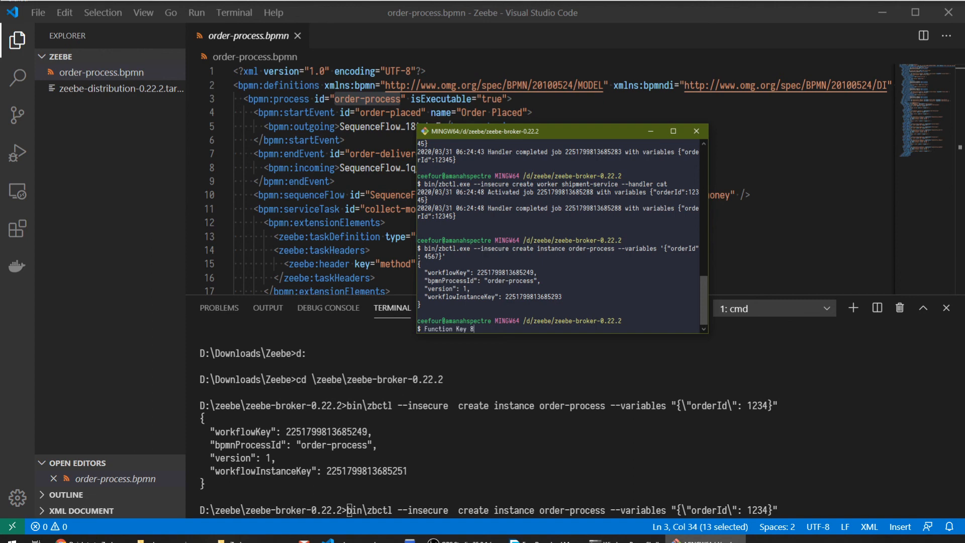
pyautogui.press('Escape')
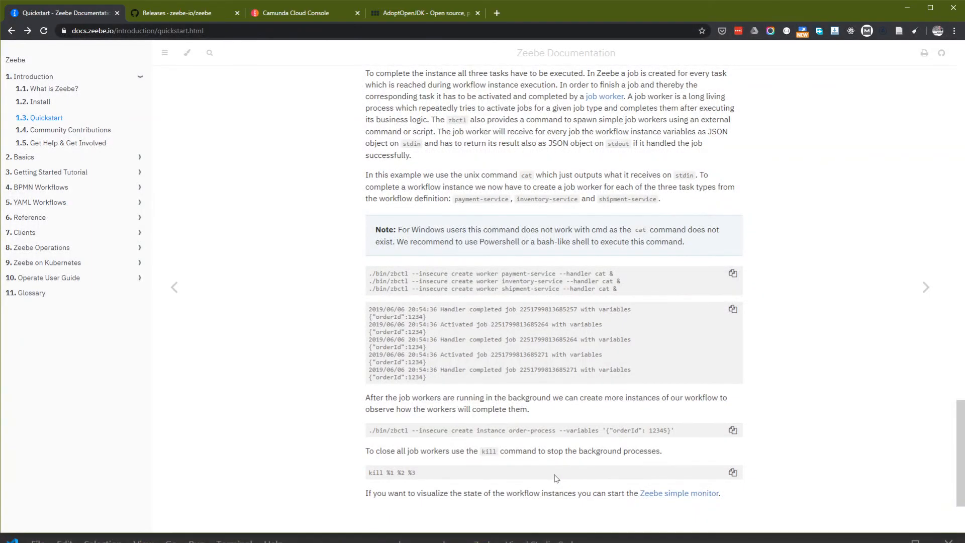
# Read and highlight the Quickstart paragraph and command for creating more workflow instances
pyautogui.scroll(-3)
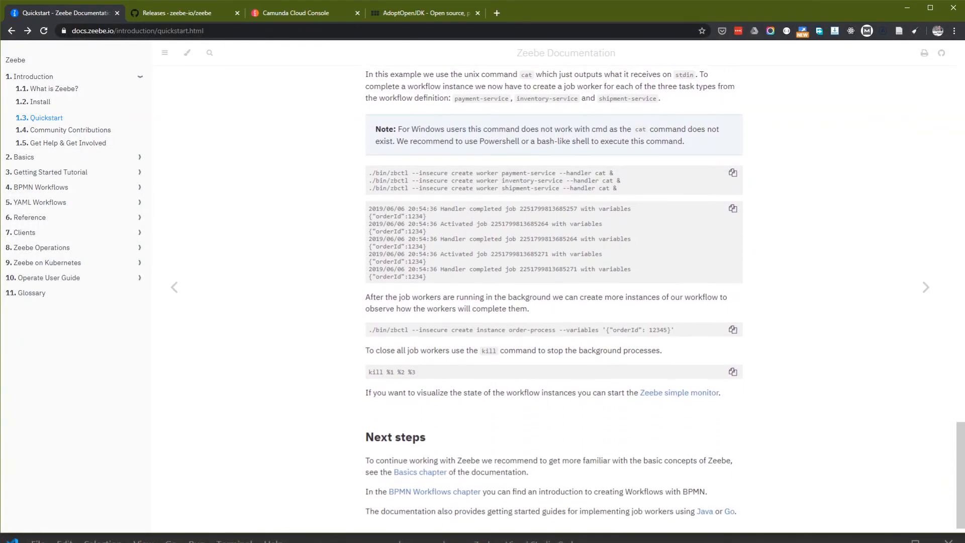
pyautogui.moveTo(585, 404)
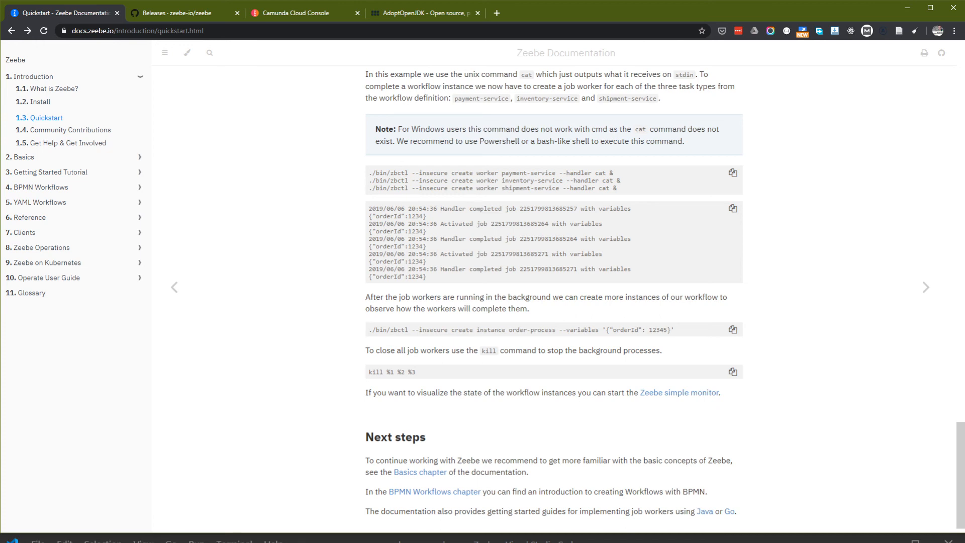
pyautogui.moveTo(366, 297); pyautogui.dragTo(676, 329)
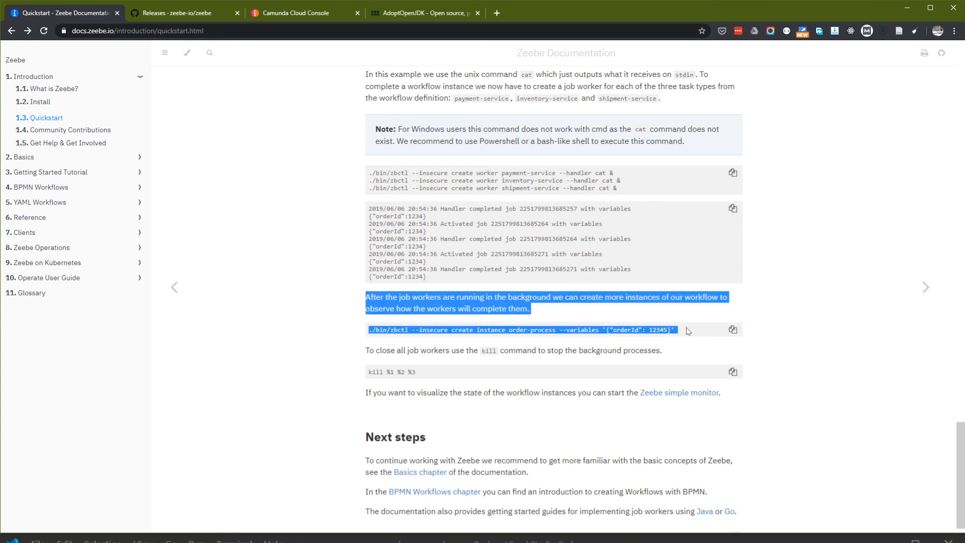
pyautogui.click(710, 346)
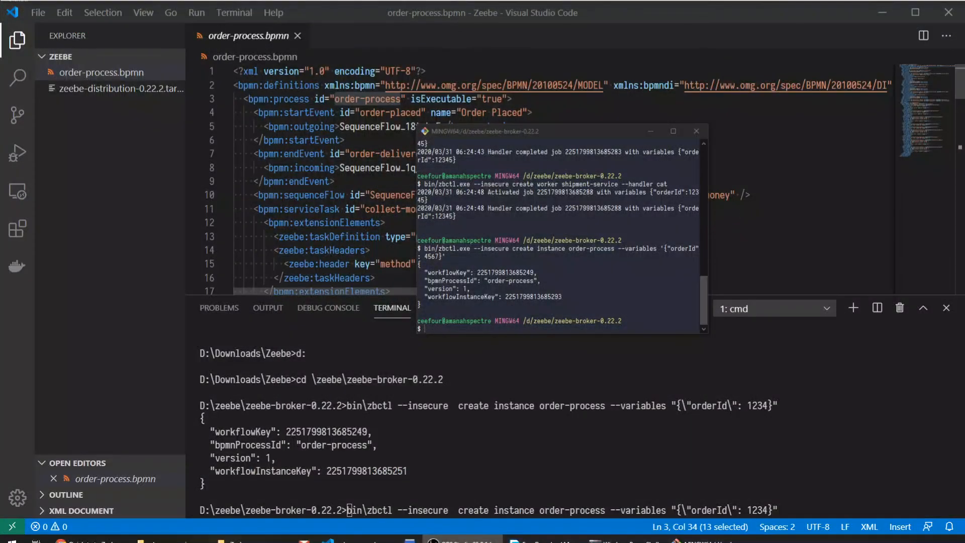
# Start background zbctl workers for payment, inventory and shipment services with --handler cat &
pyautogui.write('bin/zbctl.exe --insecure create worker inventory-service --handler cat')
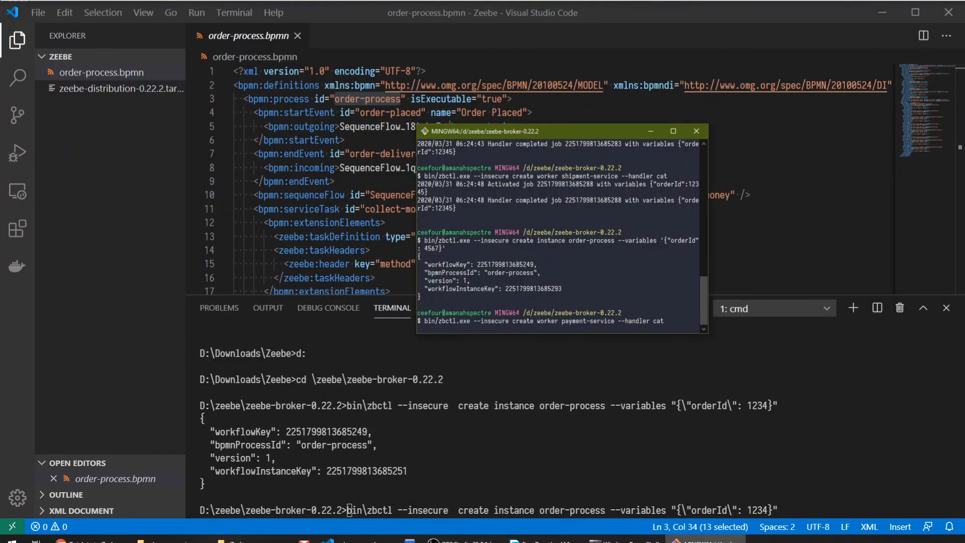
pyautogui.write('&')
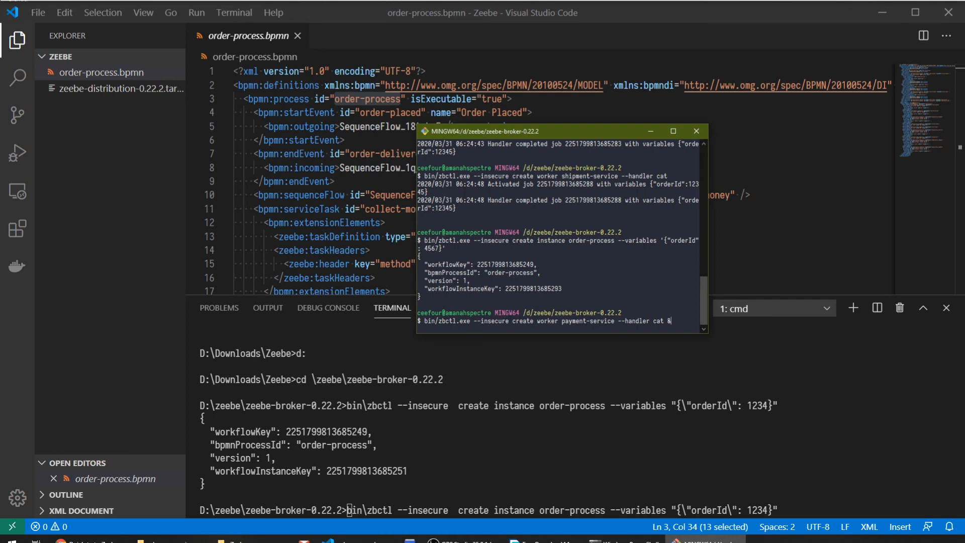
pyautogui.press('Return')
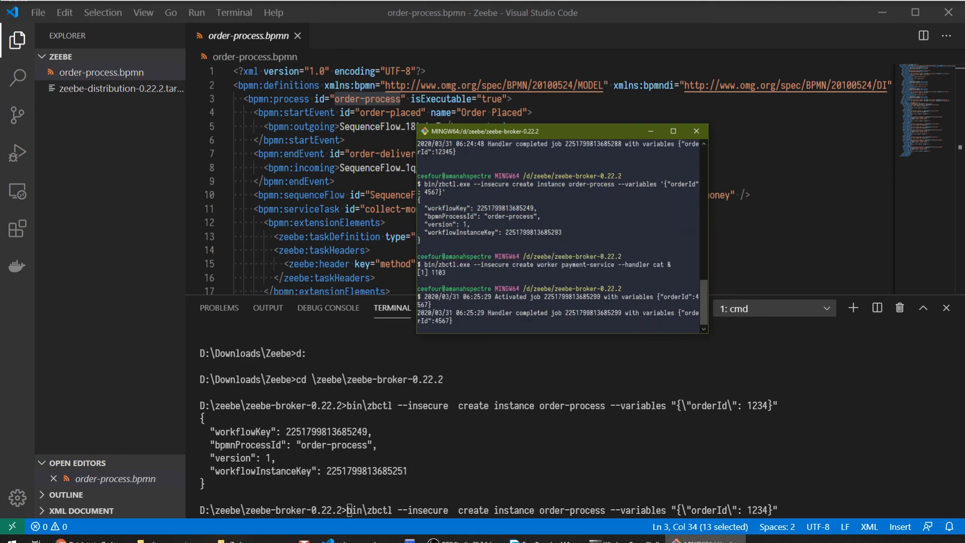
pyautogui.write('bin/zbctl.exe --insecure create worker shipment-service --handler cat')
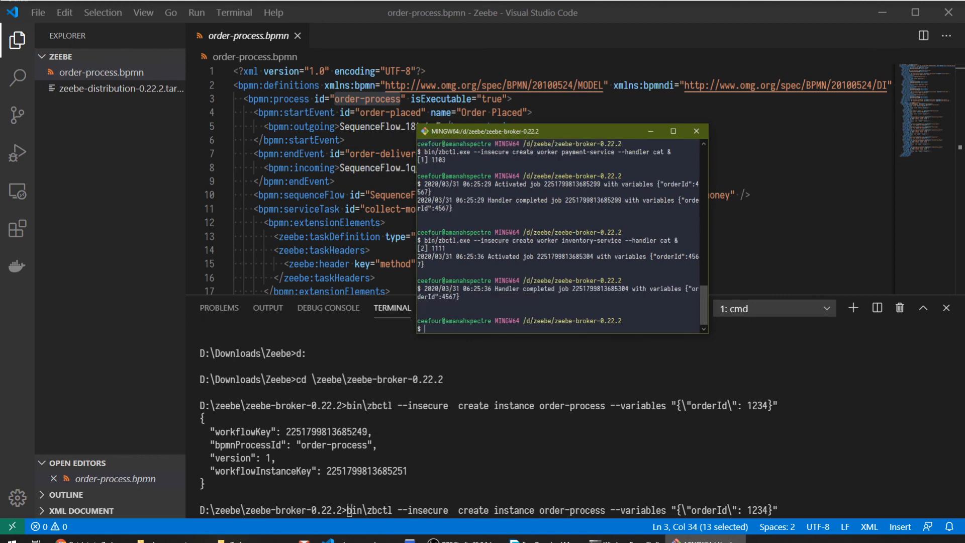
pyautogui.write('bin/zbctl.exe --insecure create worker shipment-service --handler cat &')
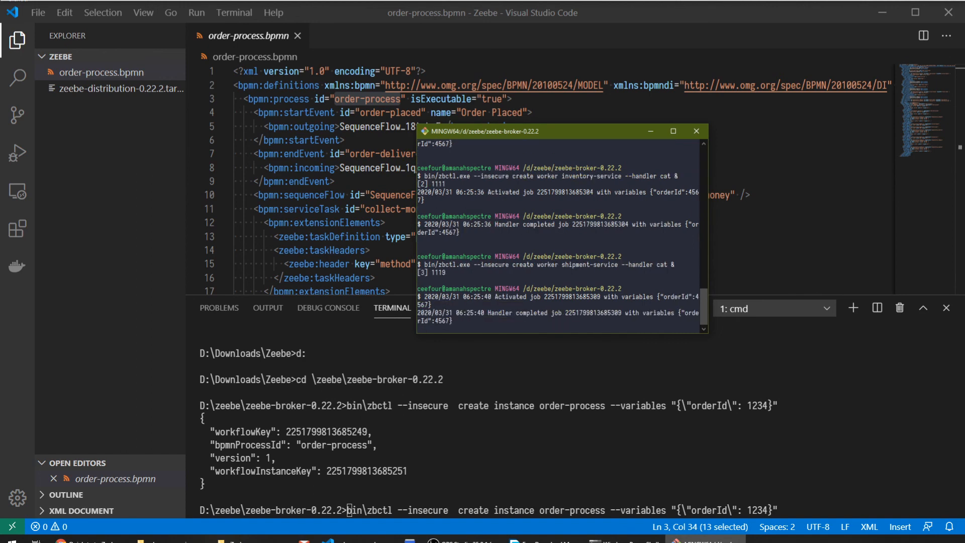
pyautogui.write('bin/zbctl.exe --insecure create worker inventory-service --handler cat &')
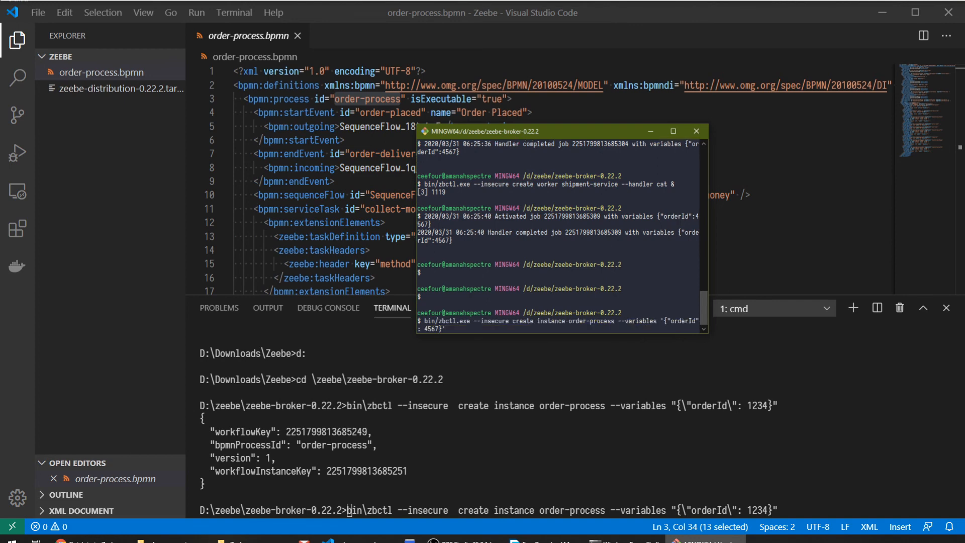
# Recall the create instance command and change its order number to 1234
pyautogui.press('Backspace')
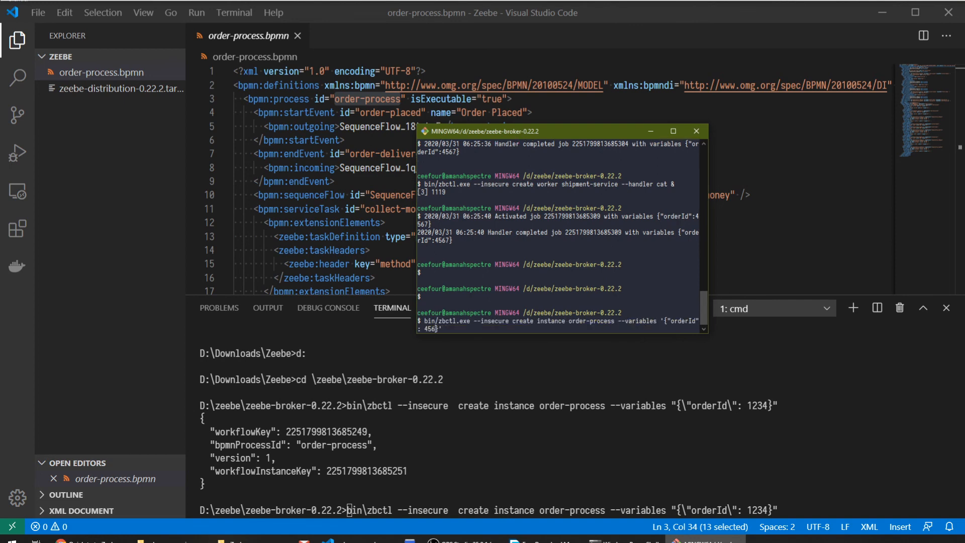
pyautogui.write('1234')
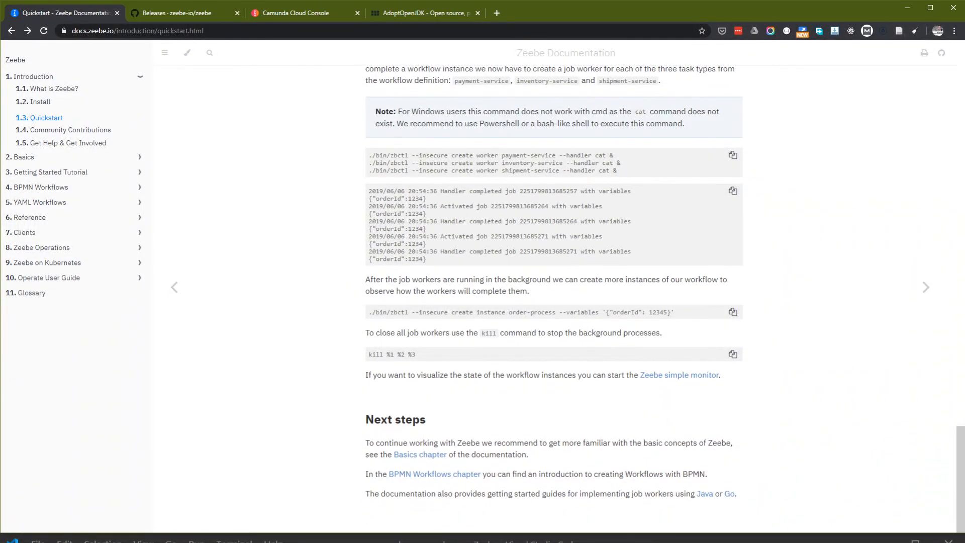
pyautogui.moveTo(684, 379)
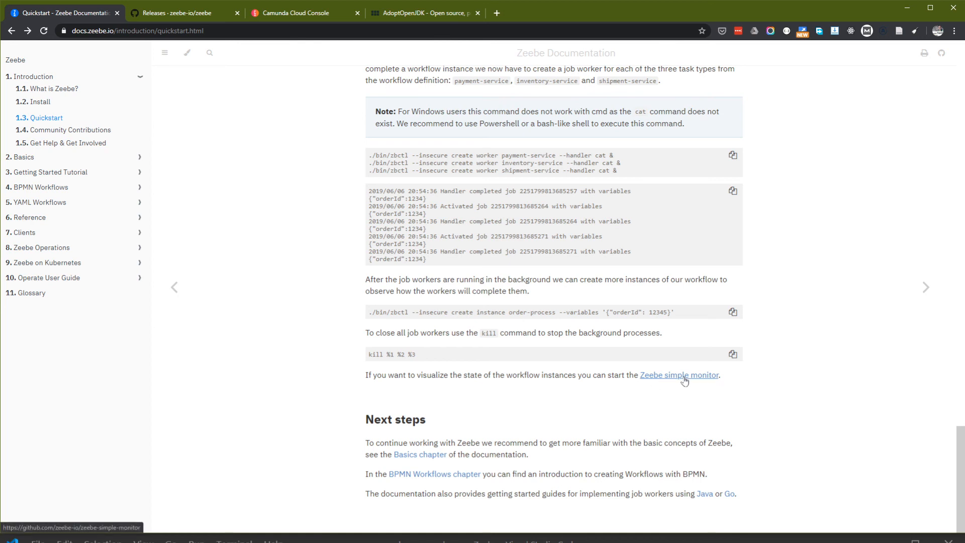
pyautogui.click(678, 375)
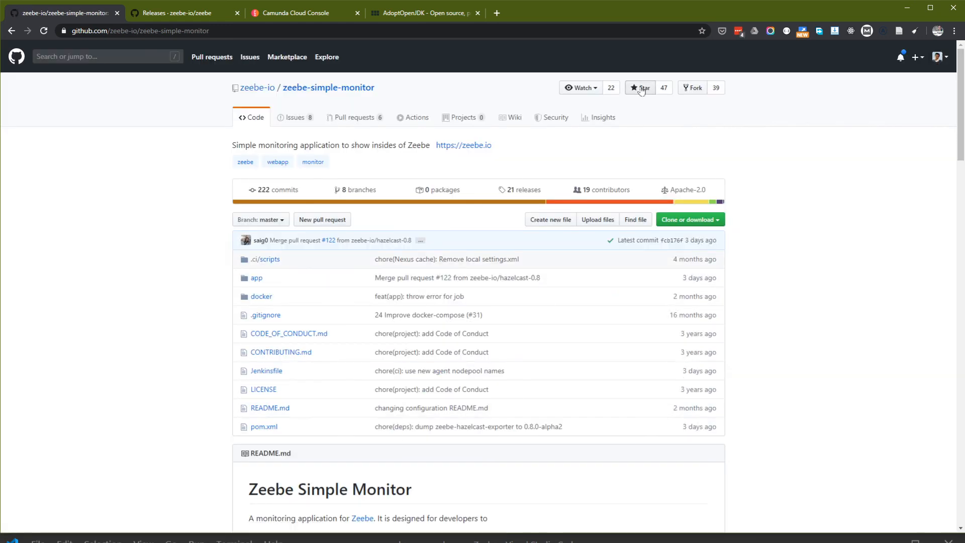
pyautogui.scroll(-3)
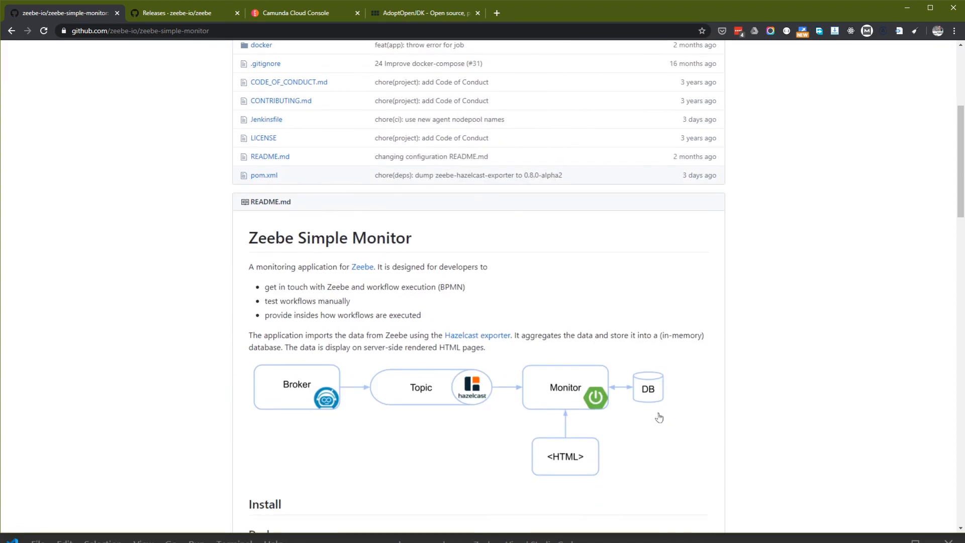
pyautogui.scroll(-3)
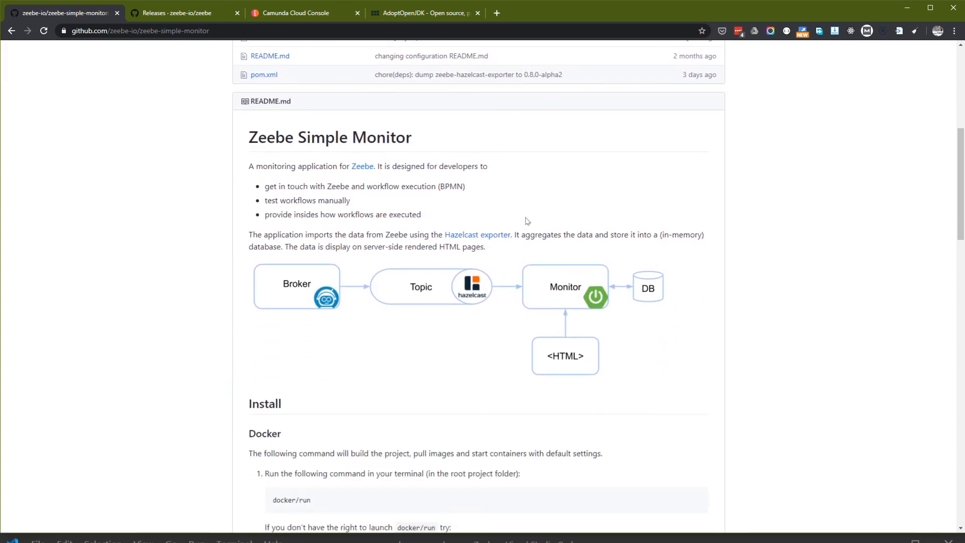
pyautogui.scroll(-3)
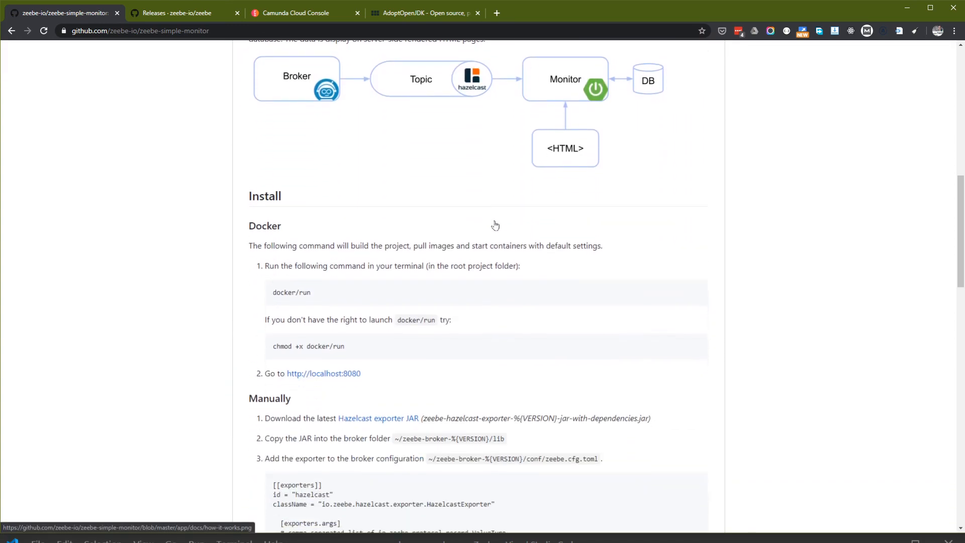
pyautogui.scroll(-3)
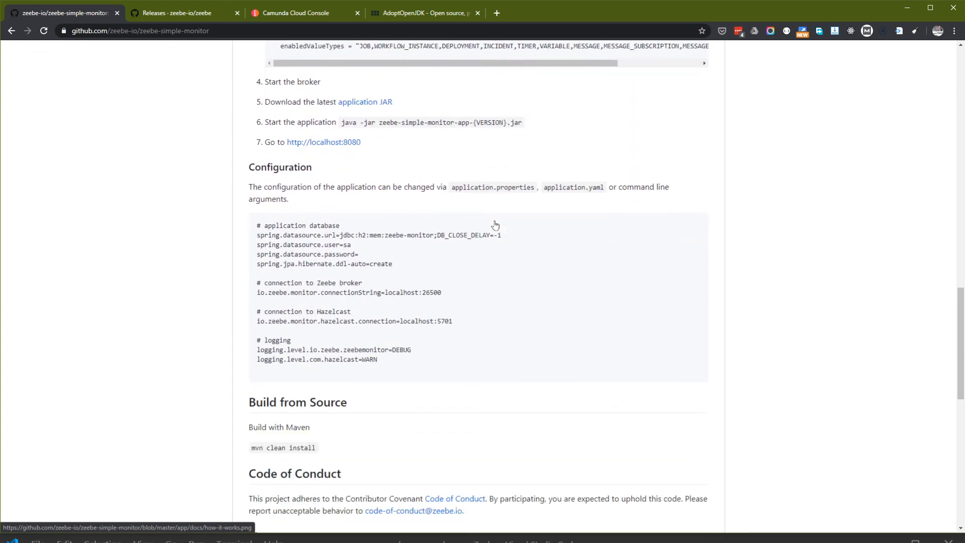
pyautogui.scroll(-3)
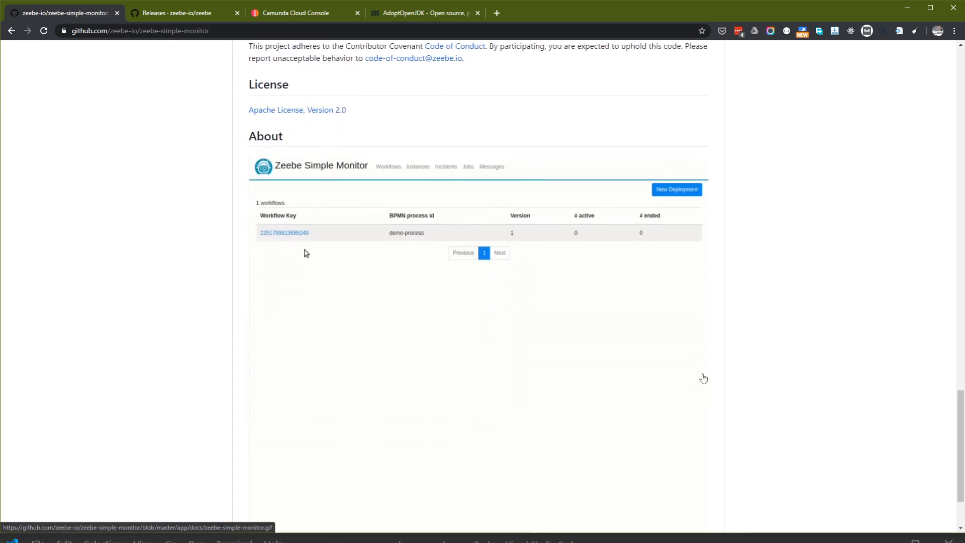
pyautogui.click(284, 232)
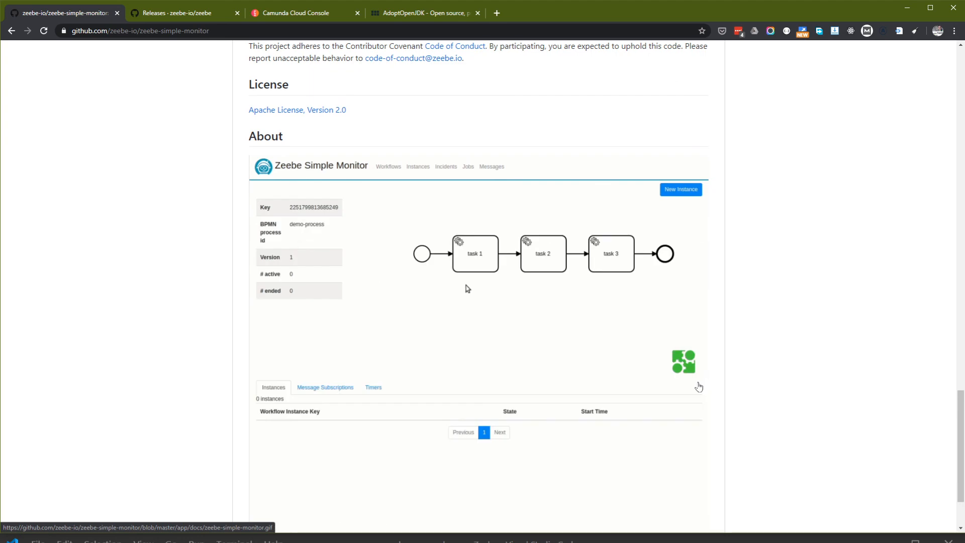
pyautogui.moveTo(686, 195)
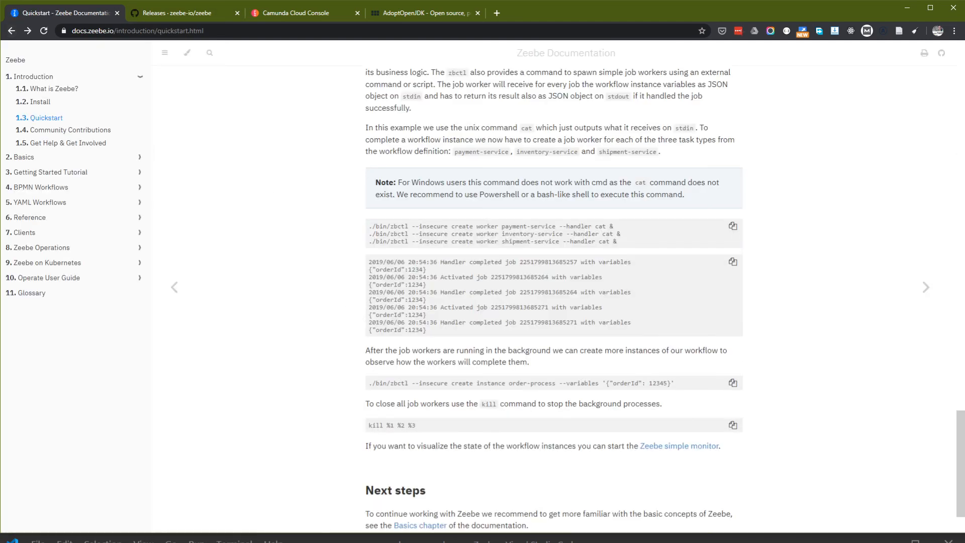
pyautogui.scroll(-3)
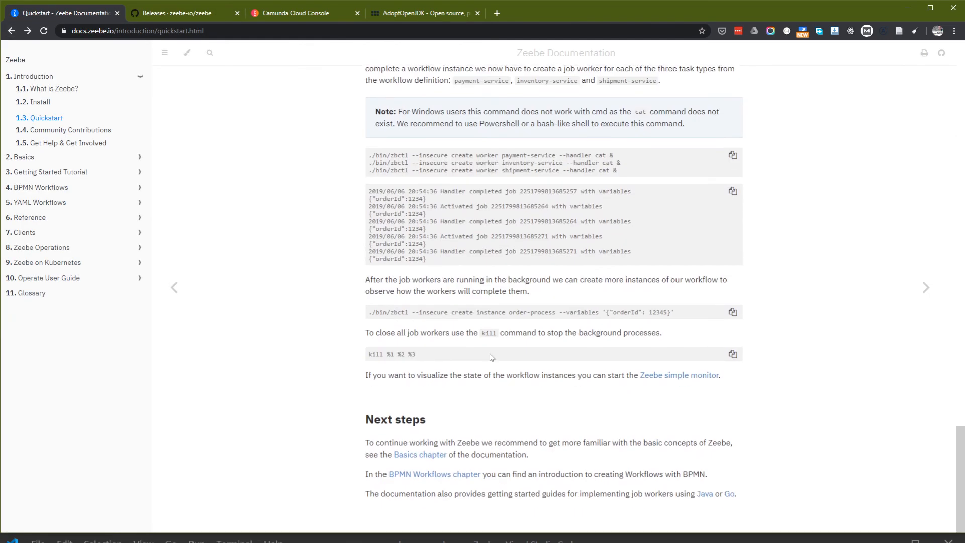